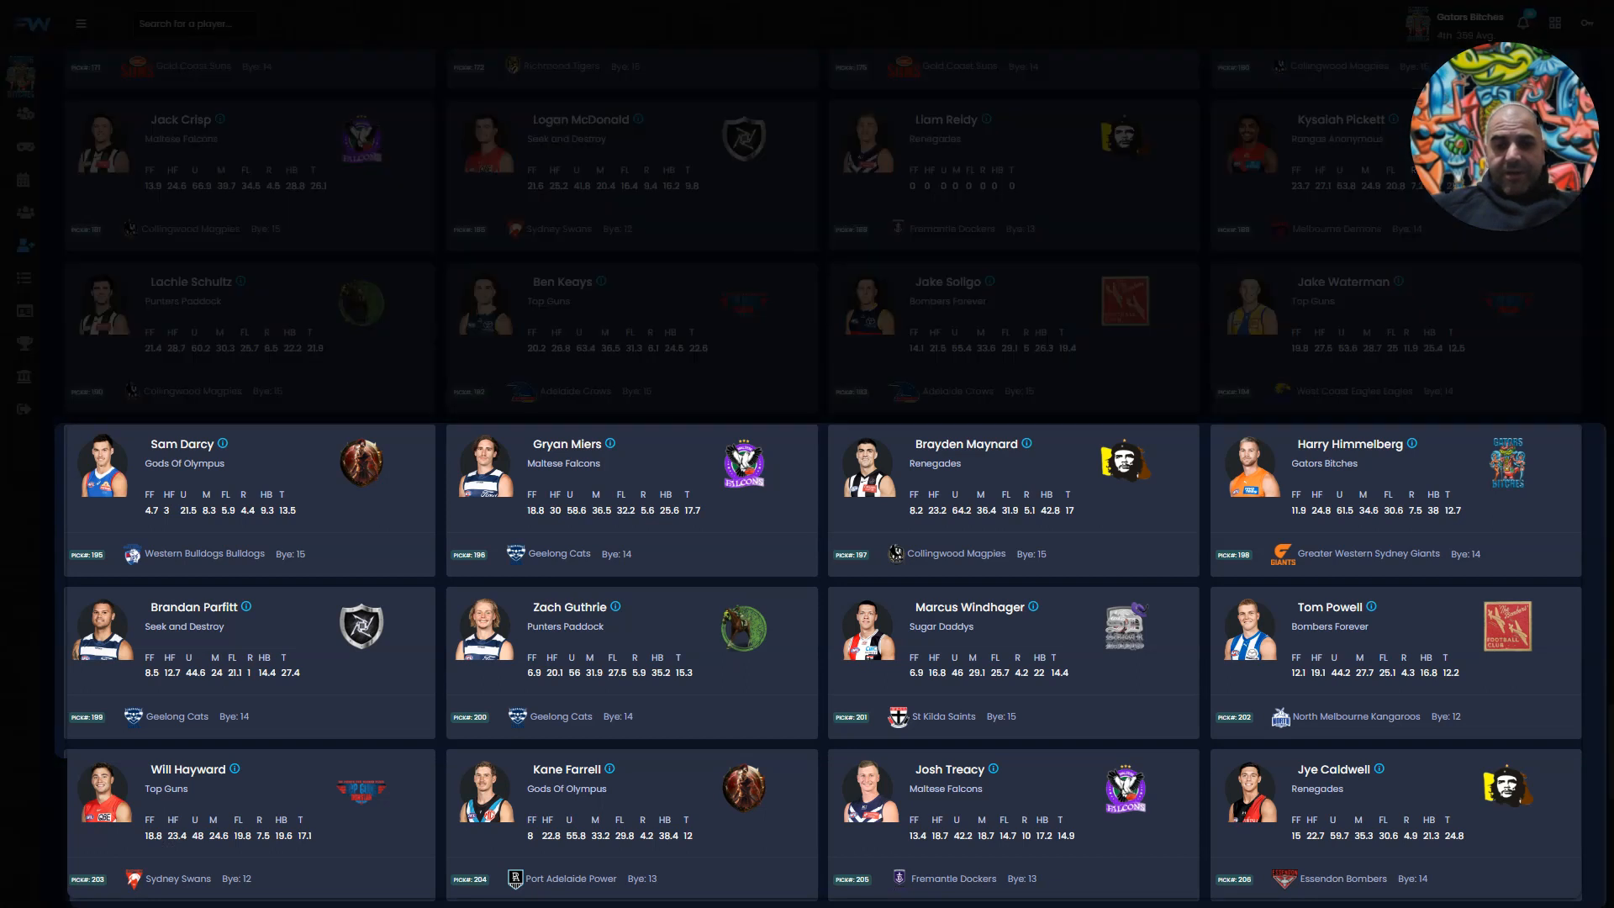
# Scroll through both lineups of the Seek and Destroy (0) vs Sugar Daddys (53) matchup
pyautogui.scroll(-3)
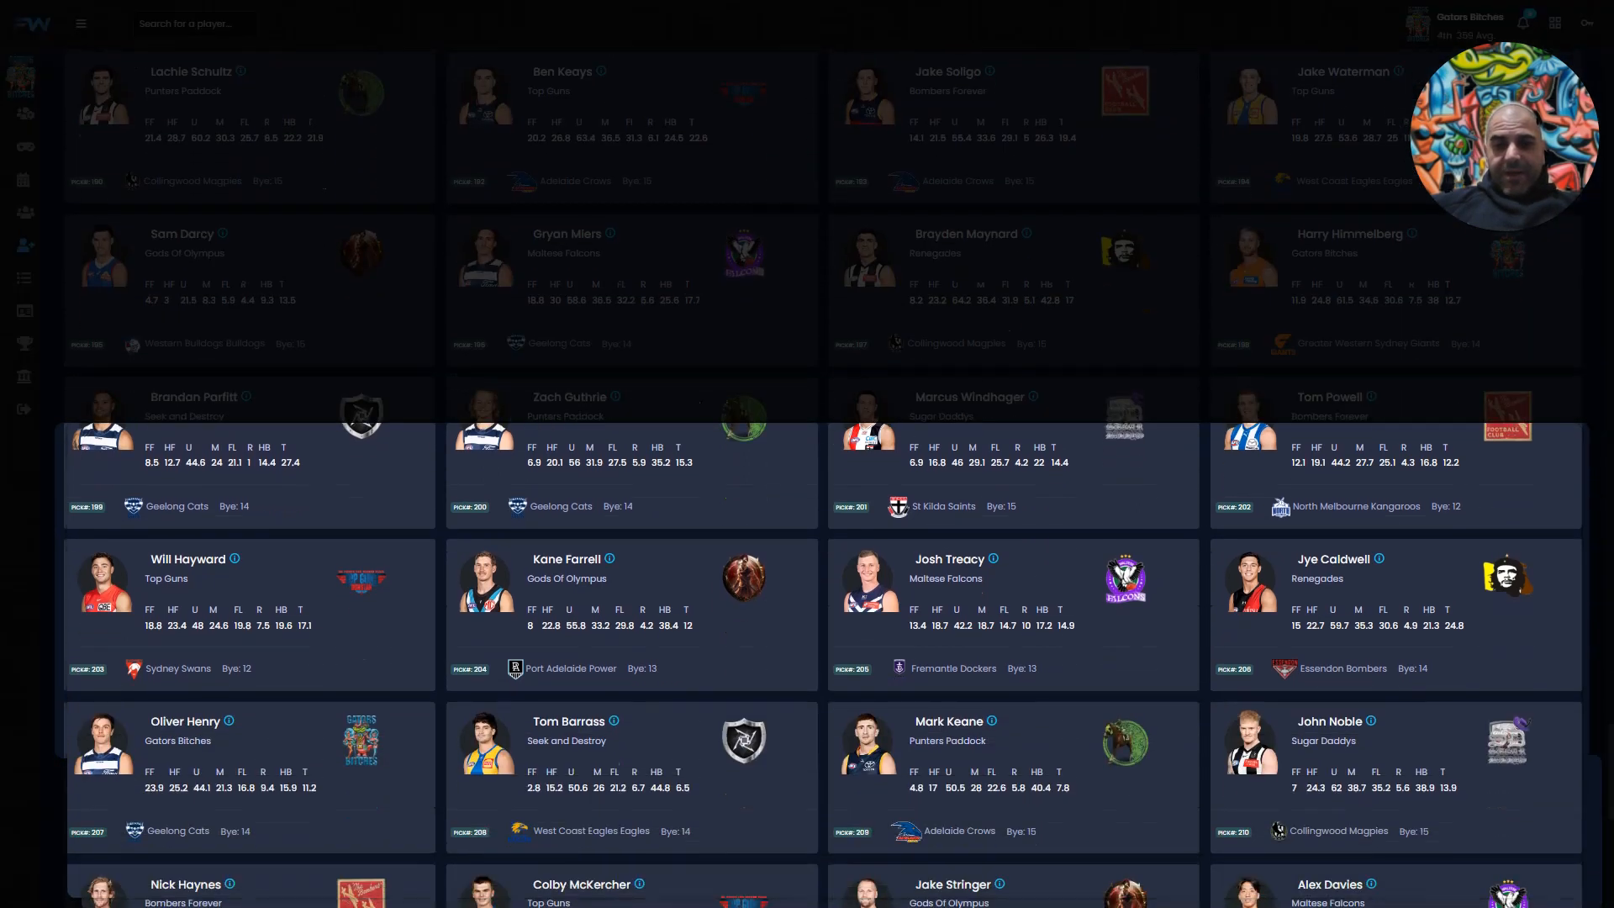
pyautogui.scroll(-3)
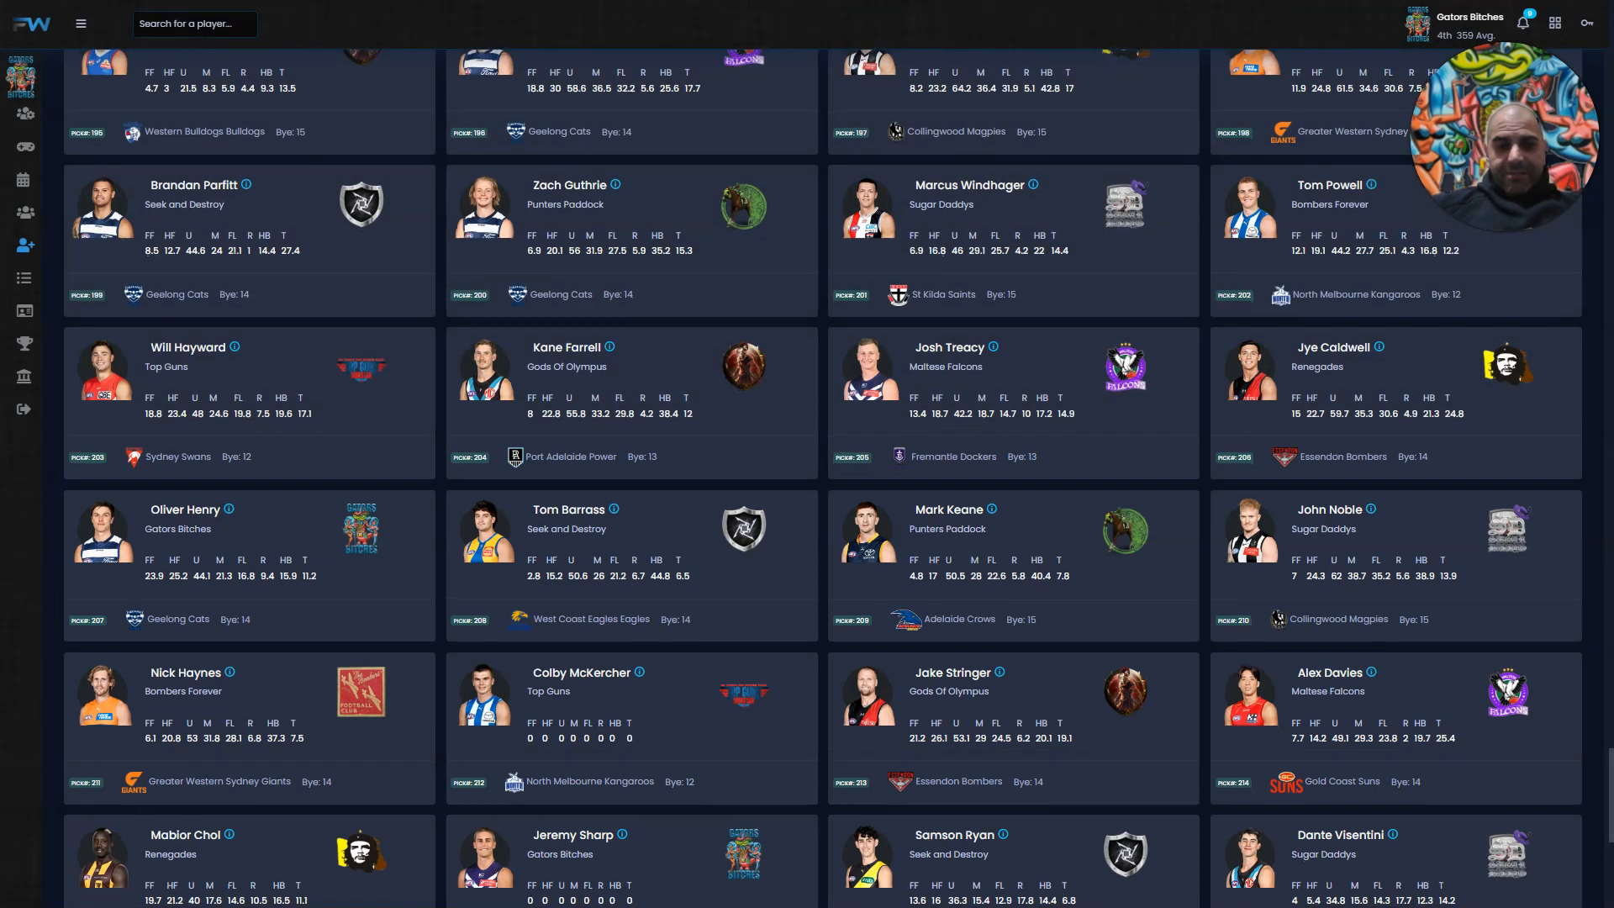
pyautogui.scroll(-3)
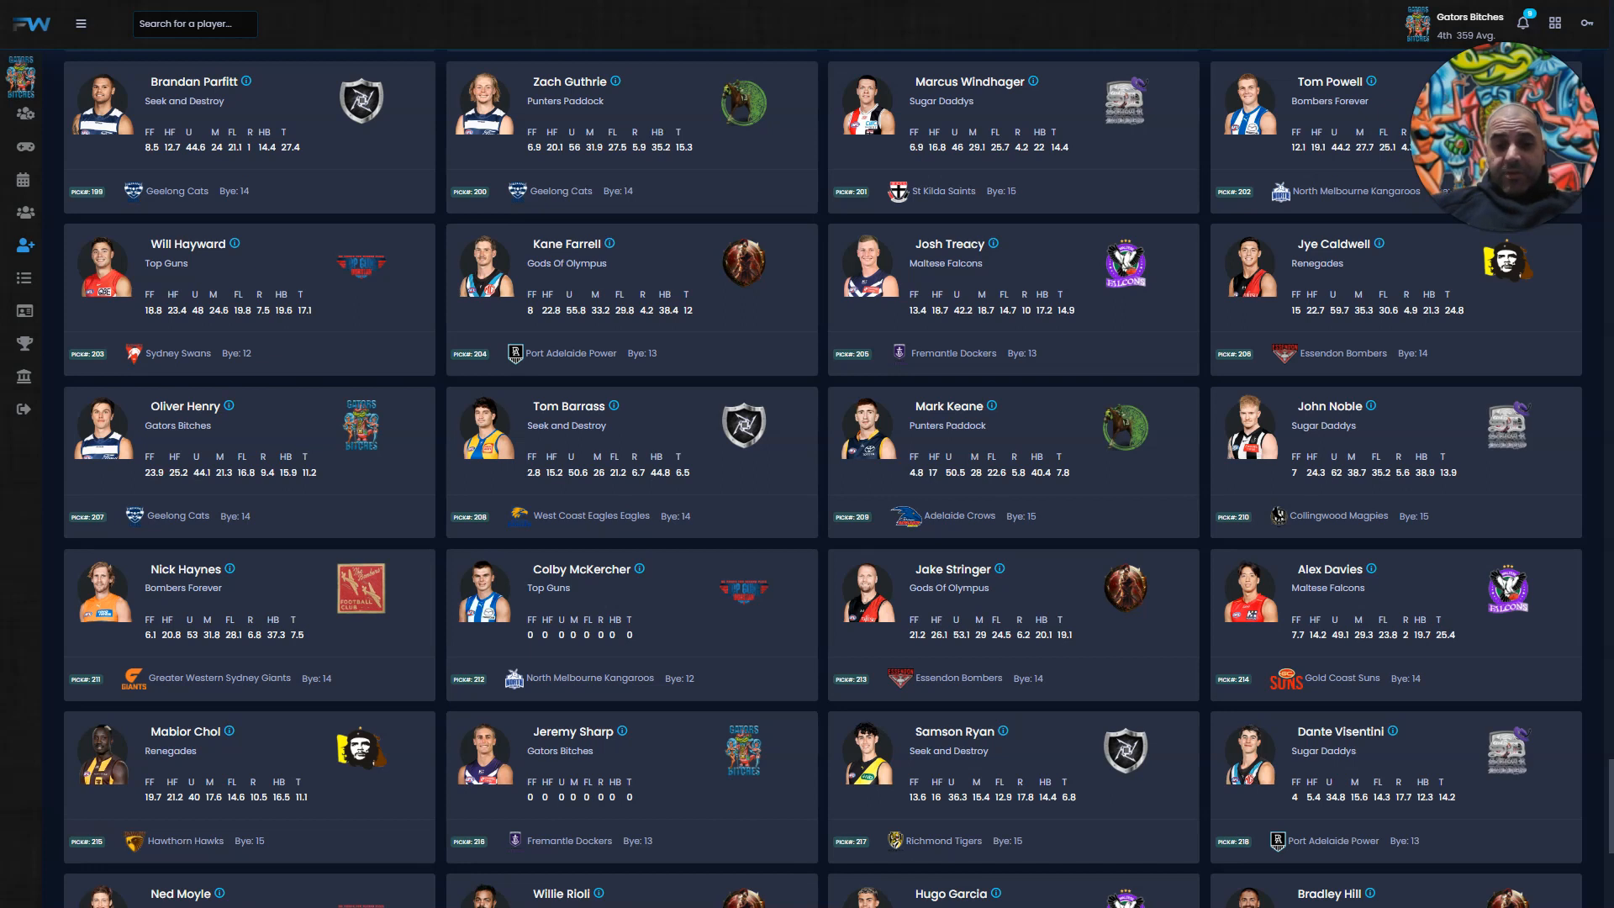
pyautogui.scroll(-3)
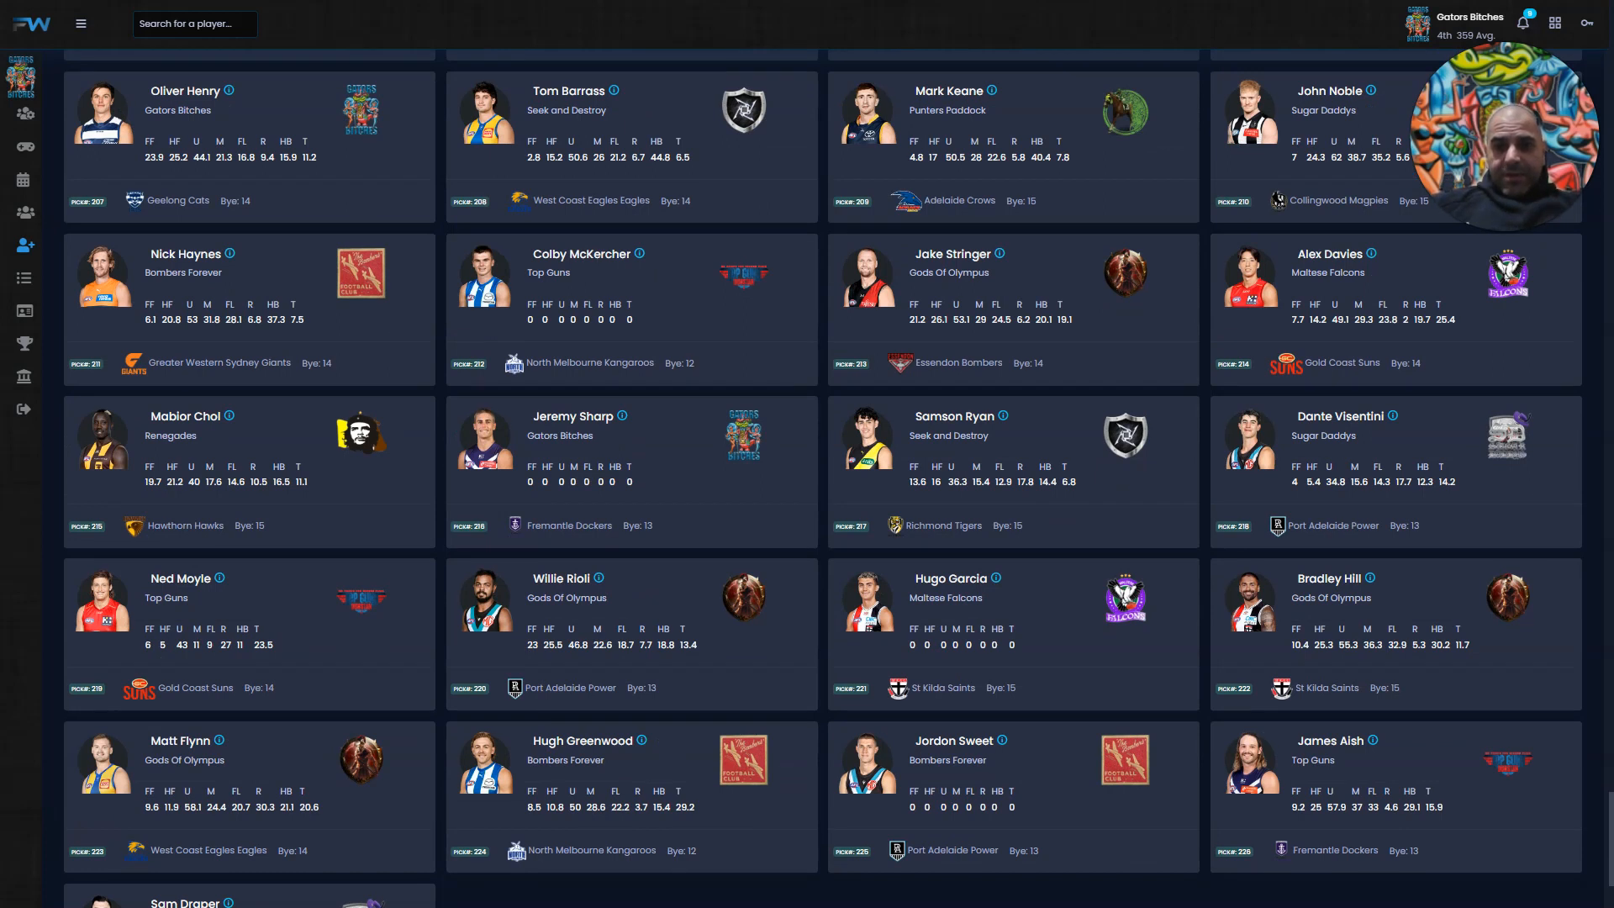
pyautogui.scroll(-3)
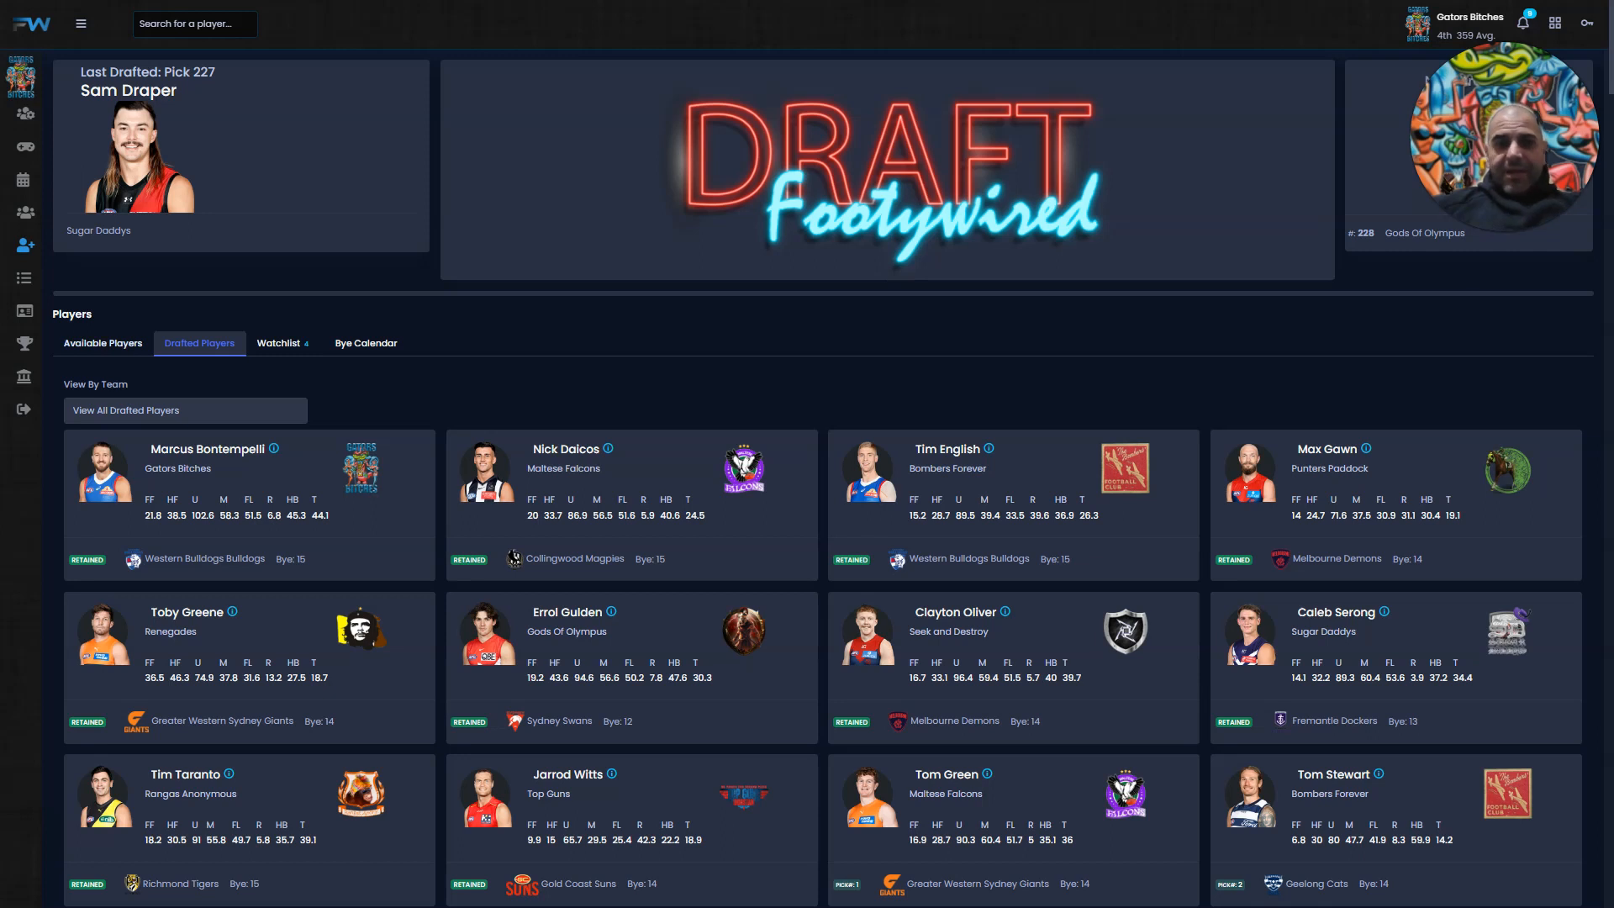
pyautogui.moveTo(22, 146)
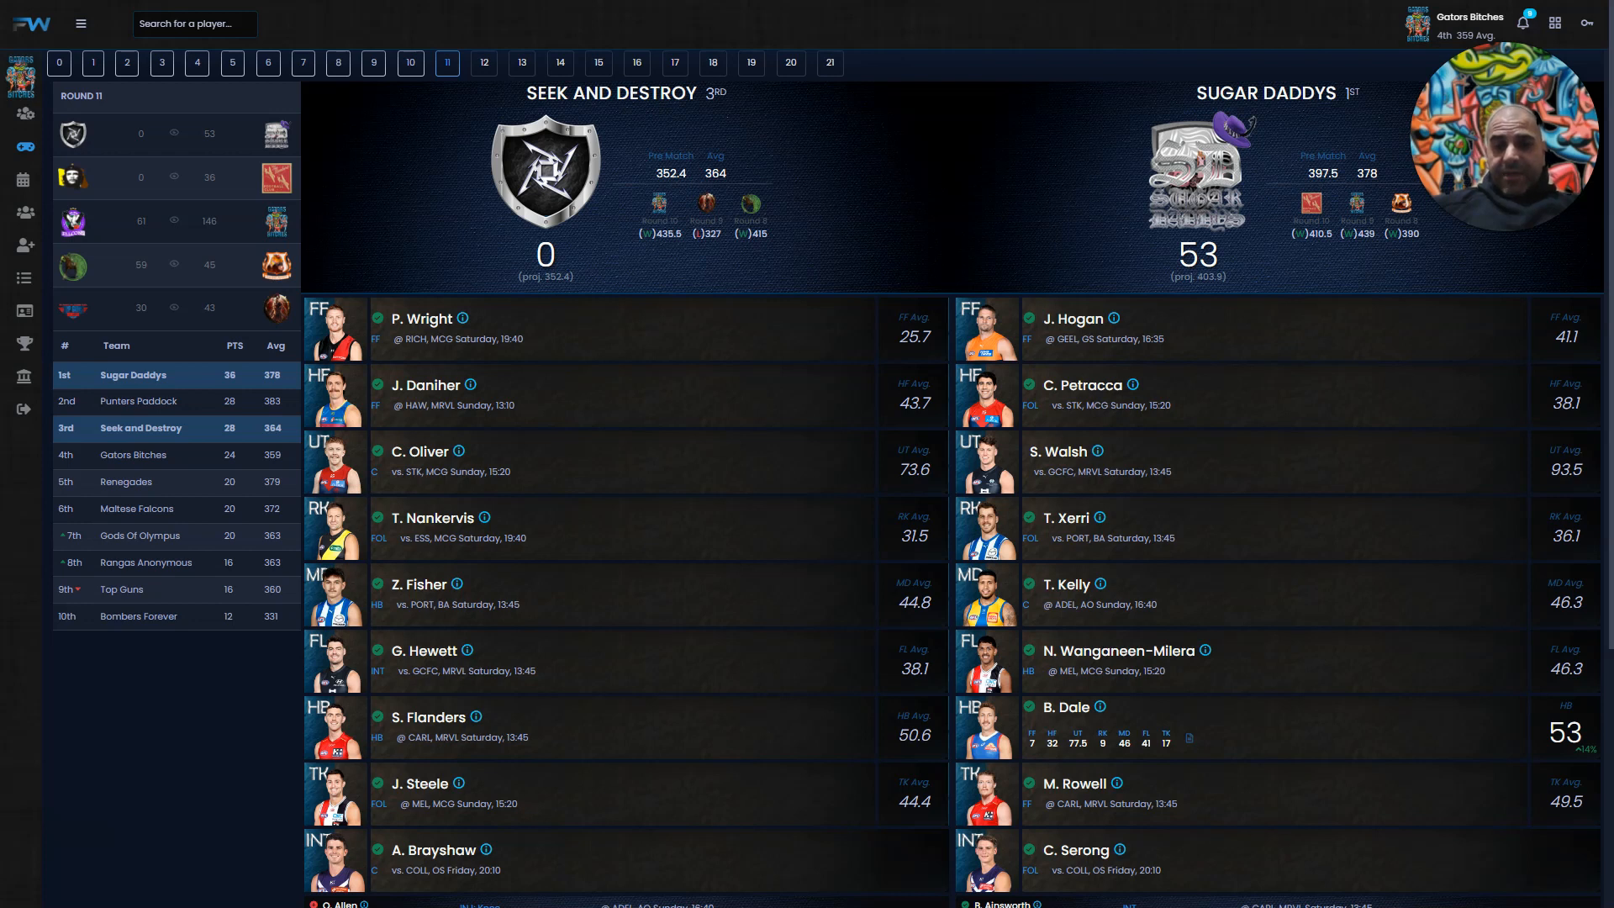
pyautogui.scroll(-3)
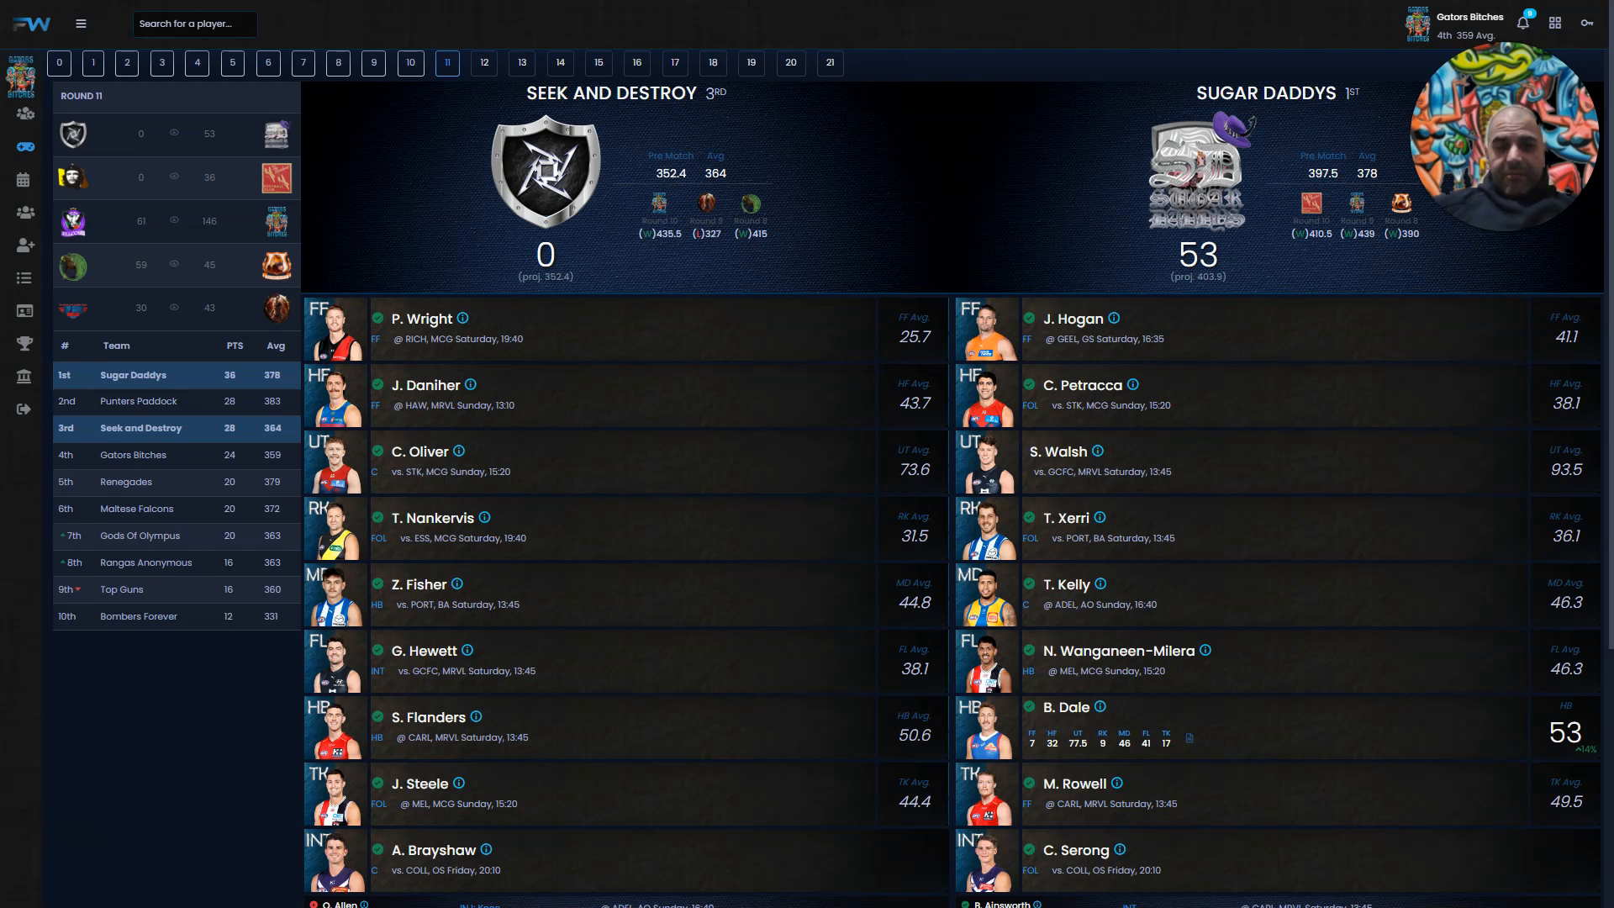
pyautogui.scroll(-3)
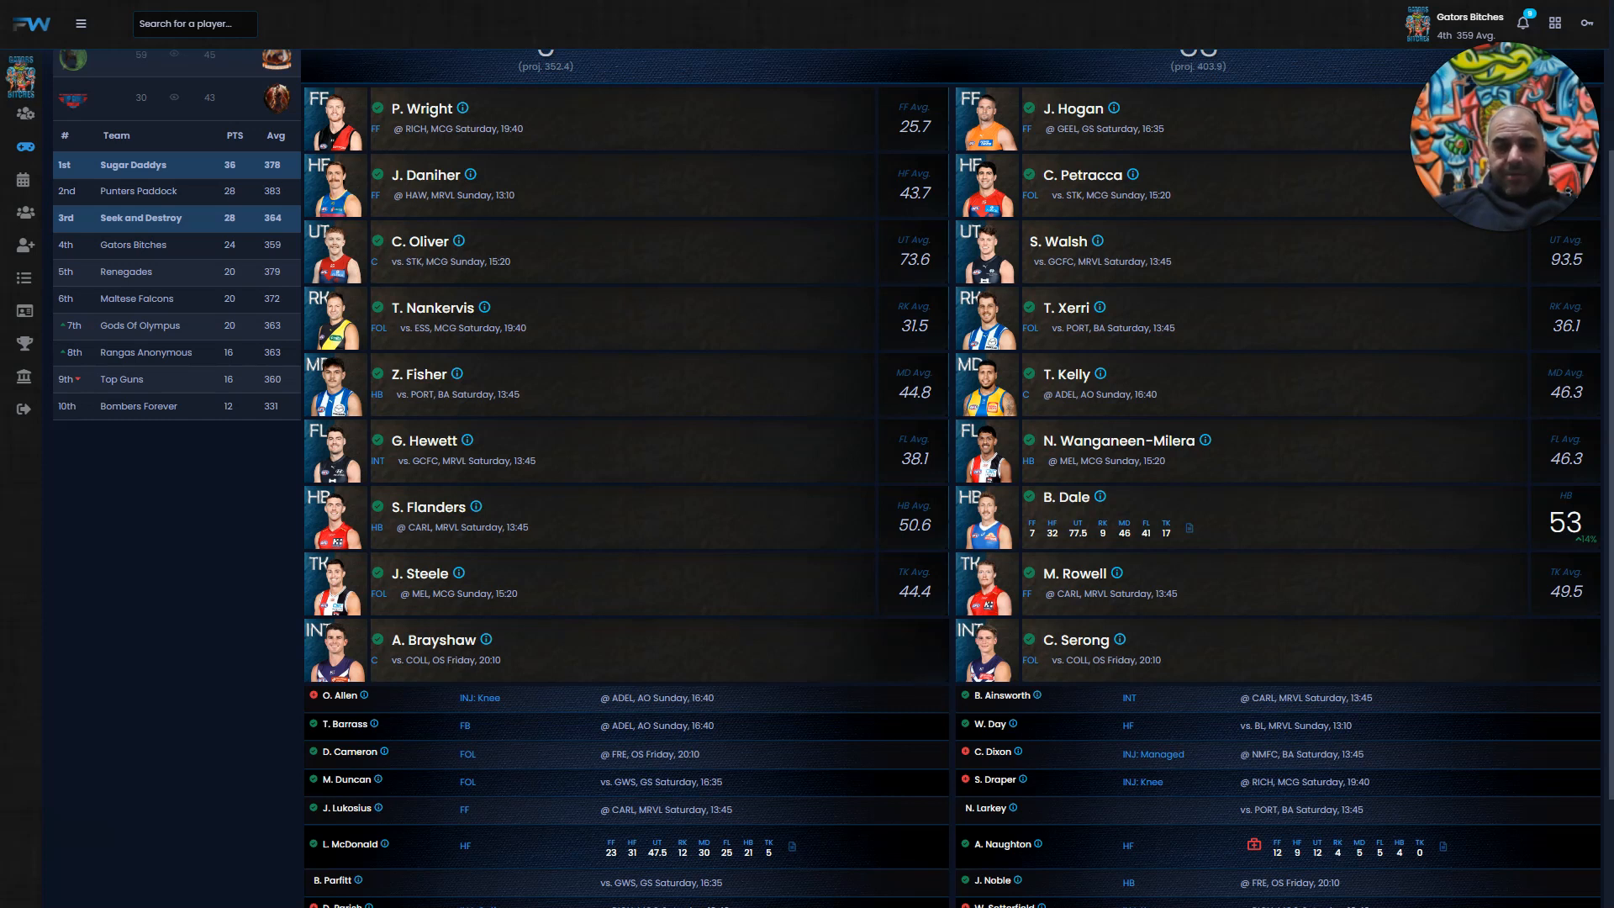
pyautogui.scroll(-3)
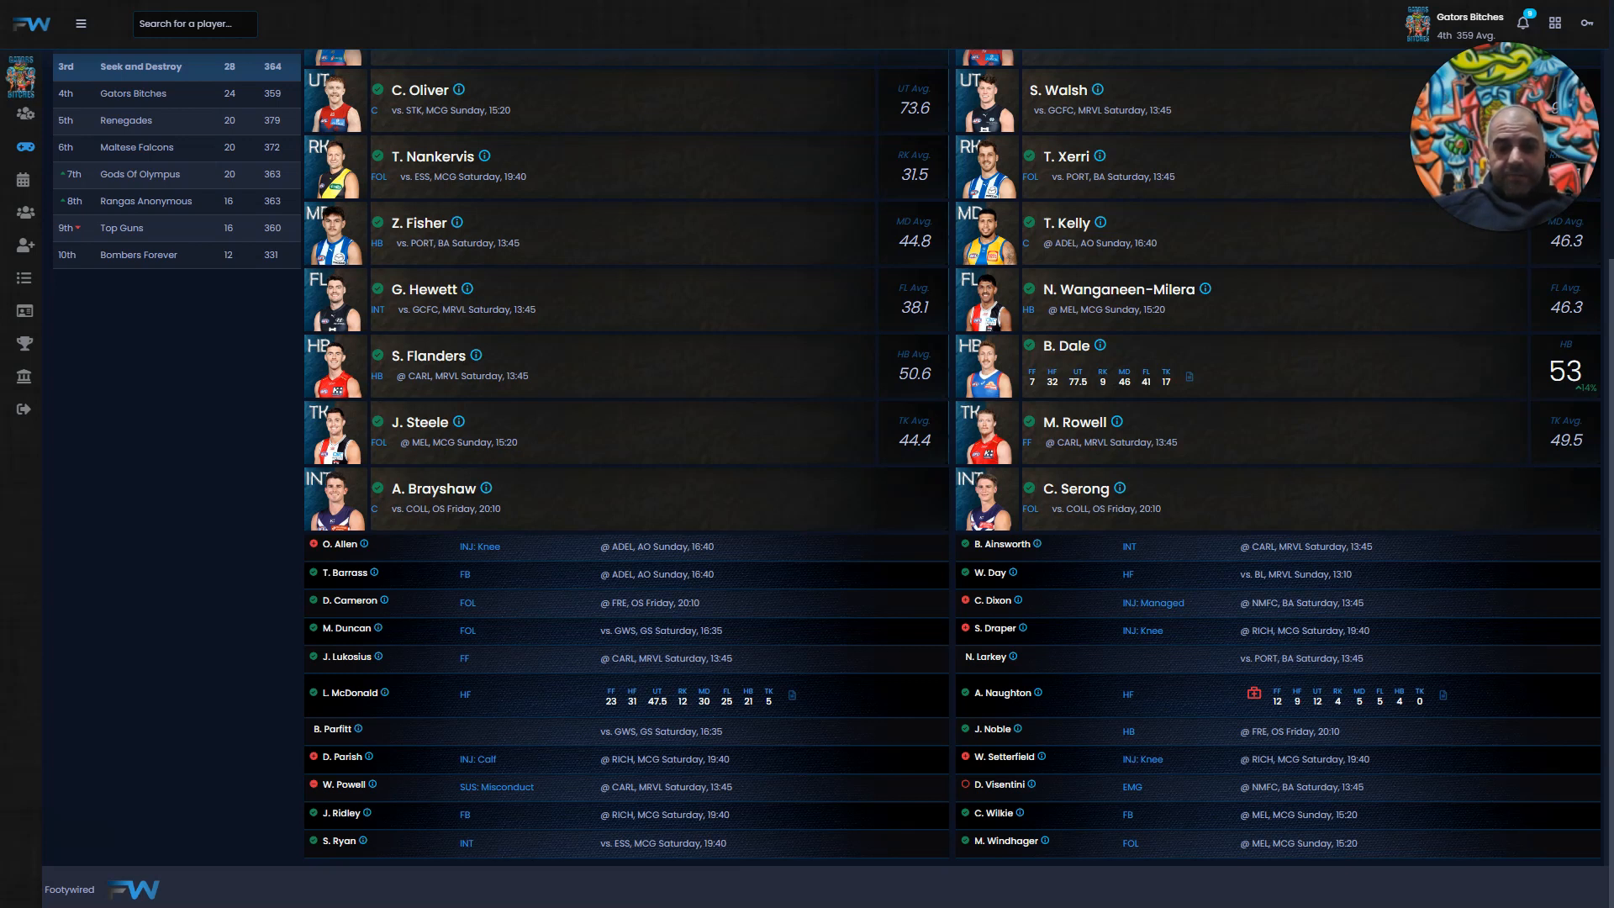
pyautogui.click(138, 65)
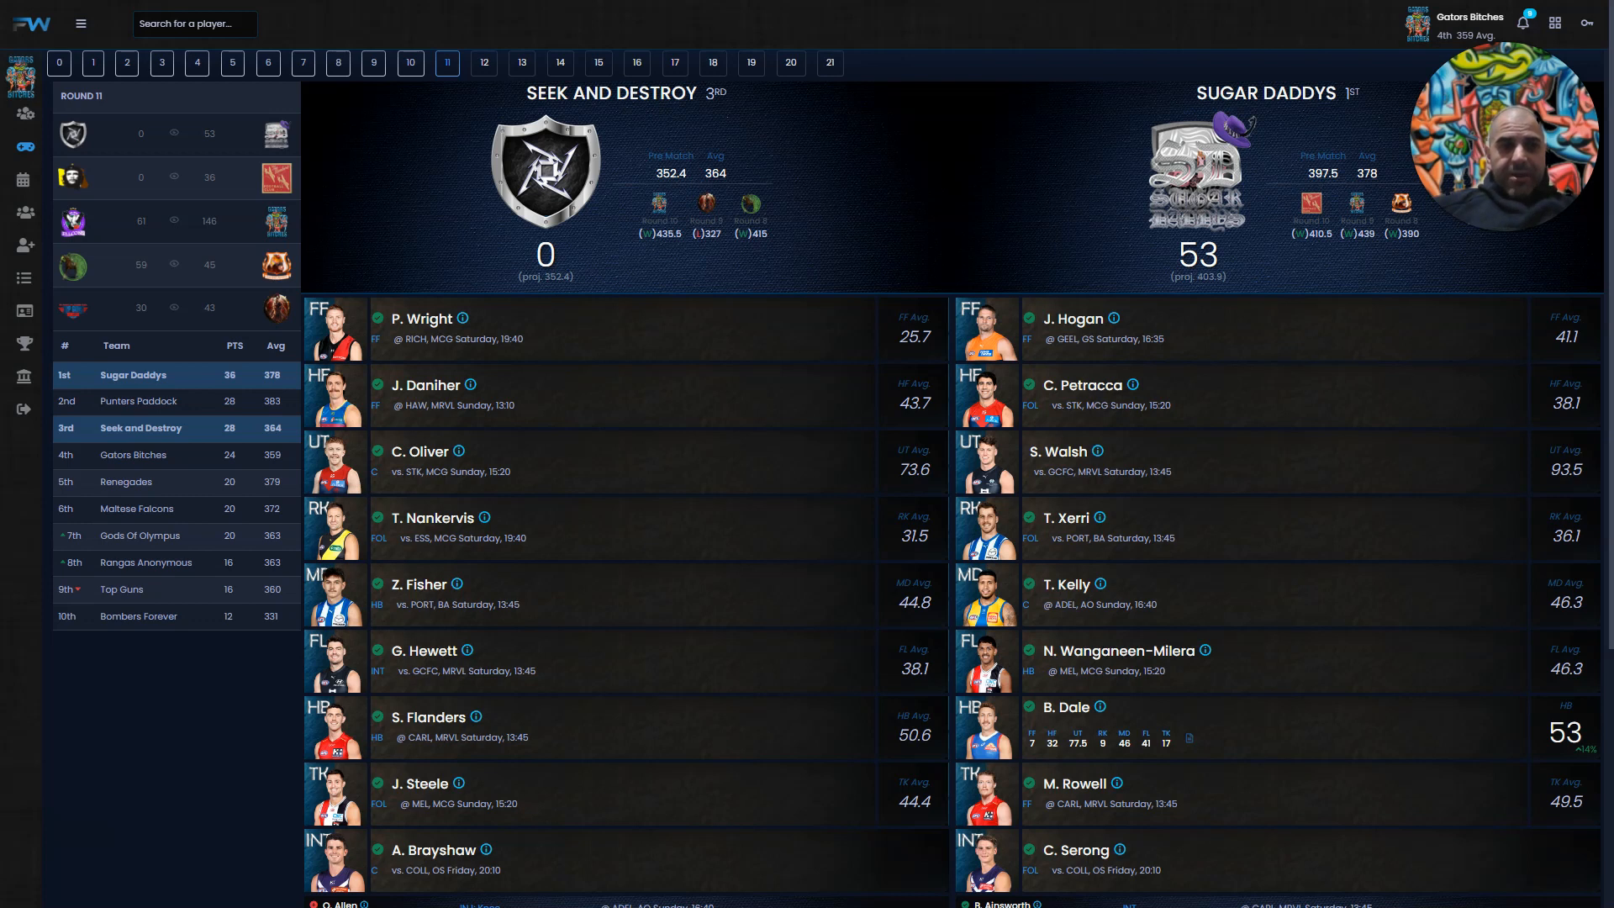
# View the Renegades (0) vs Bombers Forever (36) matchup and scroll through both lineups and benches
pyautogui.click(125, 482)
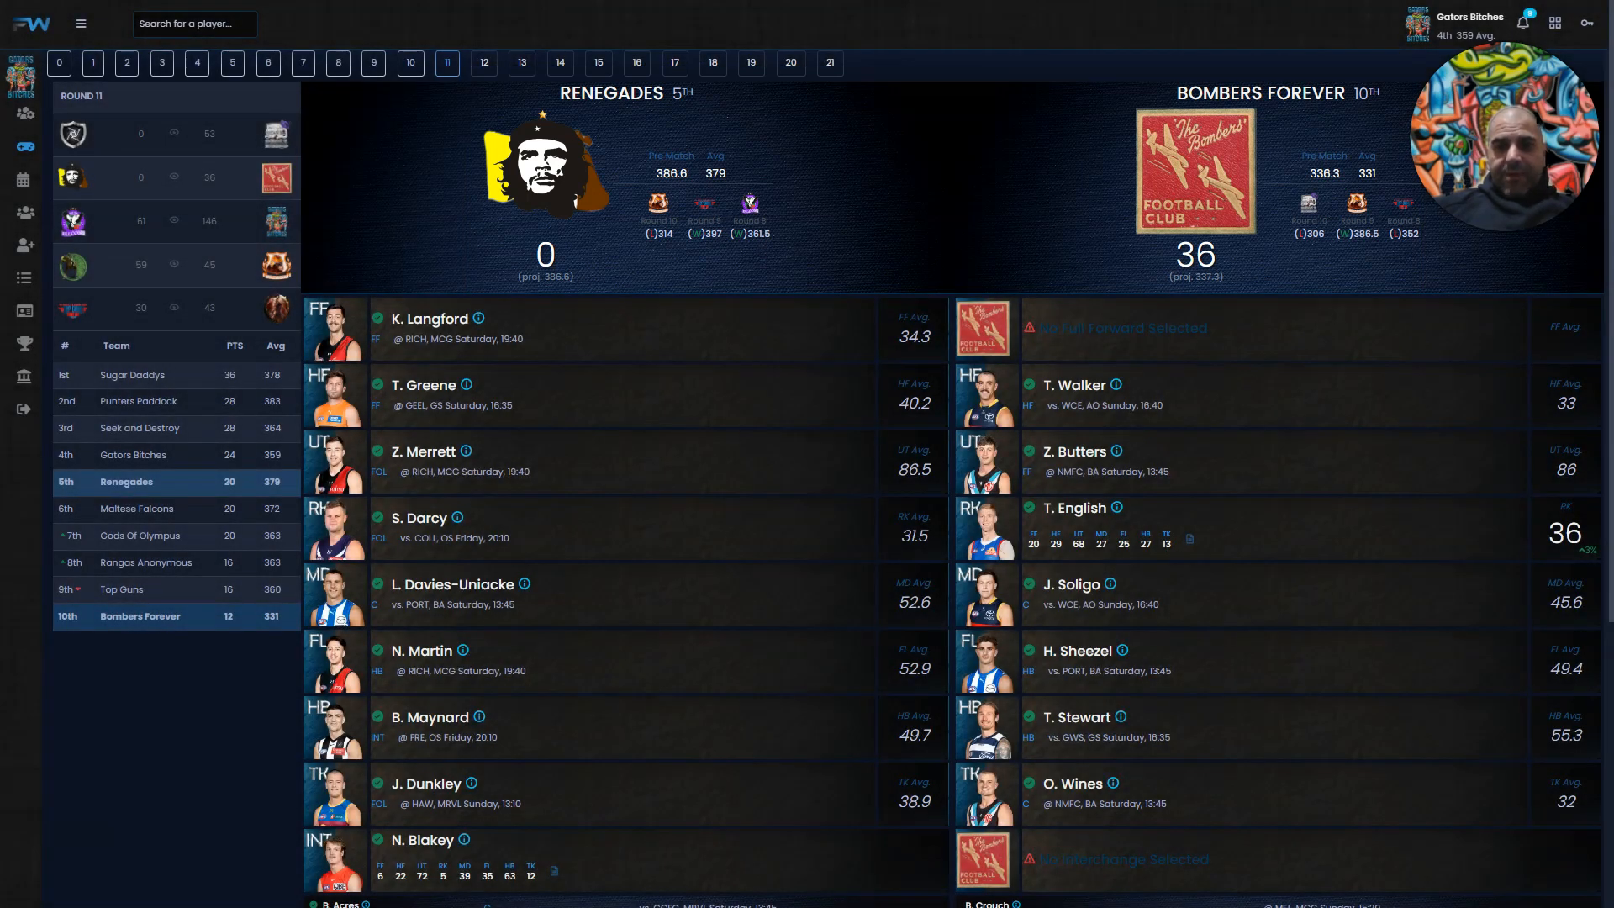
pyautogui.scroll(-3)
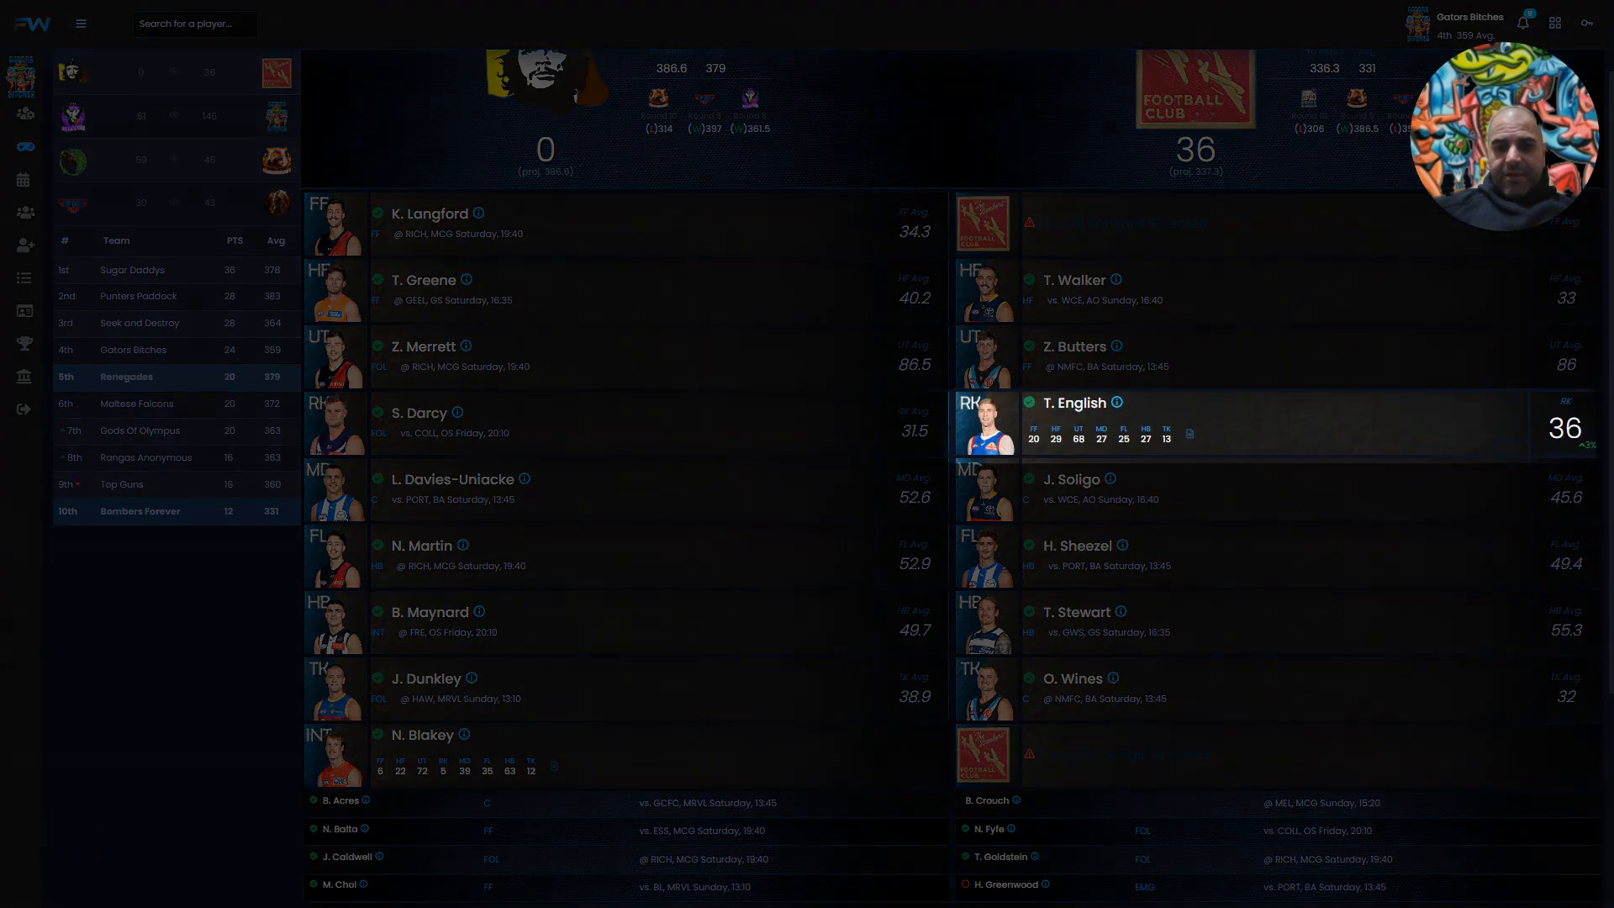
pyautogui.scroll(-3)
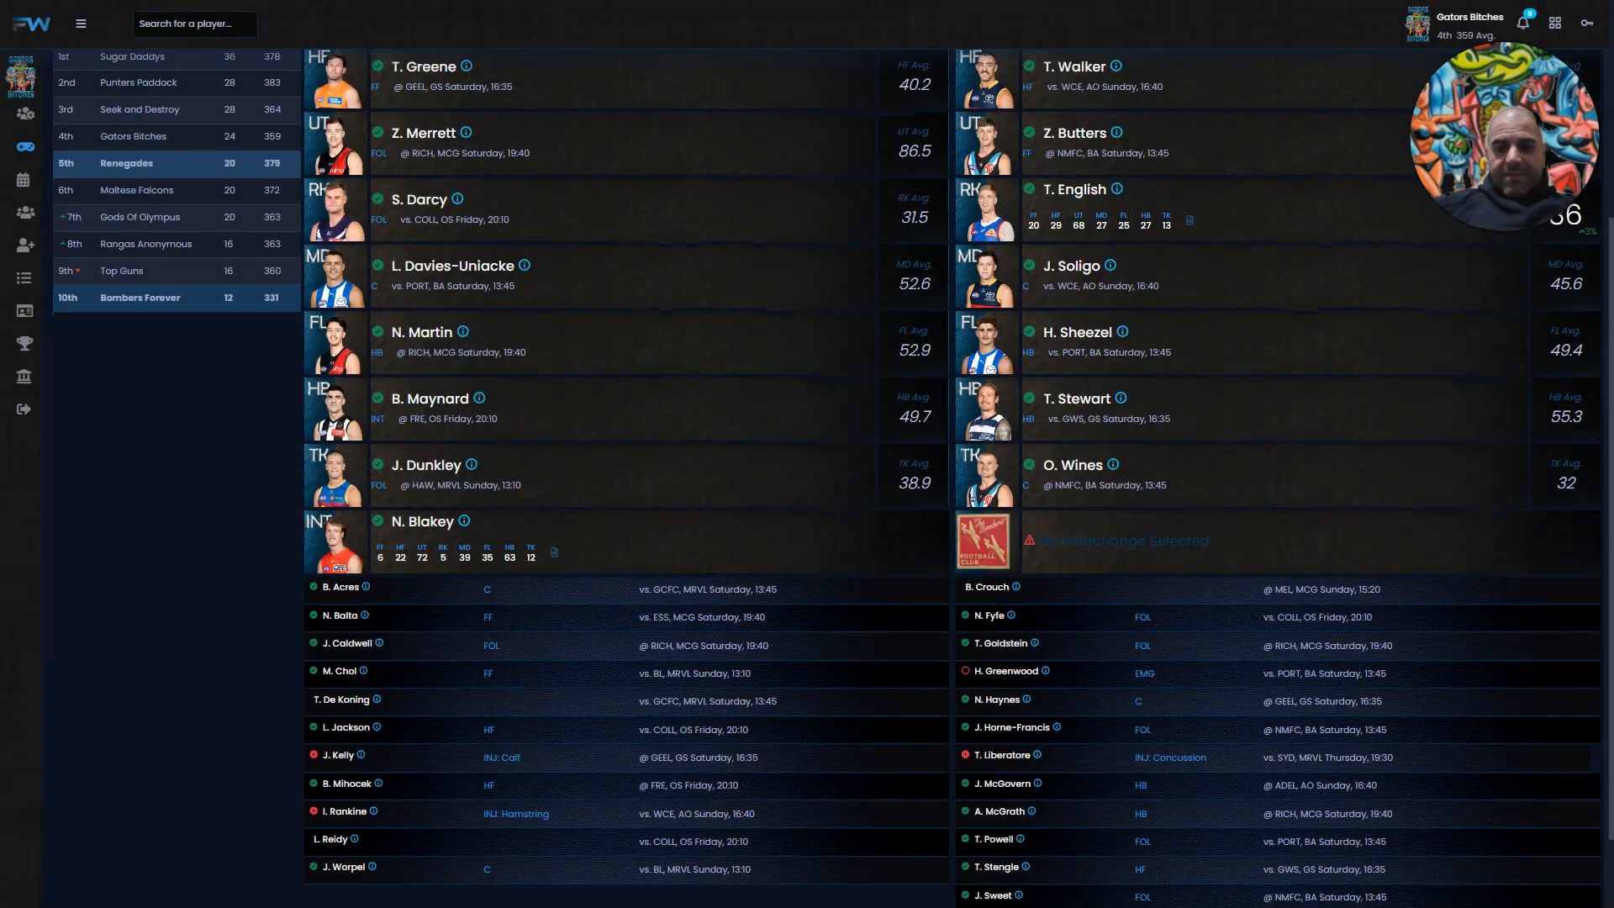
pyautogui.scroll(-3)
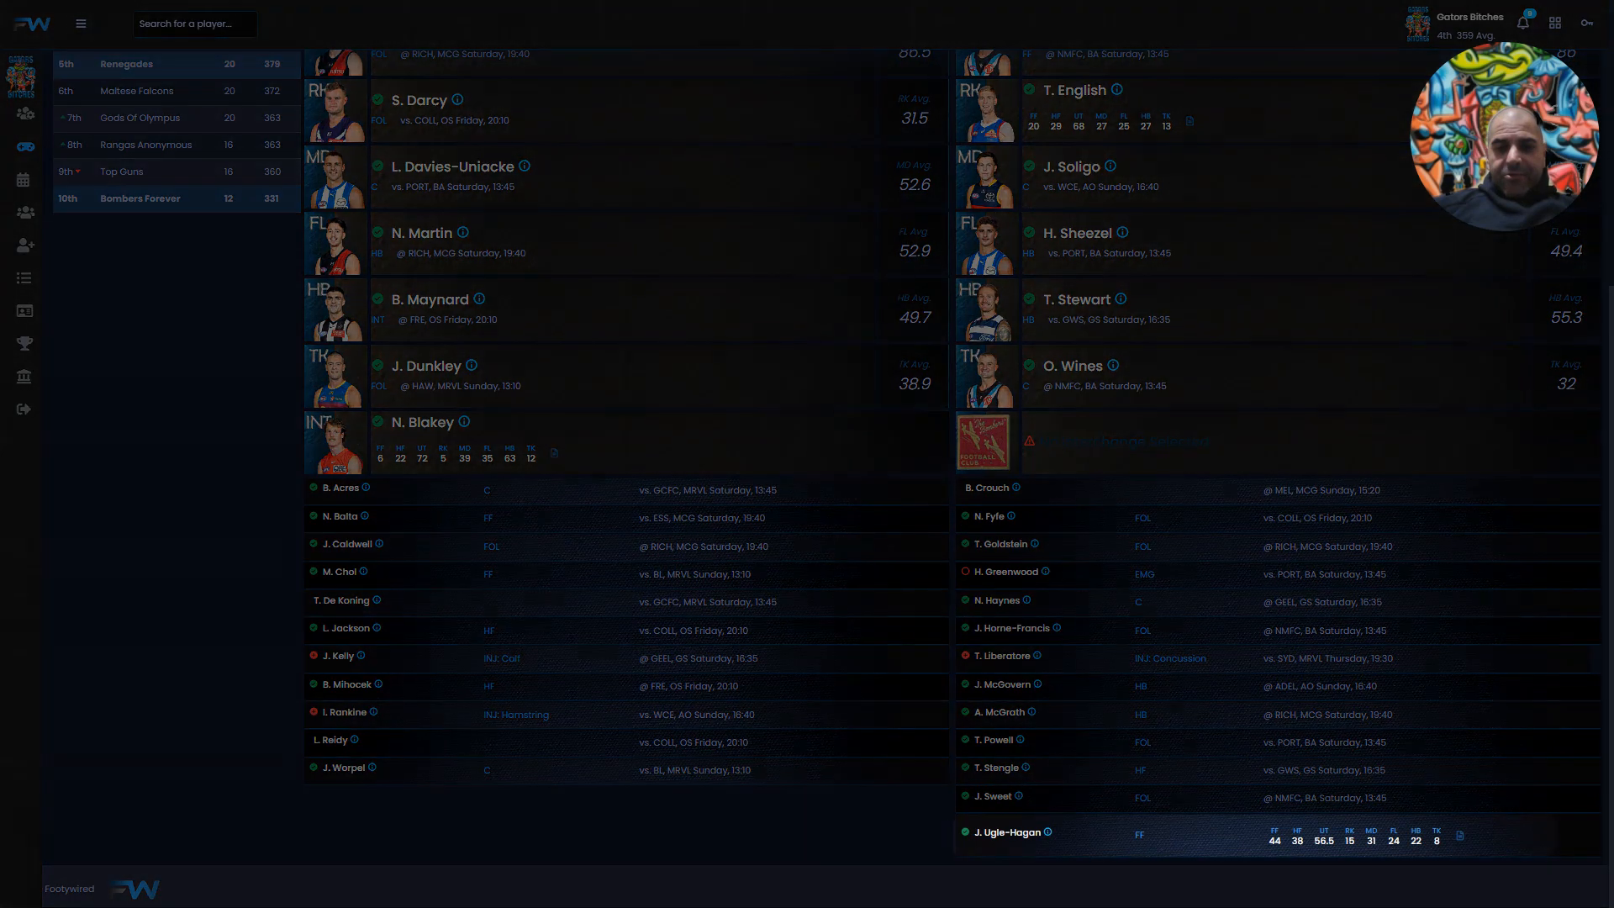
pyautogui.scroll(3)
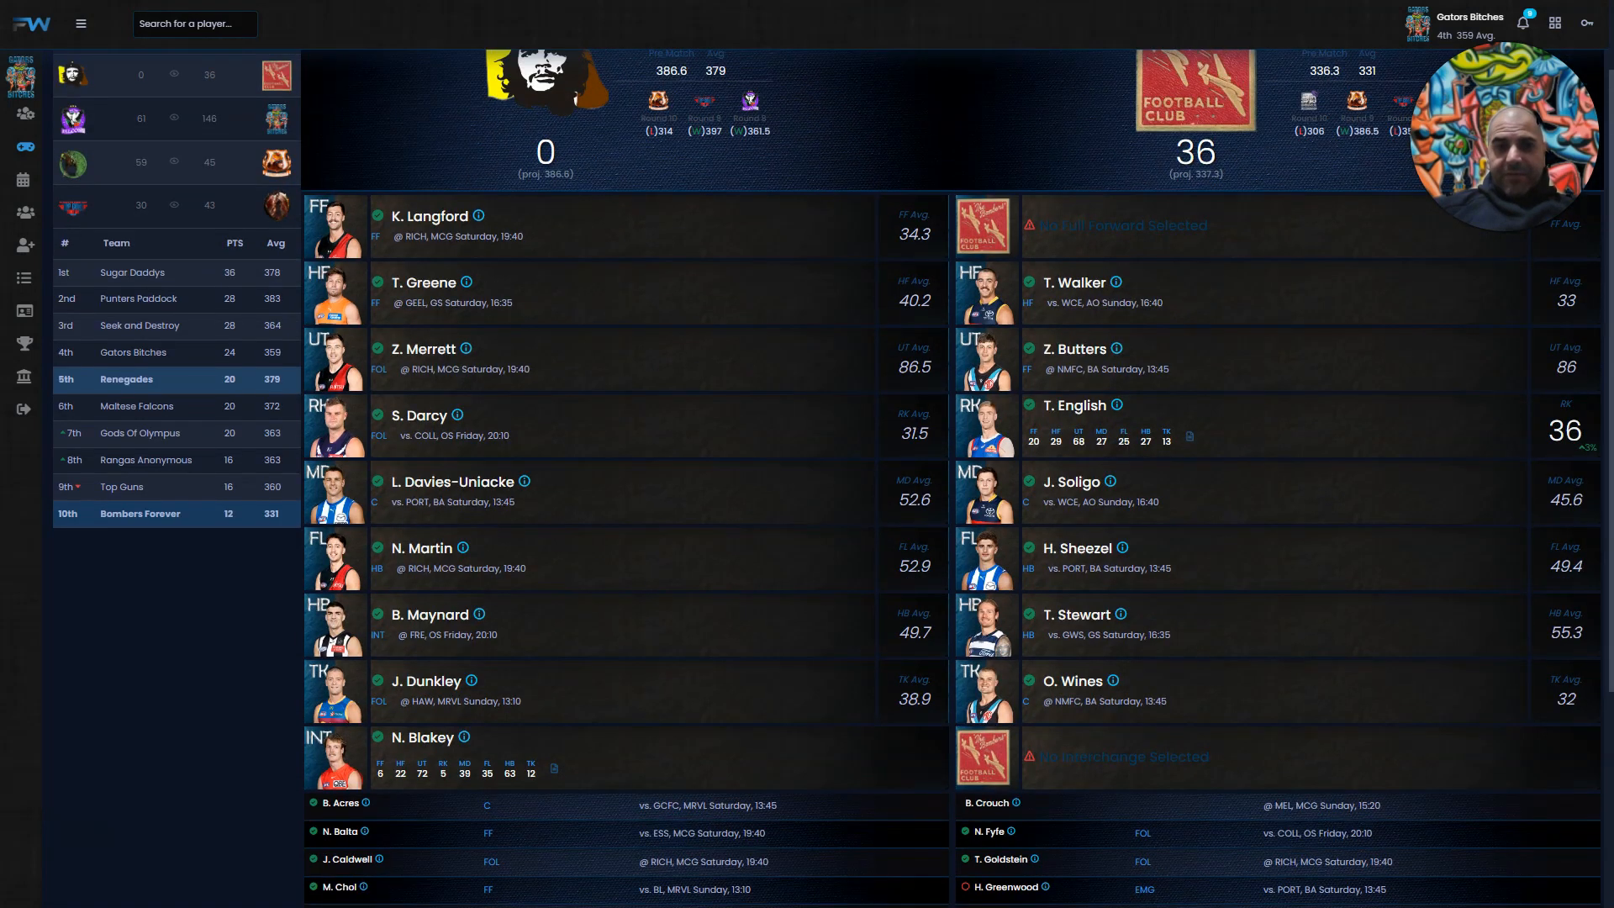
pyautogui.scroll(-3)
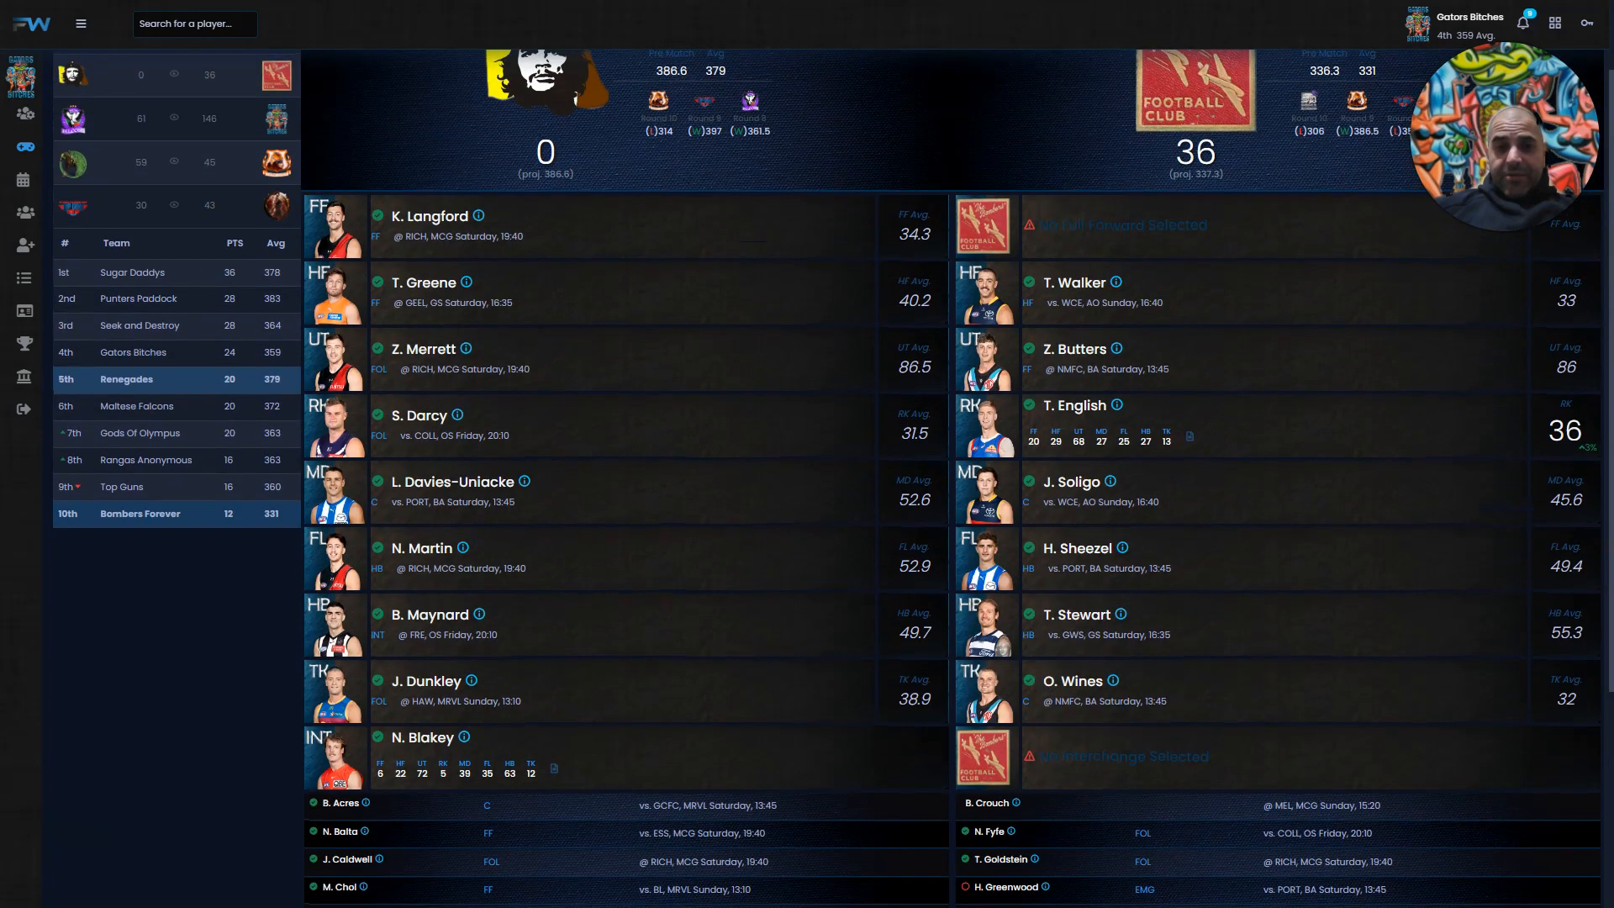
pyautogui.scroll(-3)
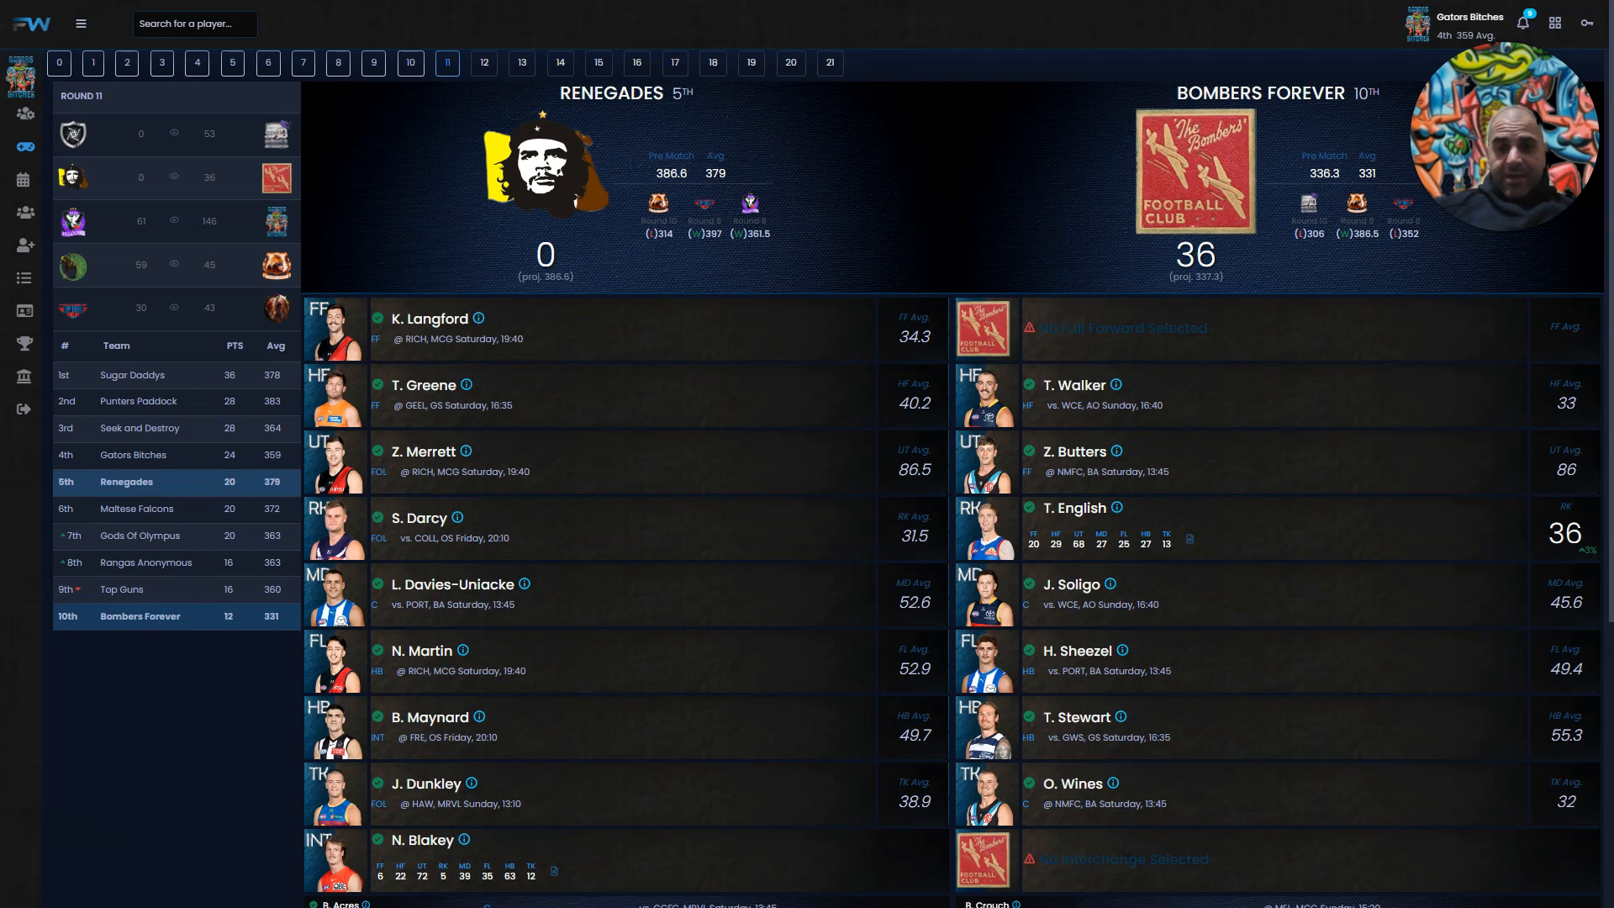
# Scroll down through the Renegades and Bombers Forever lineups, projections and benches
pyautogui.scroll(-3)
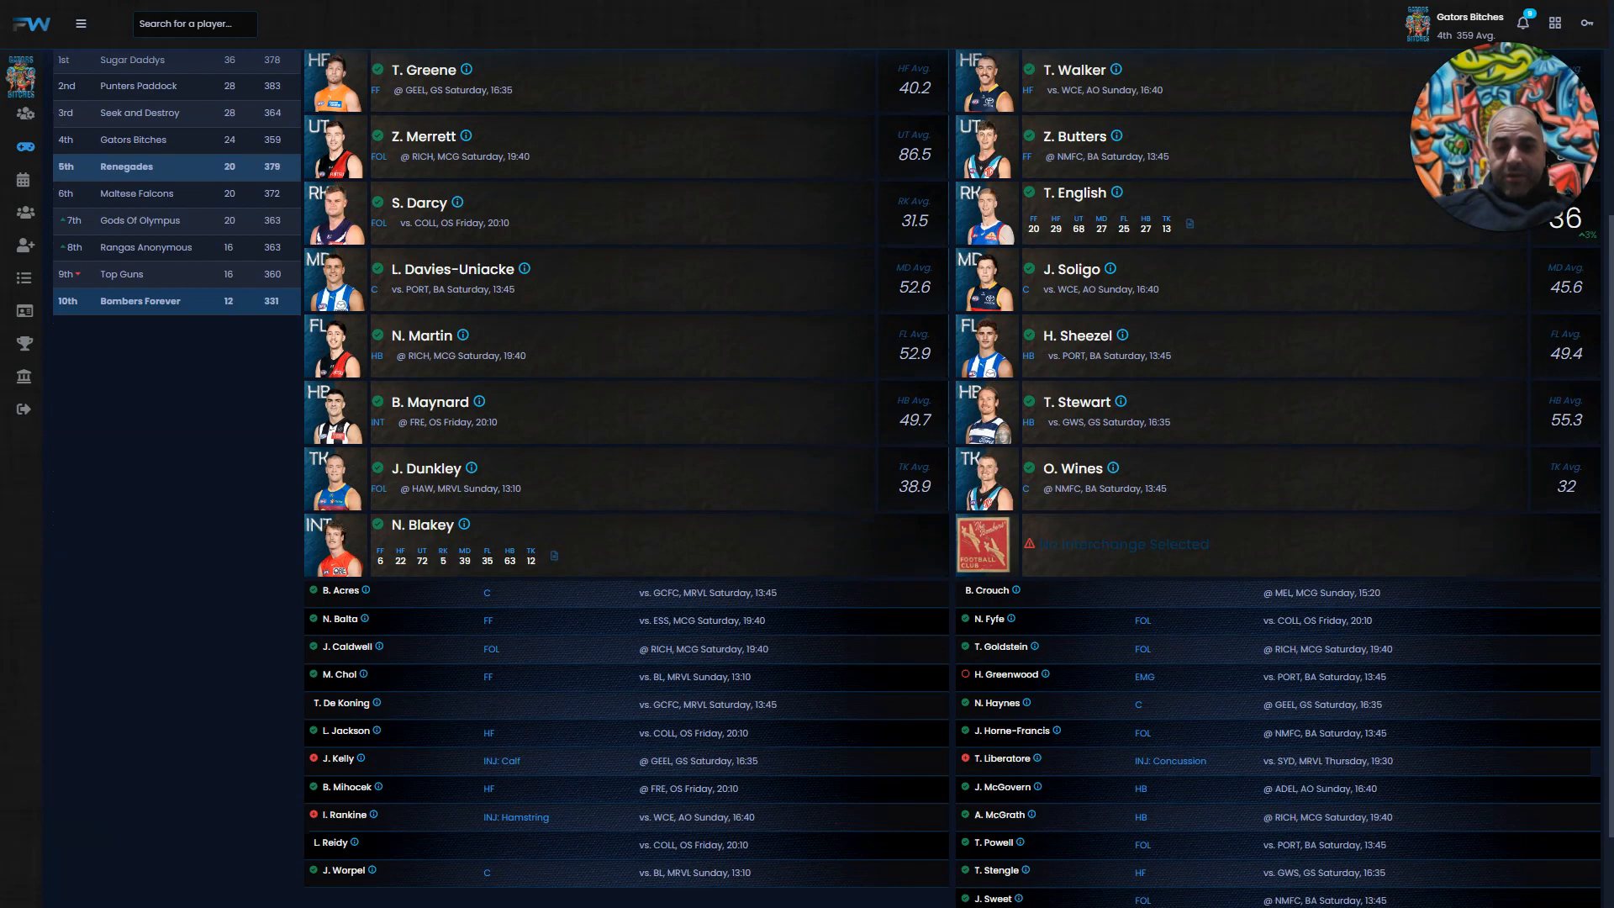
pyautogui.scroll(-3)
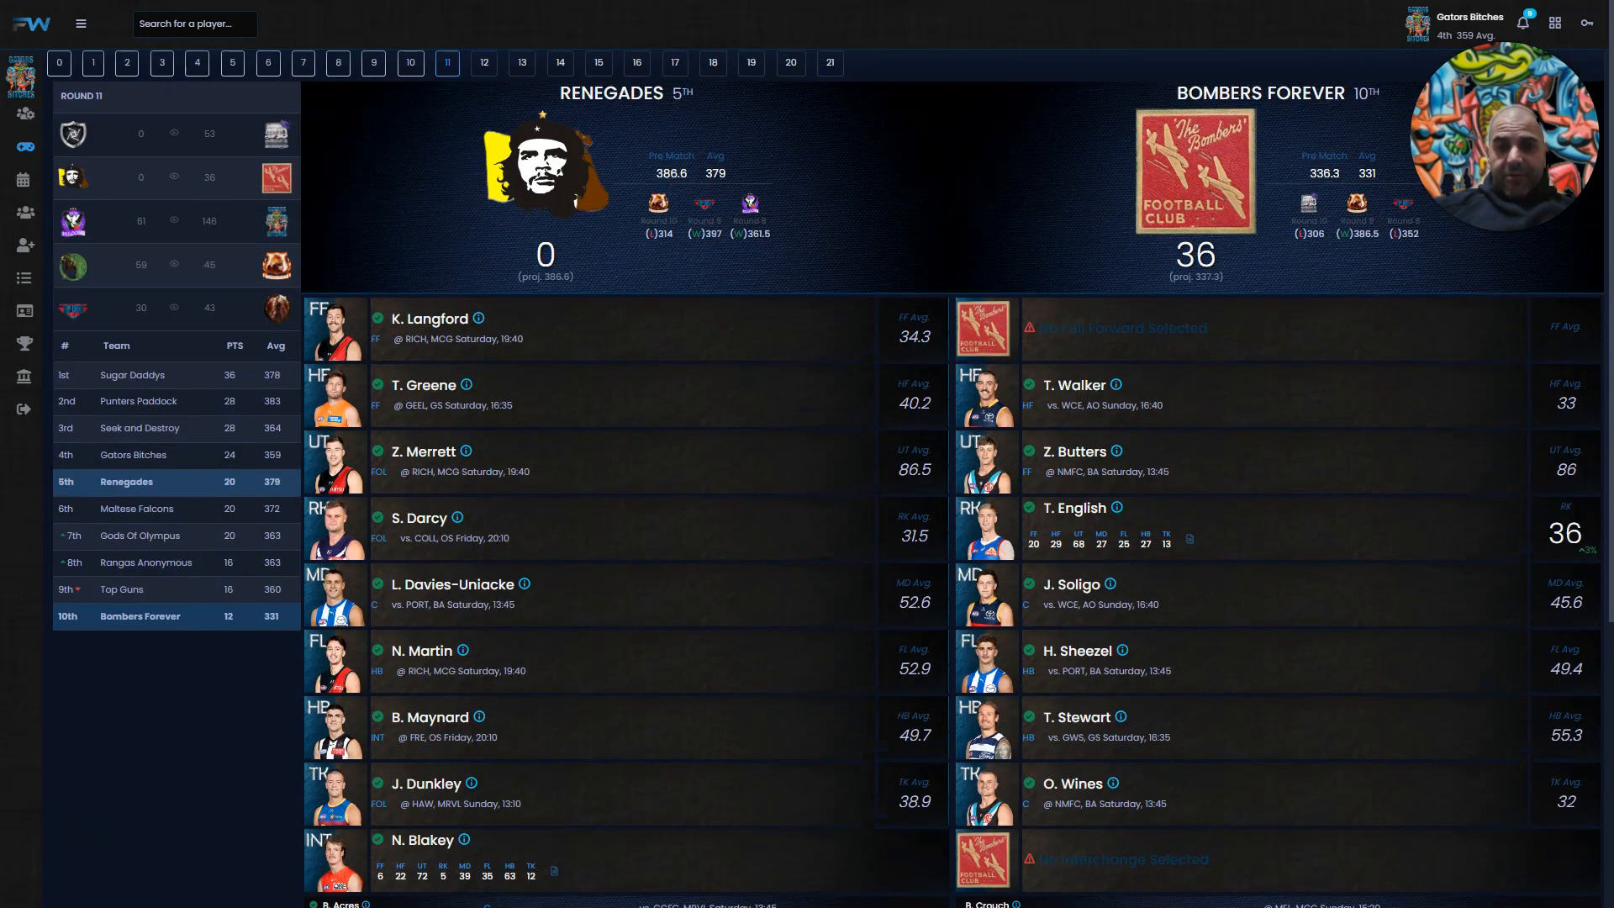
pyautogui.scroll(-3)
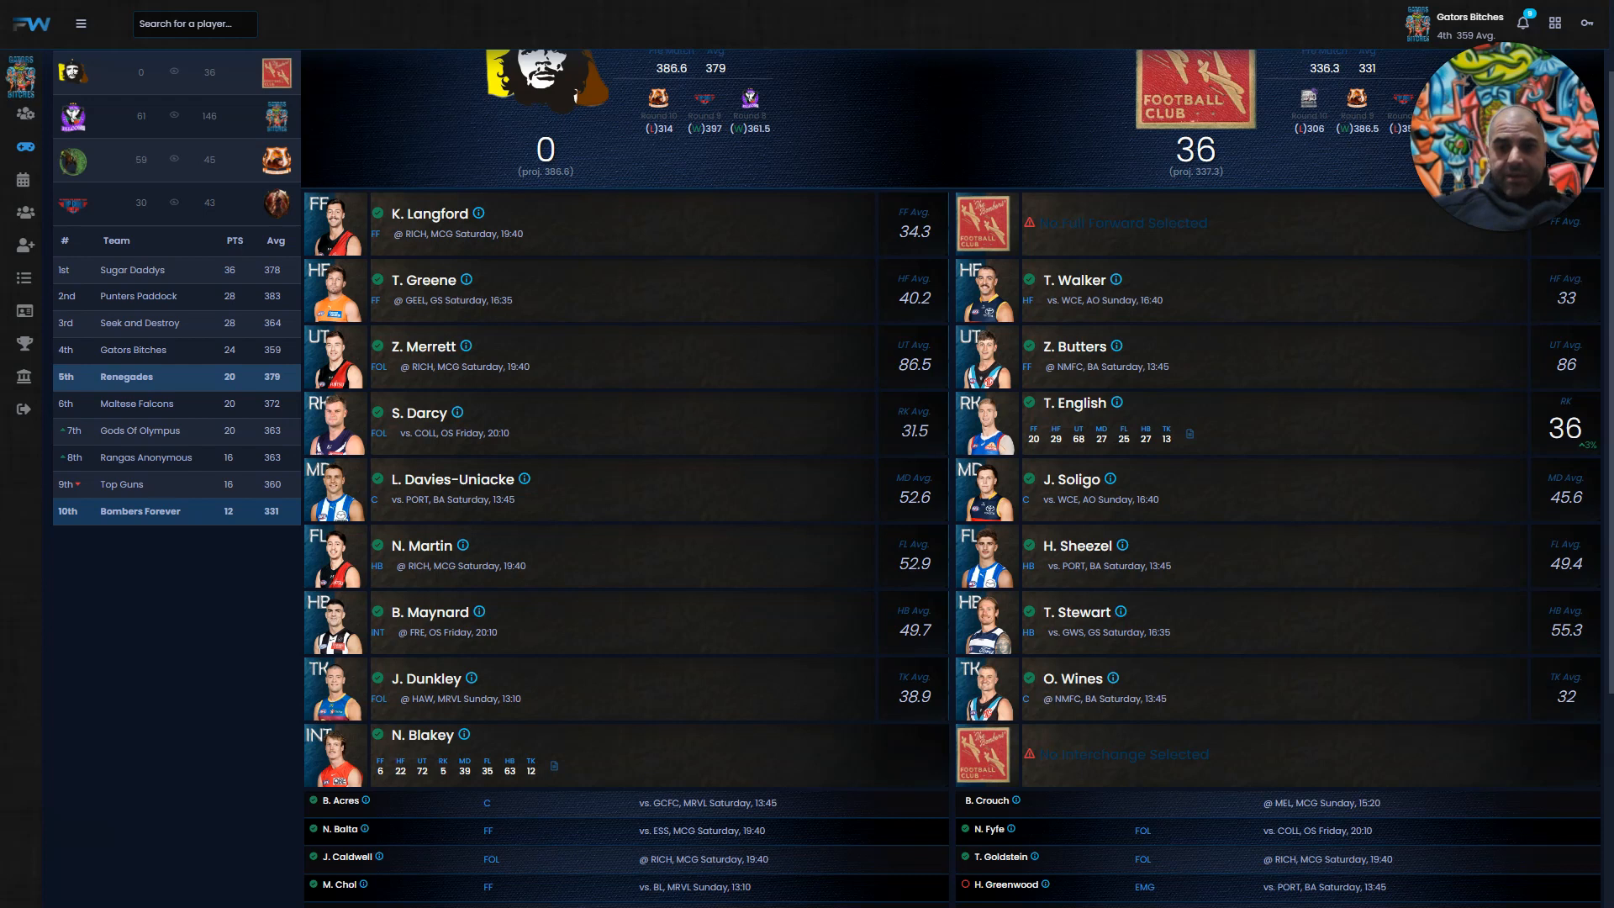
pyautogui.scroll(-3)
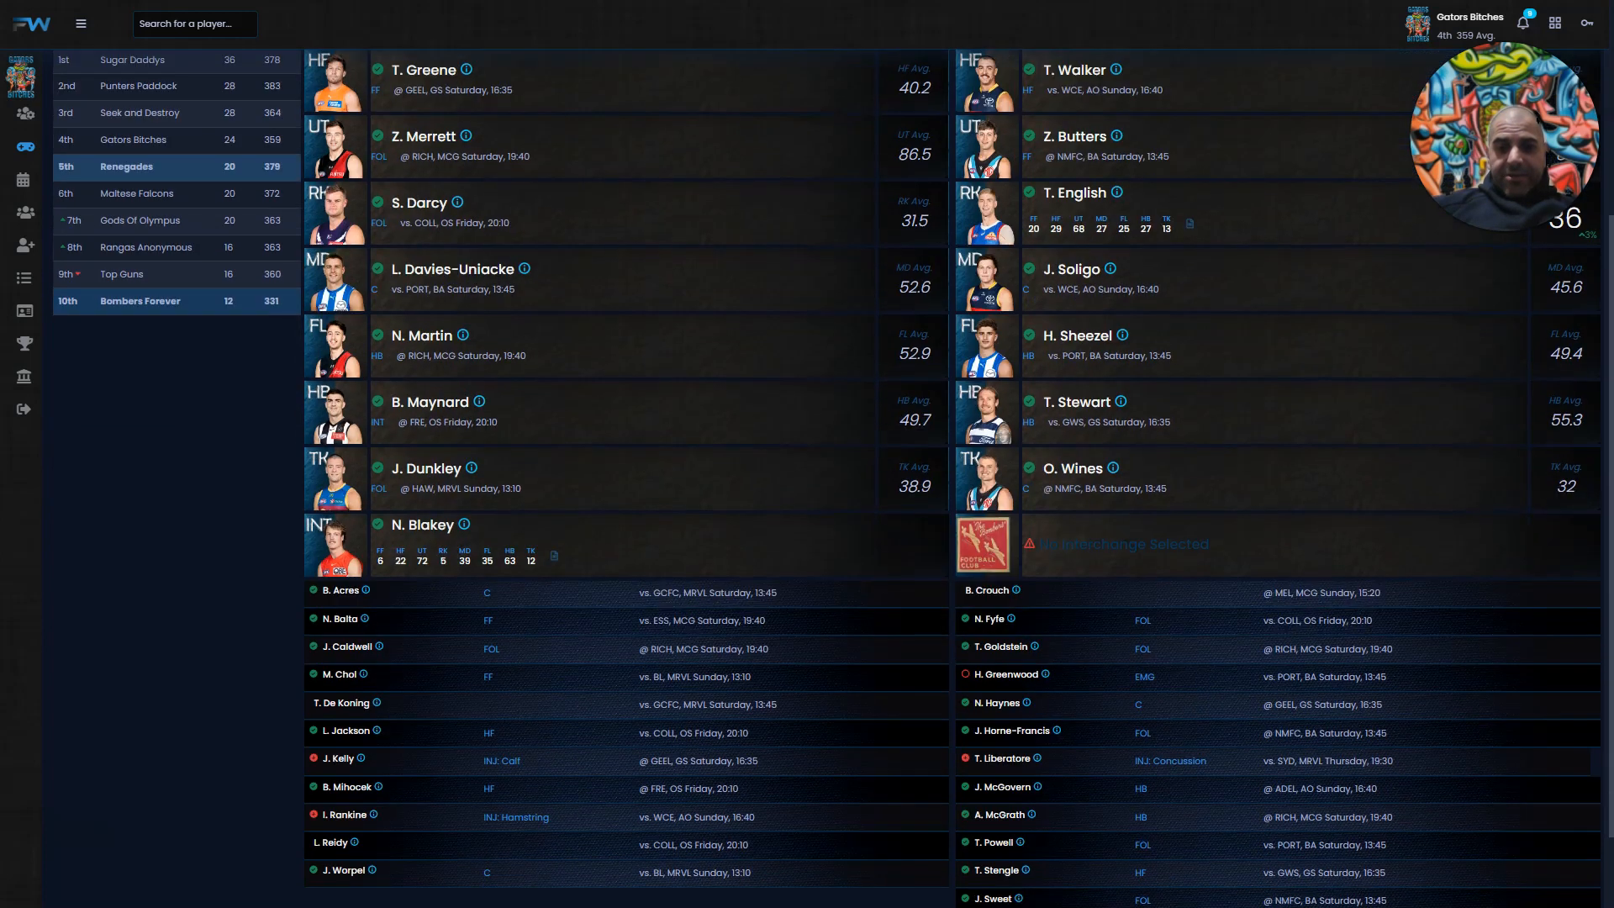
pyautogui.scroll(-3)
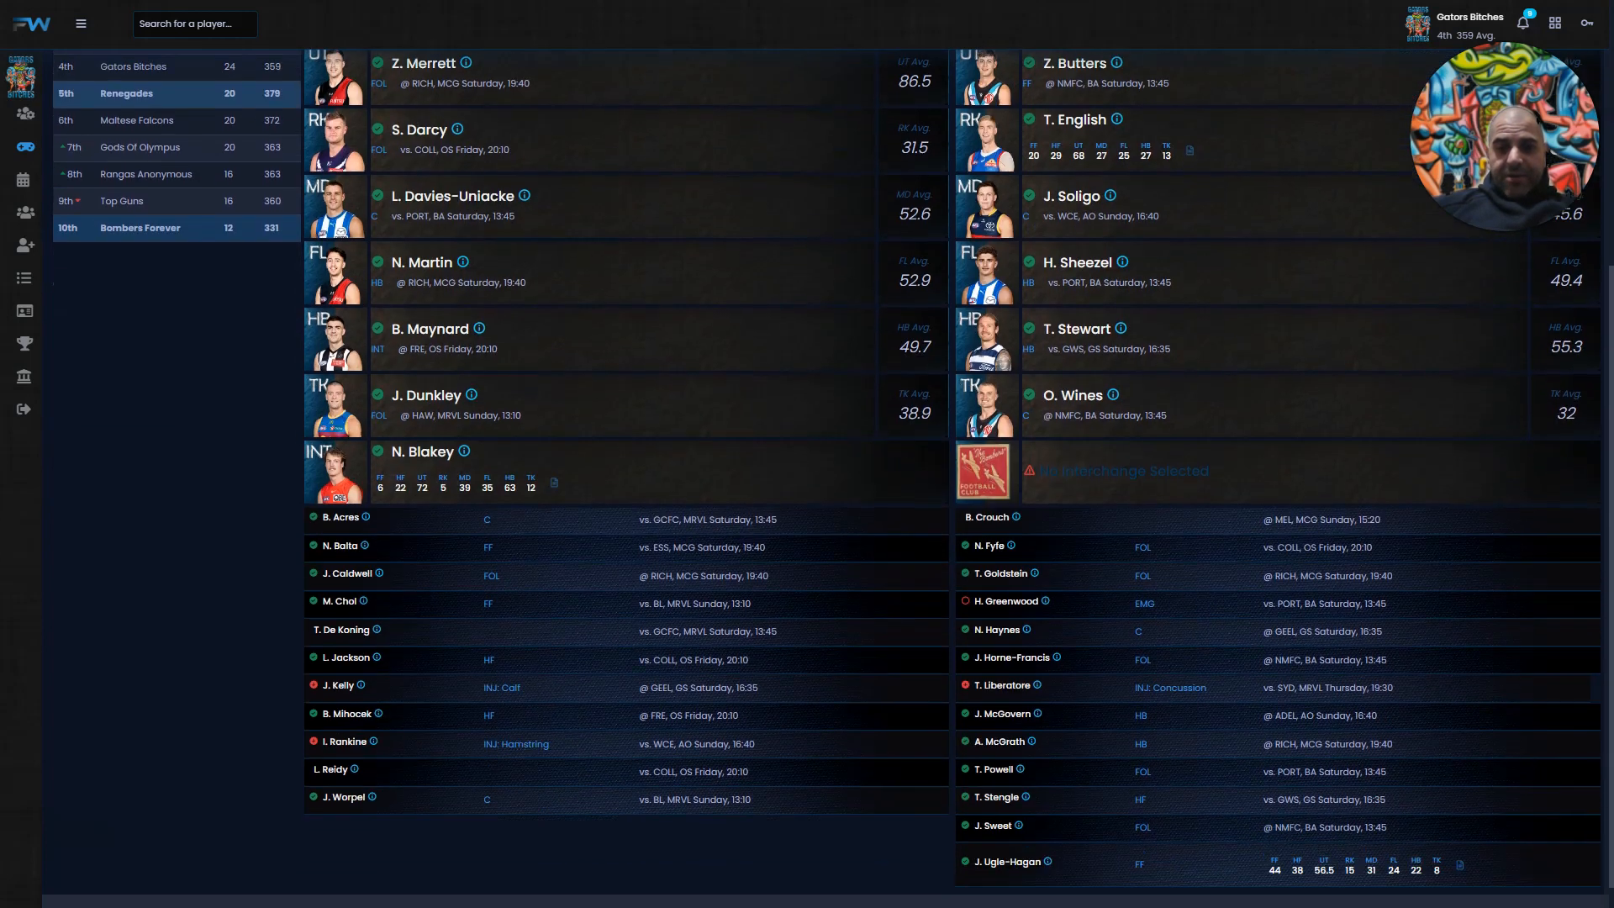
pyautogui.scroll(-3)
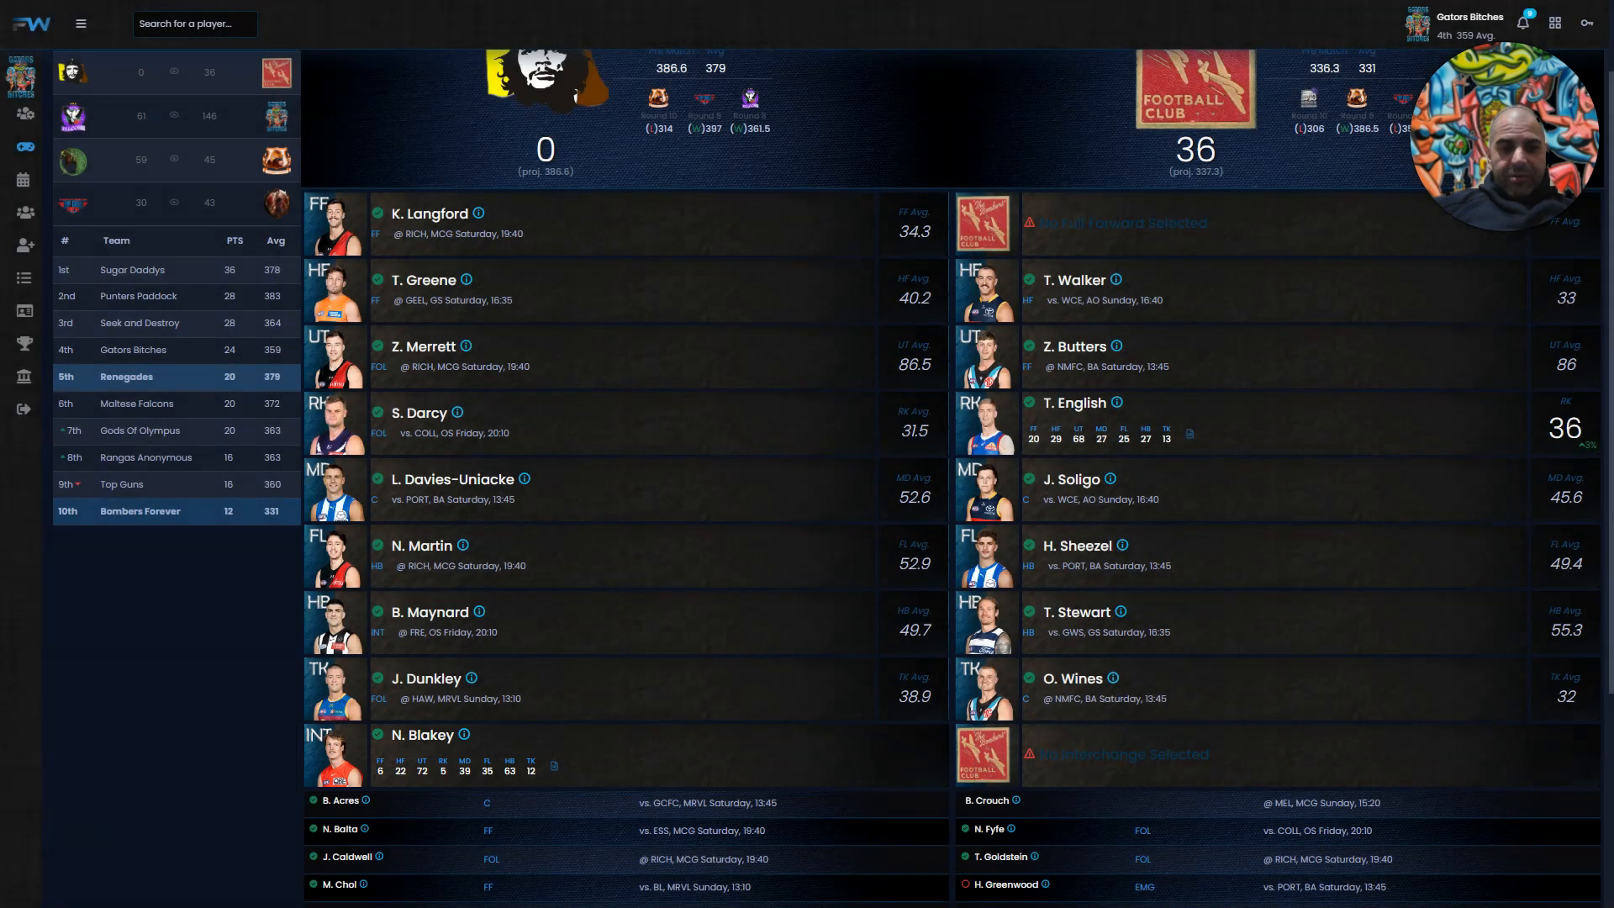
pyautogui.scroll(-3)
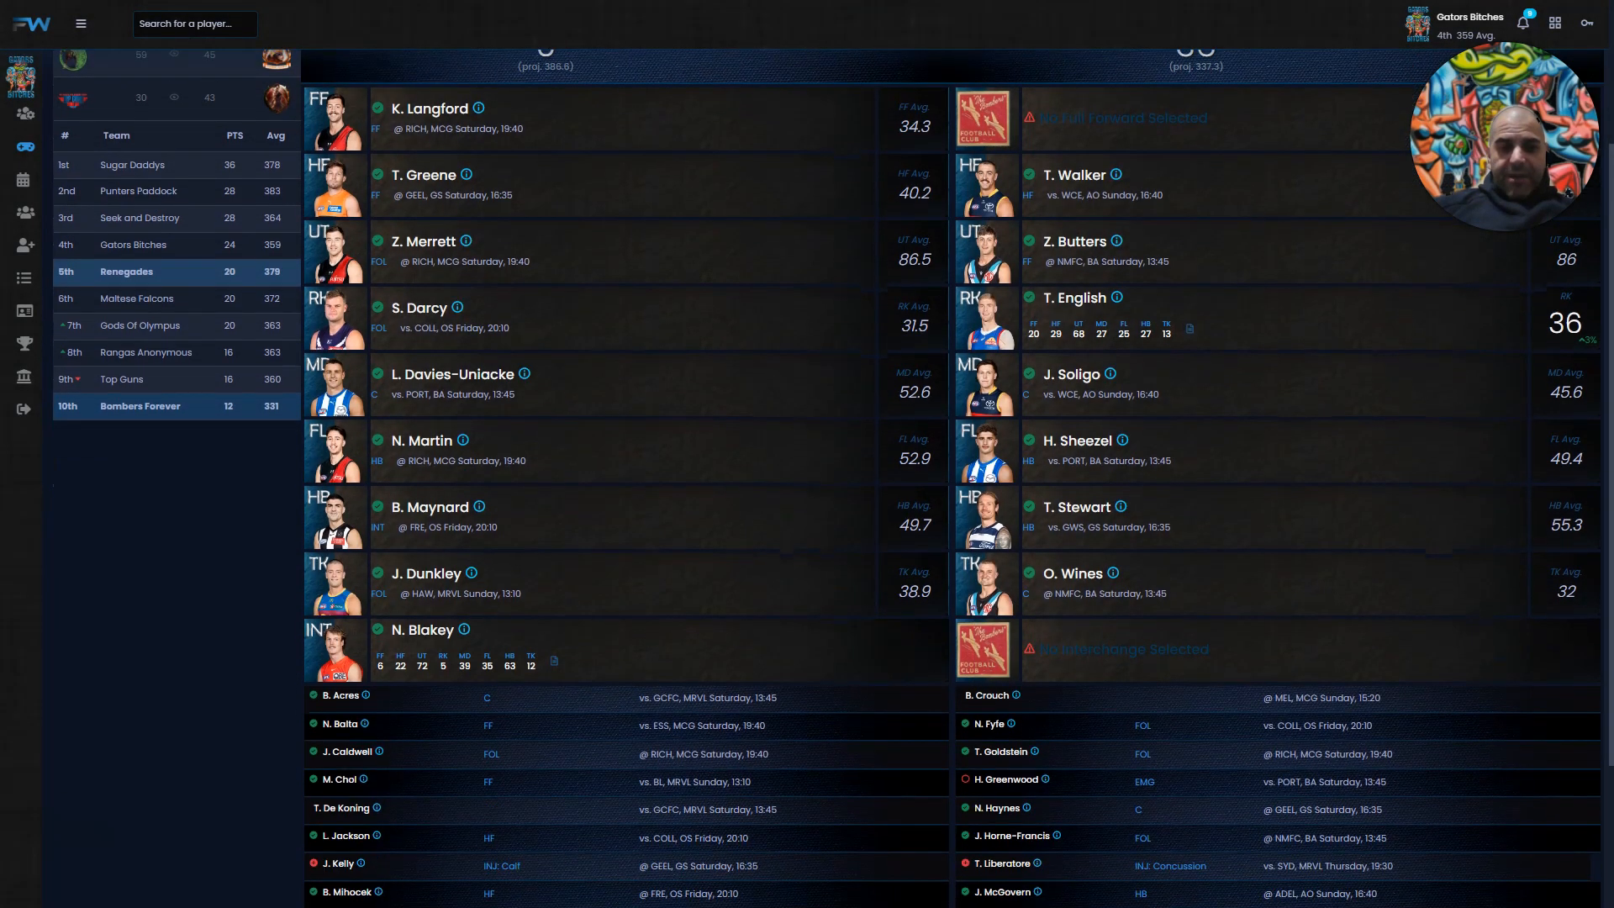
pyautogui.scroll(-3)
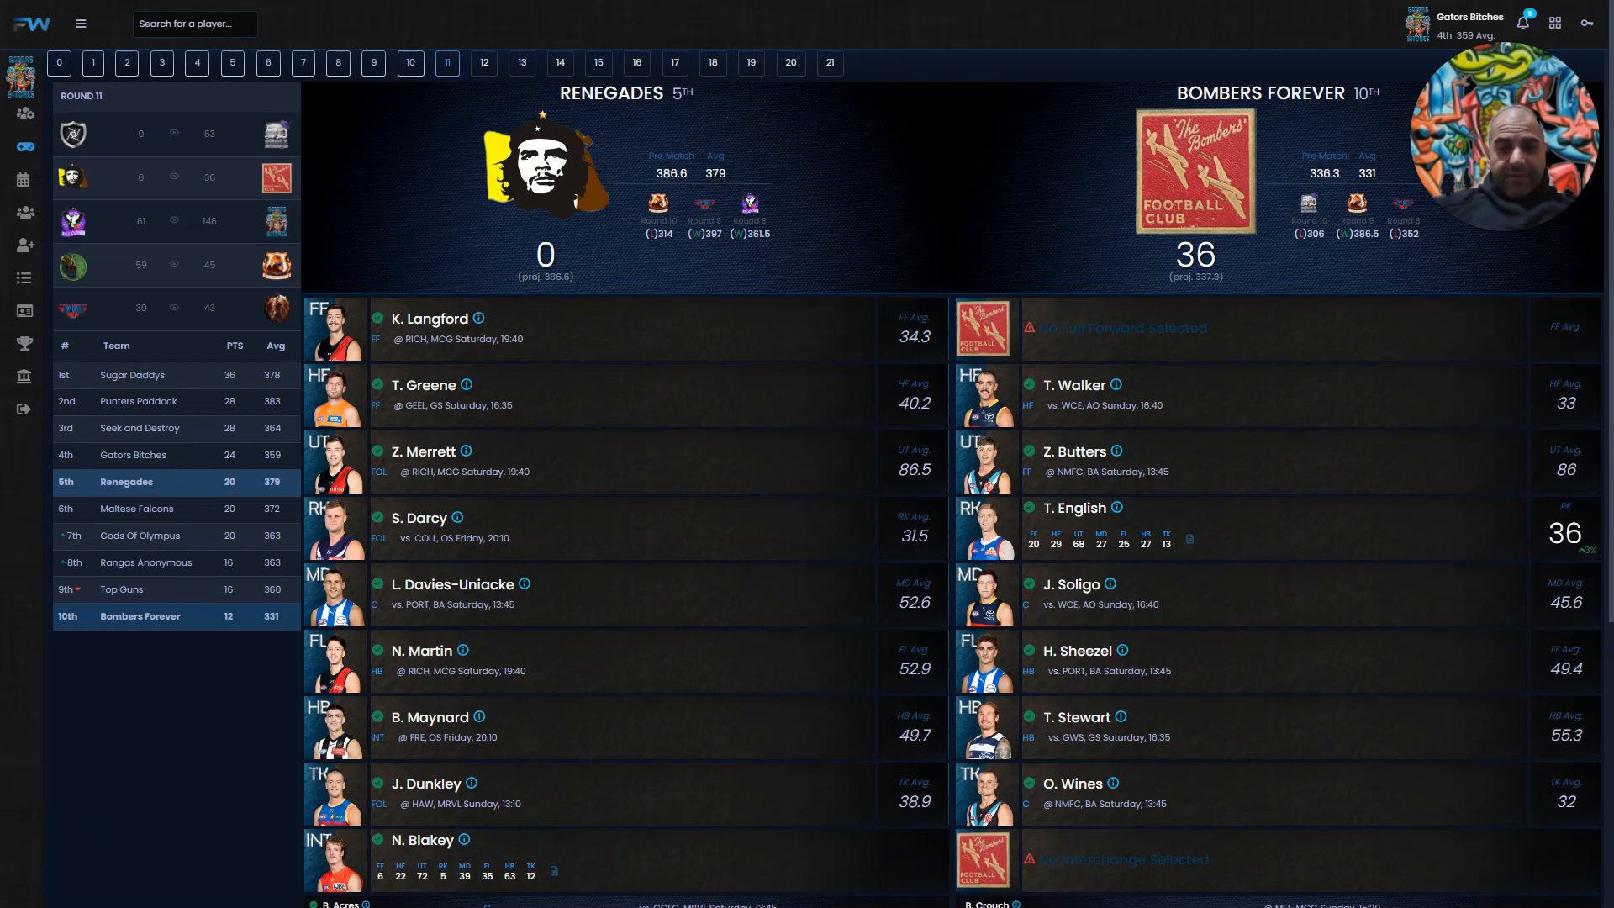
pyautogui.scroll(-3)
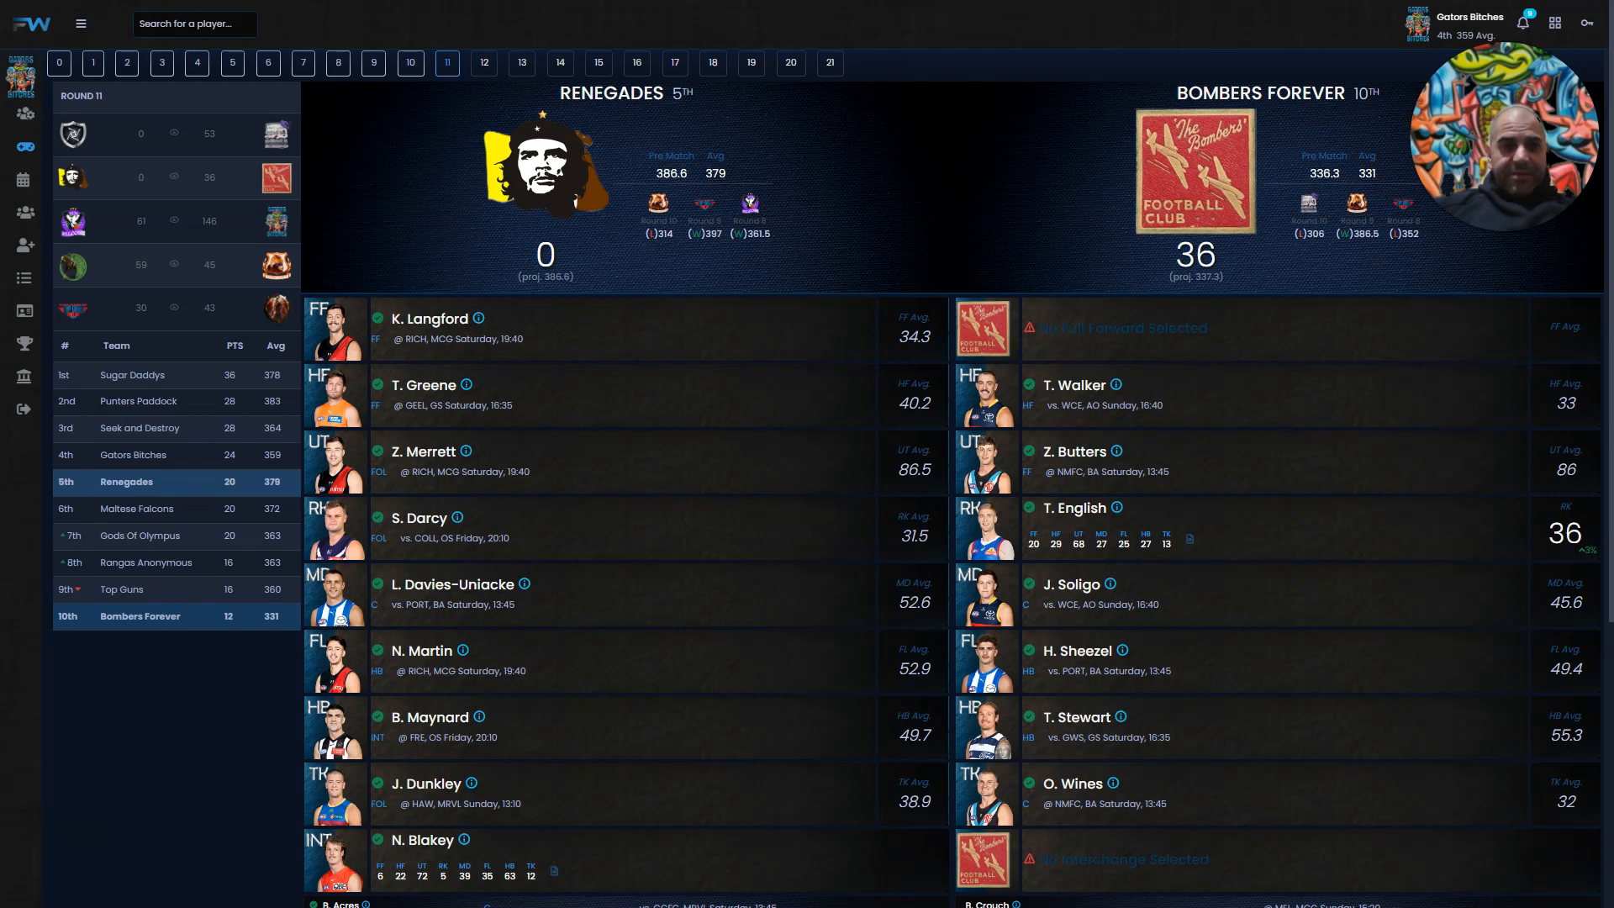
pyautogui.scroll(-3)
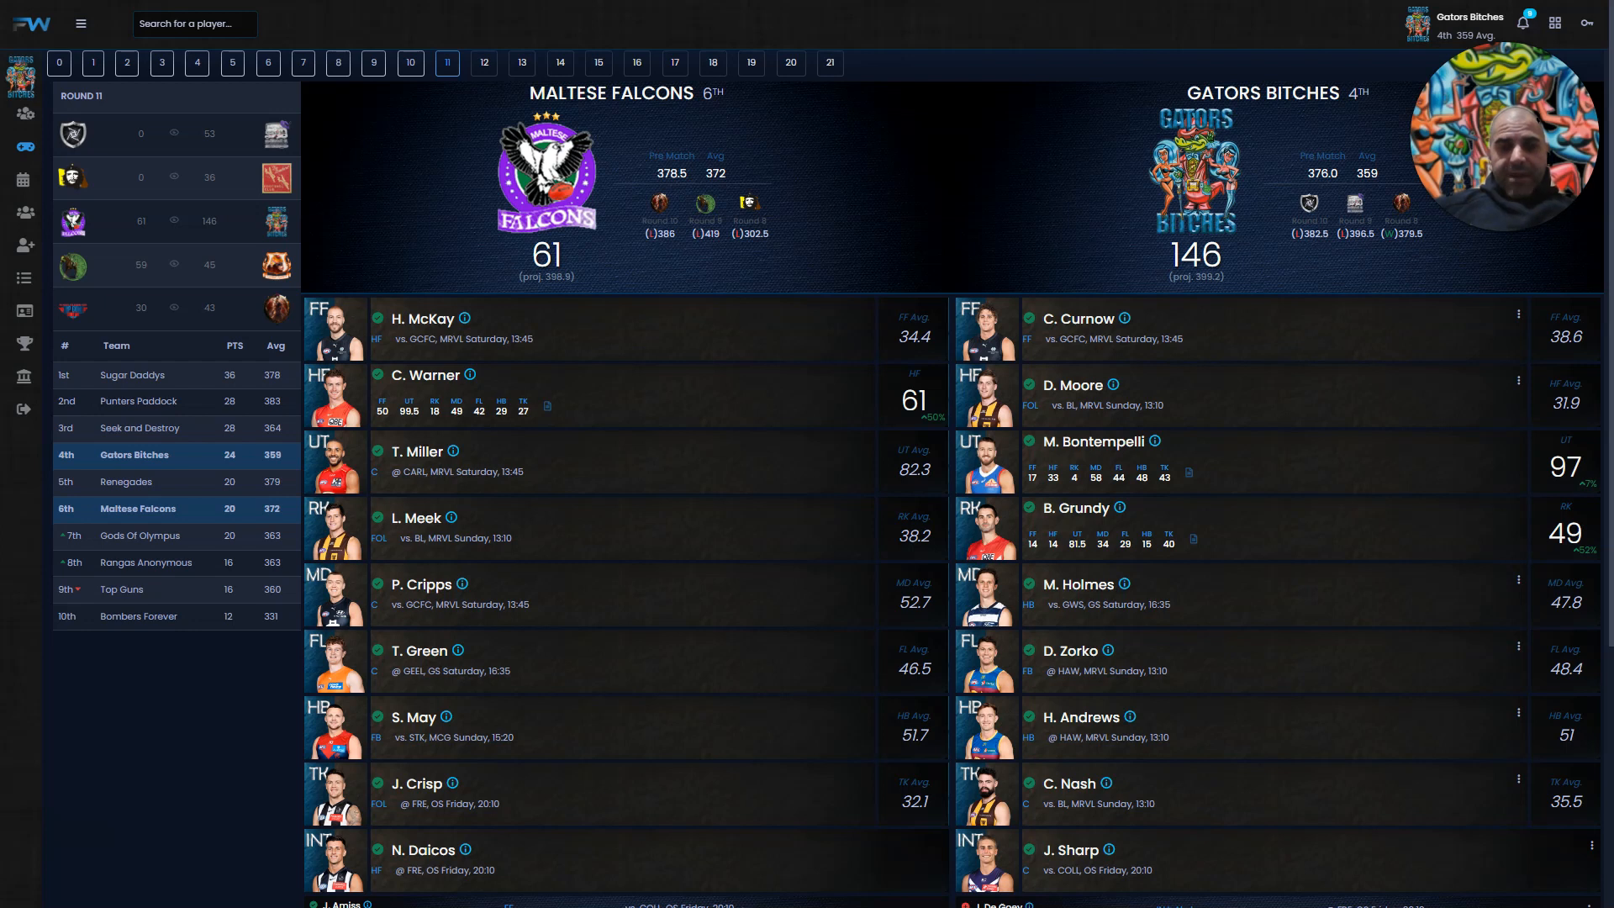
# Scroll to the Maltese Falcons and Gators Bitches benches, then move on to Punters Paddock vs Rangas Anonymous
pyautogui.scroll(-3)
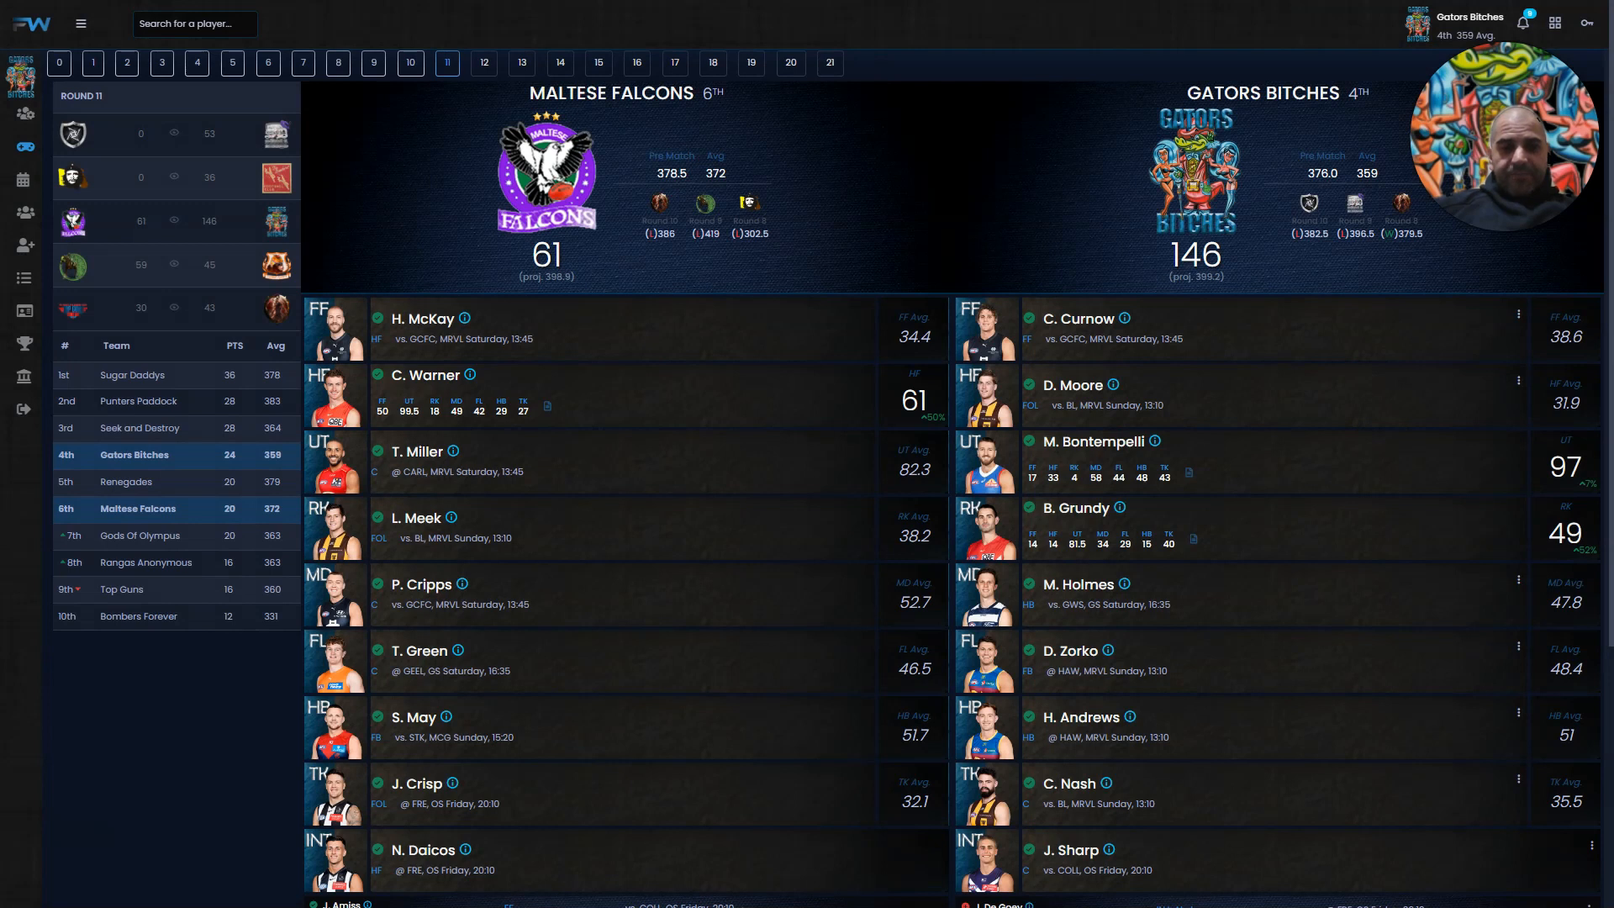
pyautogui.scroll(-3)
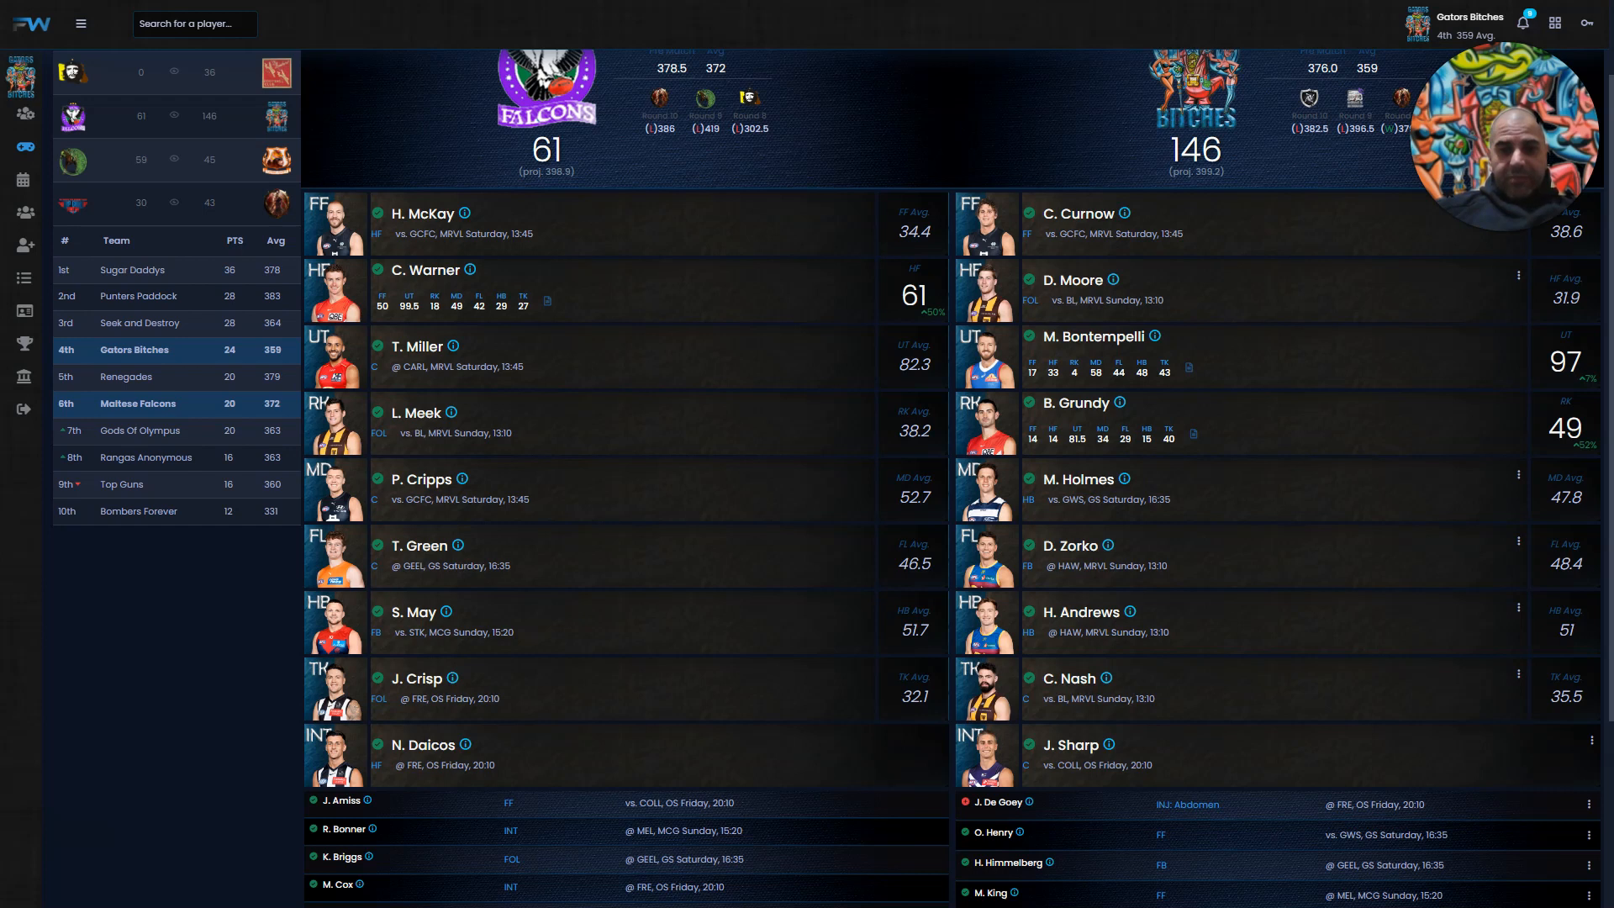
pyautogui.scroll(-3)
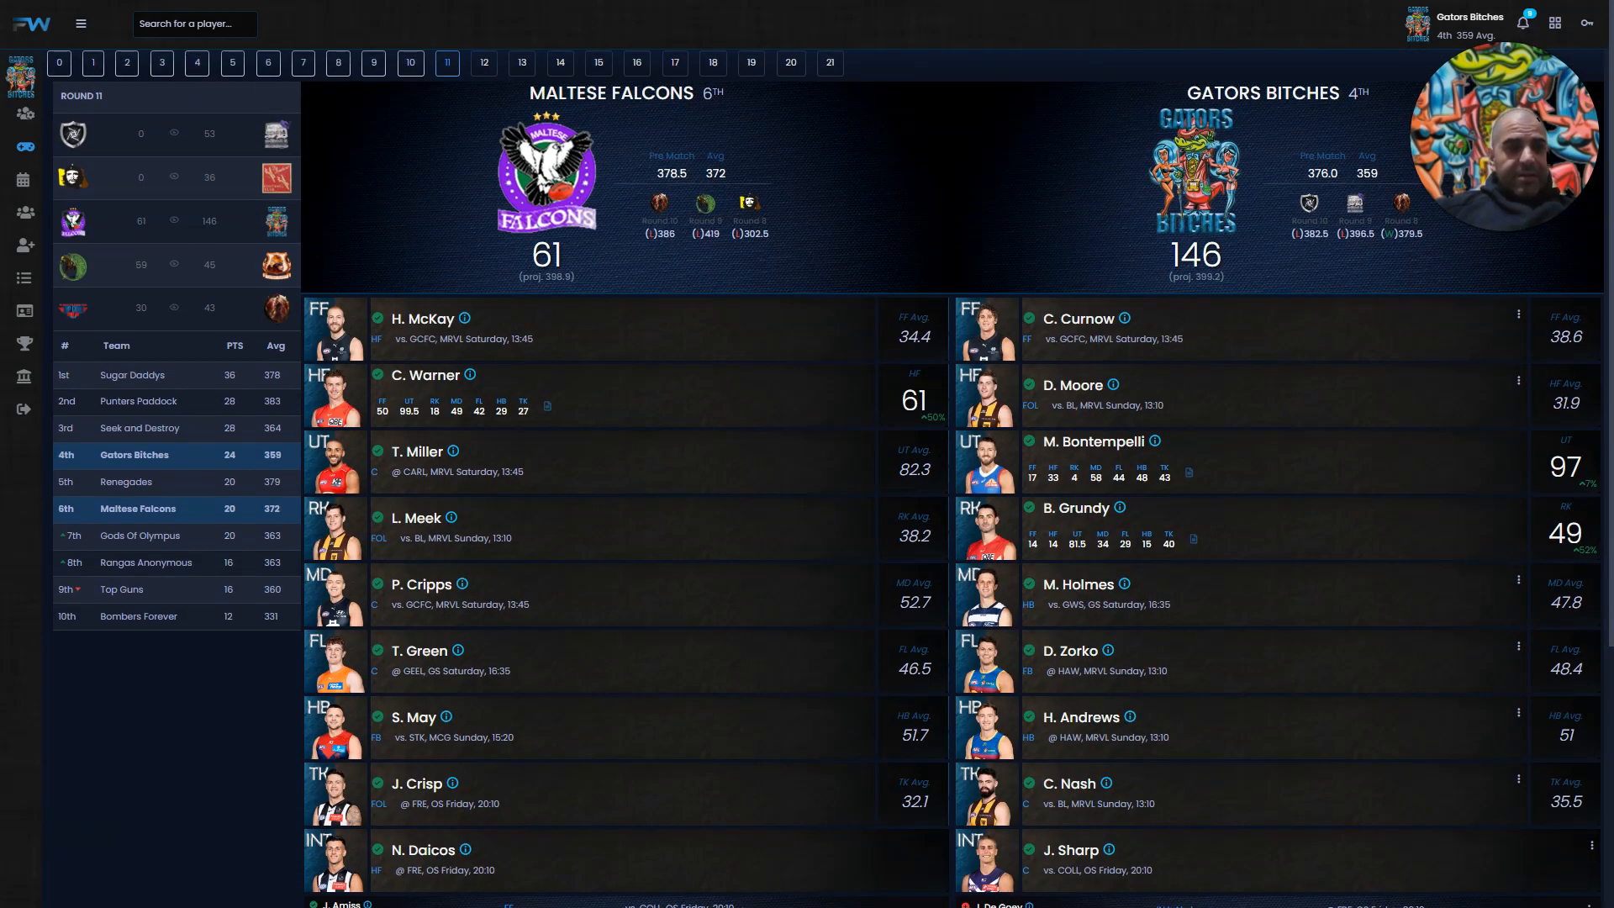
pyautogui.click(138, 400)
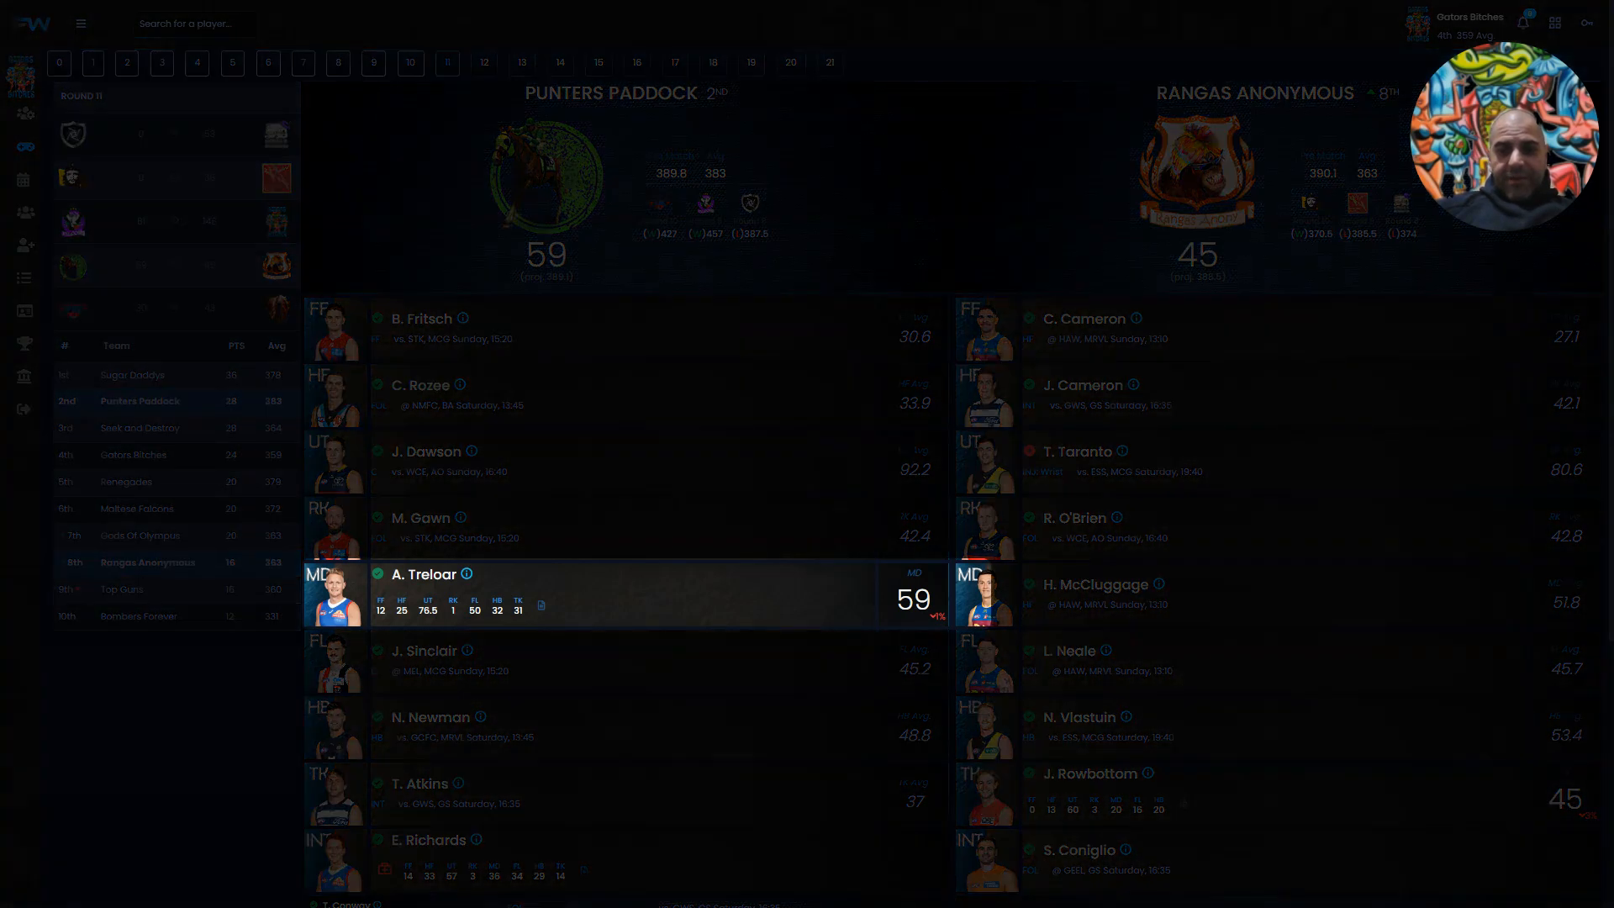
# Review the Punters Paddock (59) vs Rangas Anonymous (45) reserves and return to the lineup summary
pyautogui.click(1086, 773)
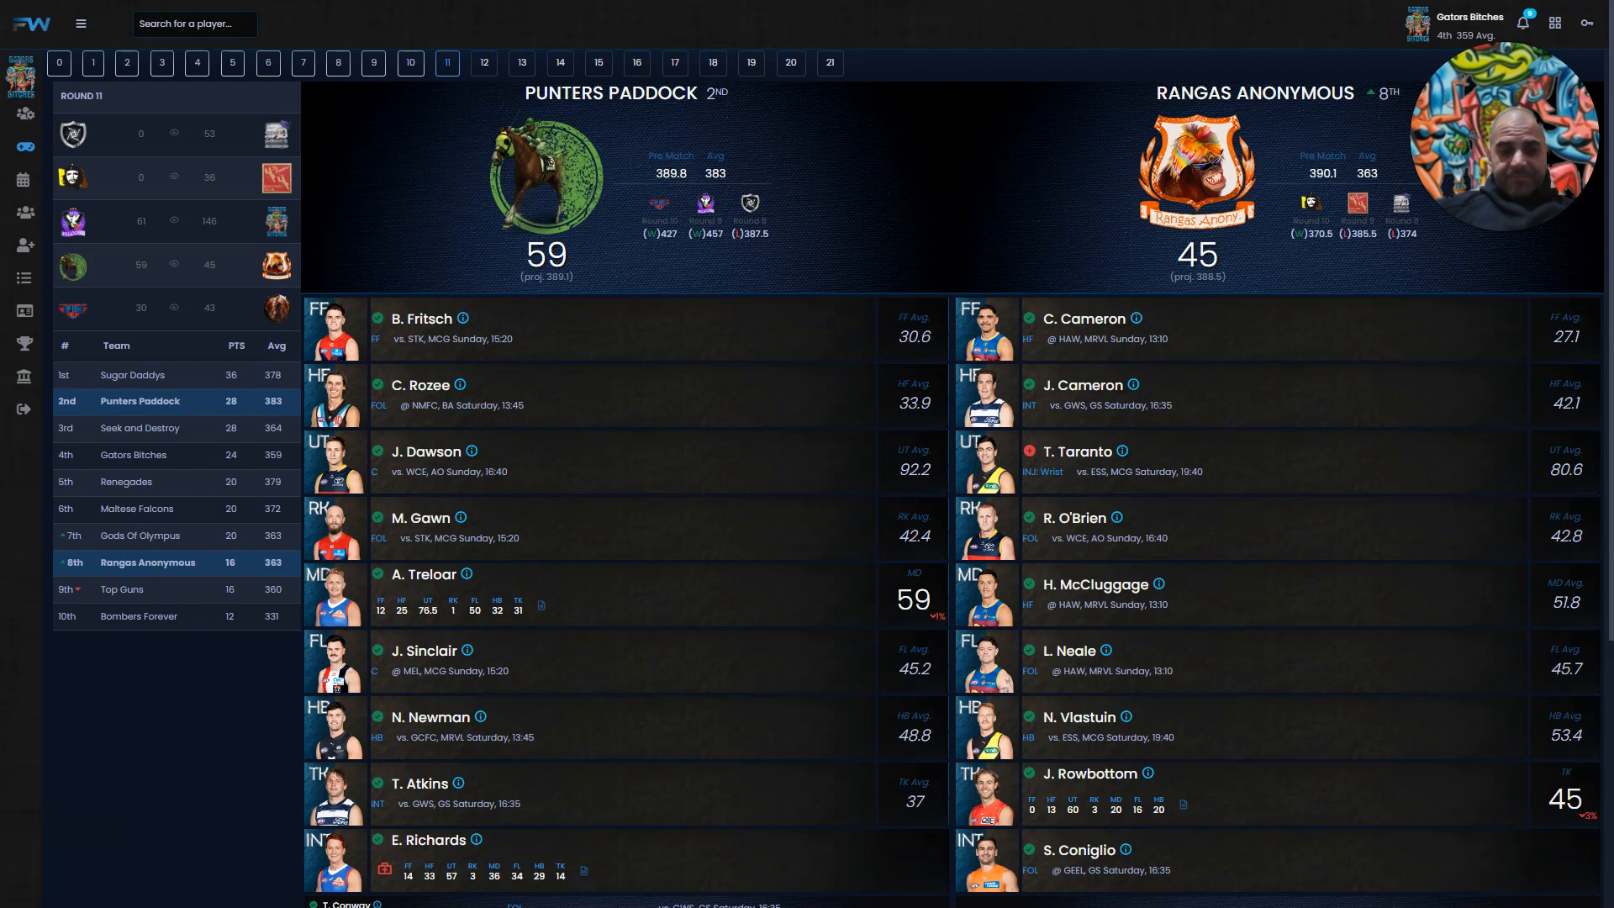
pyautogui.scroll(-3)
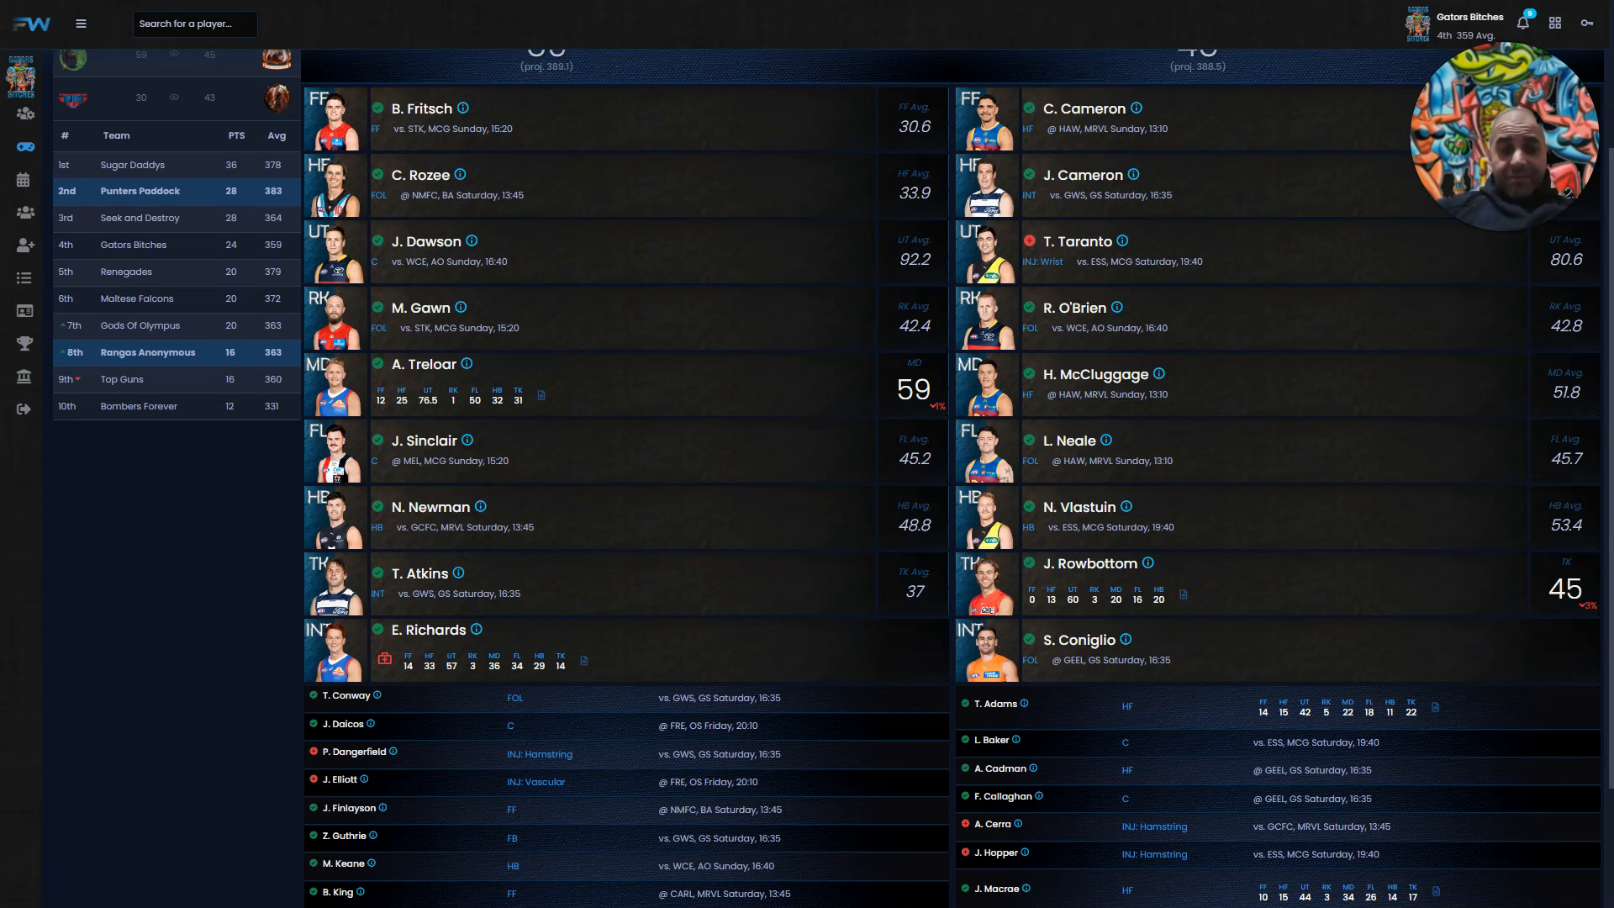
pyautogui.scroll(-3)
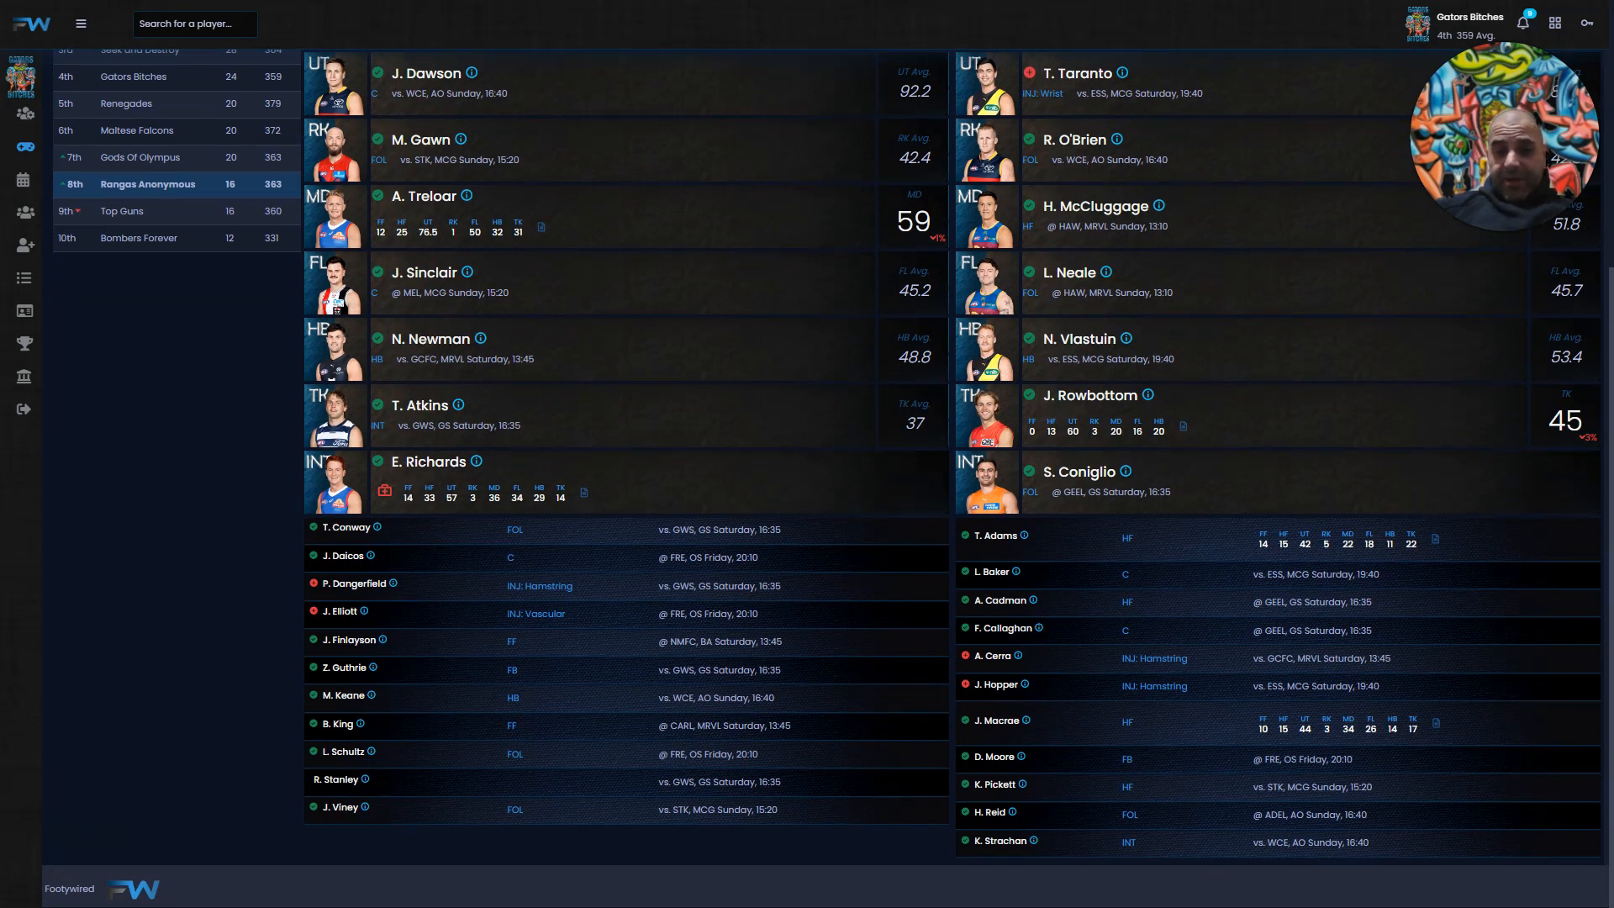
pyautogui.scroll(3)
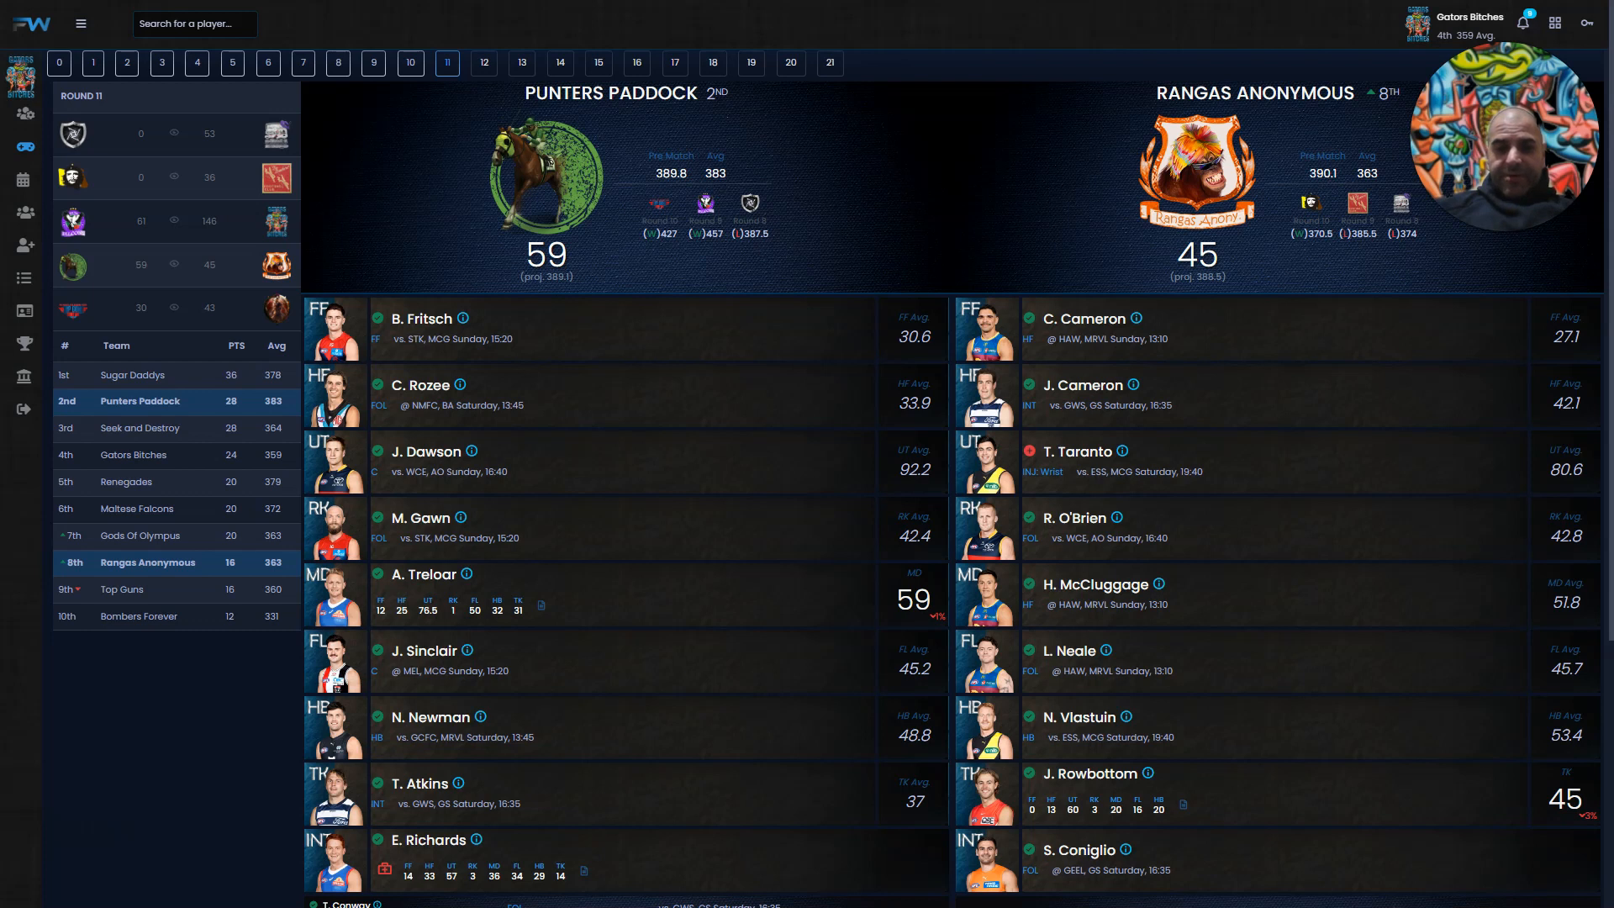
pyautogui.scroll(-3)
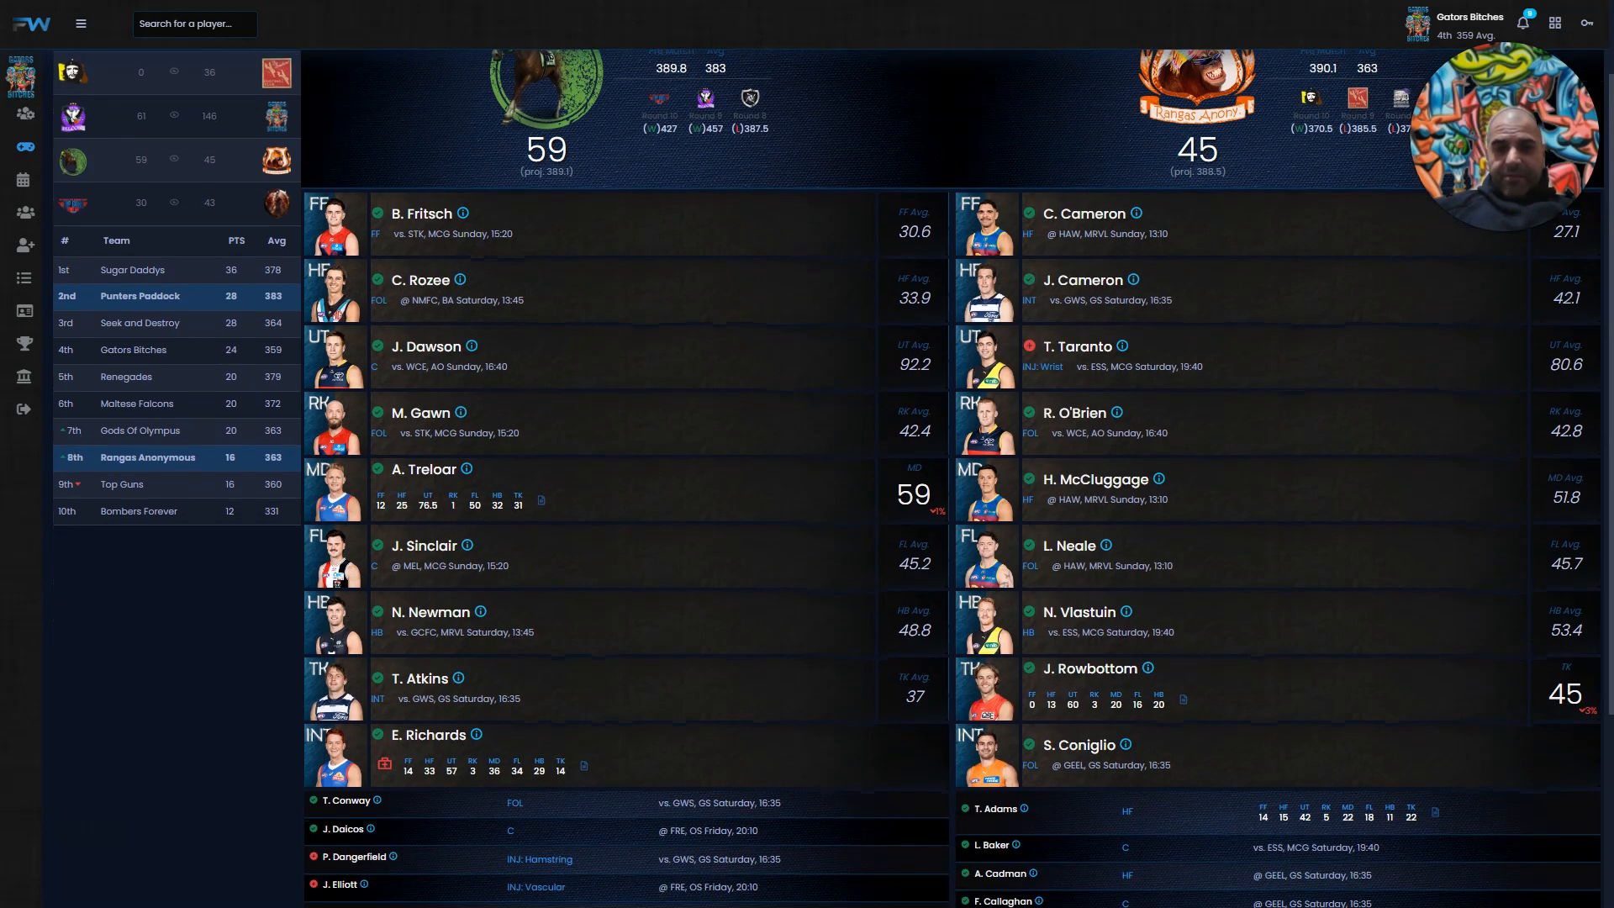
pyautogui.scroll(-3)
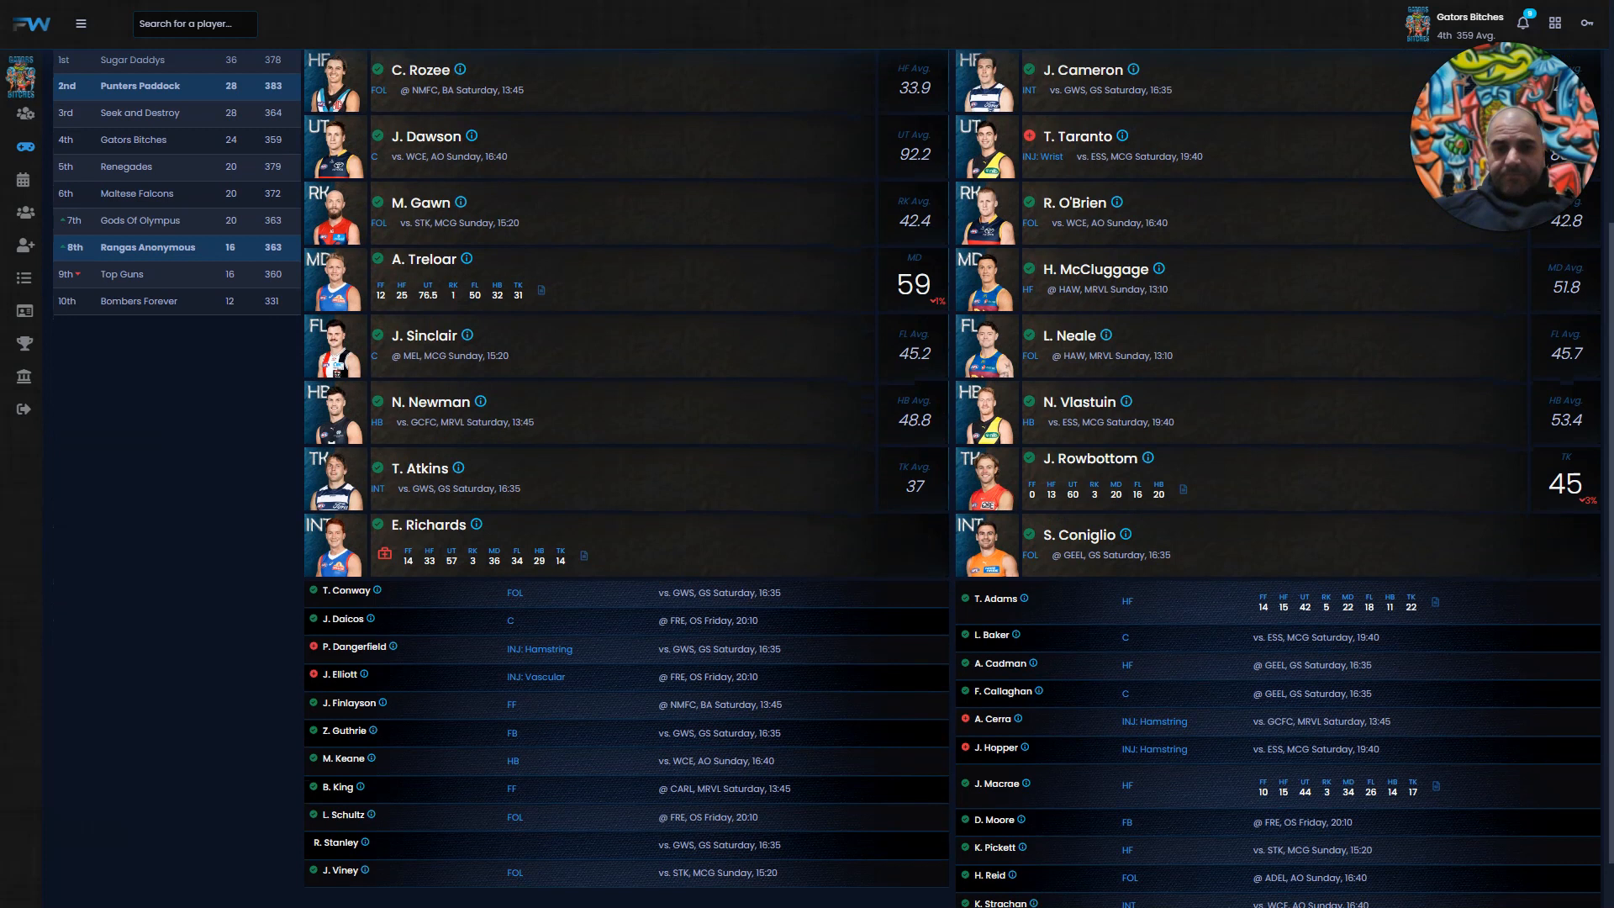
pyautogui.scroll(-3)
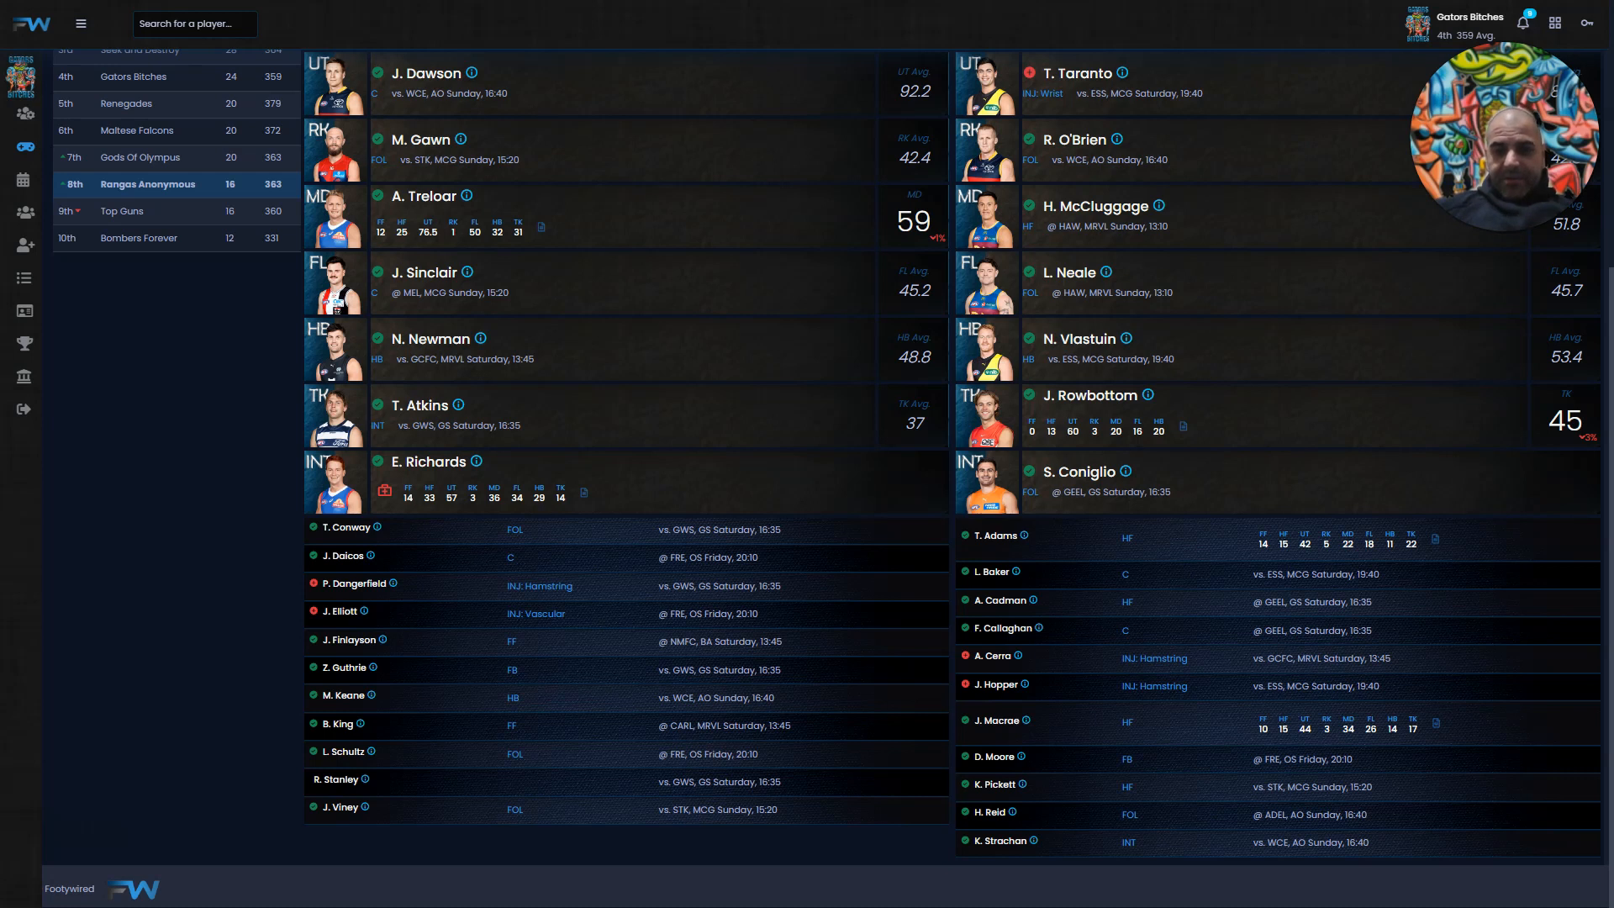
pyautogui.scroll(3)
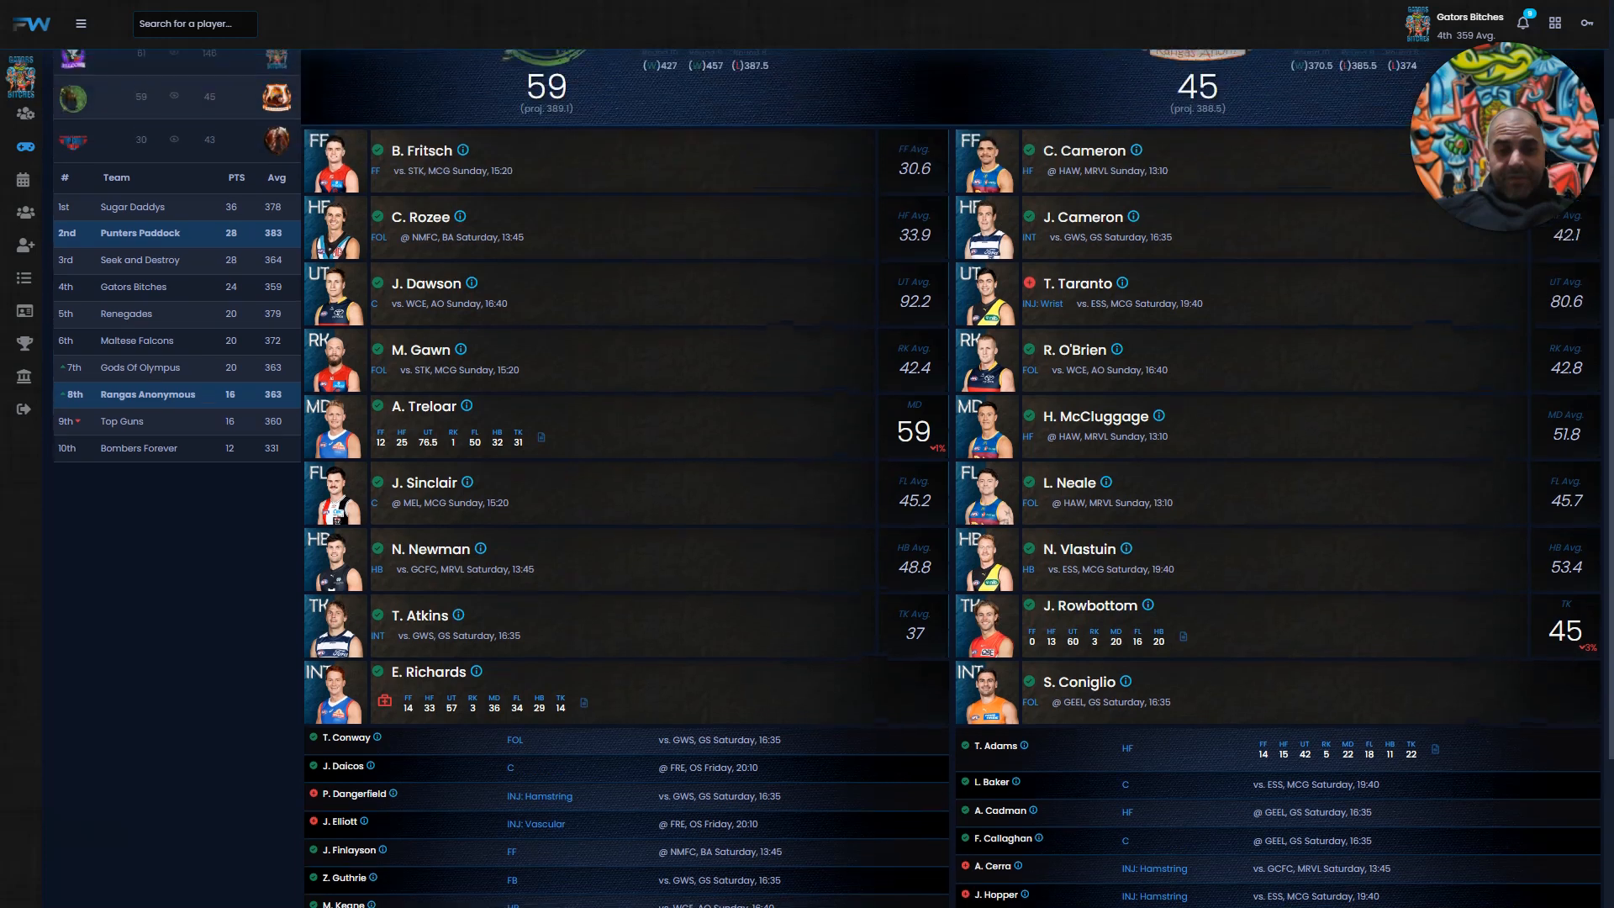
pyautogui.scroll(-3)
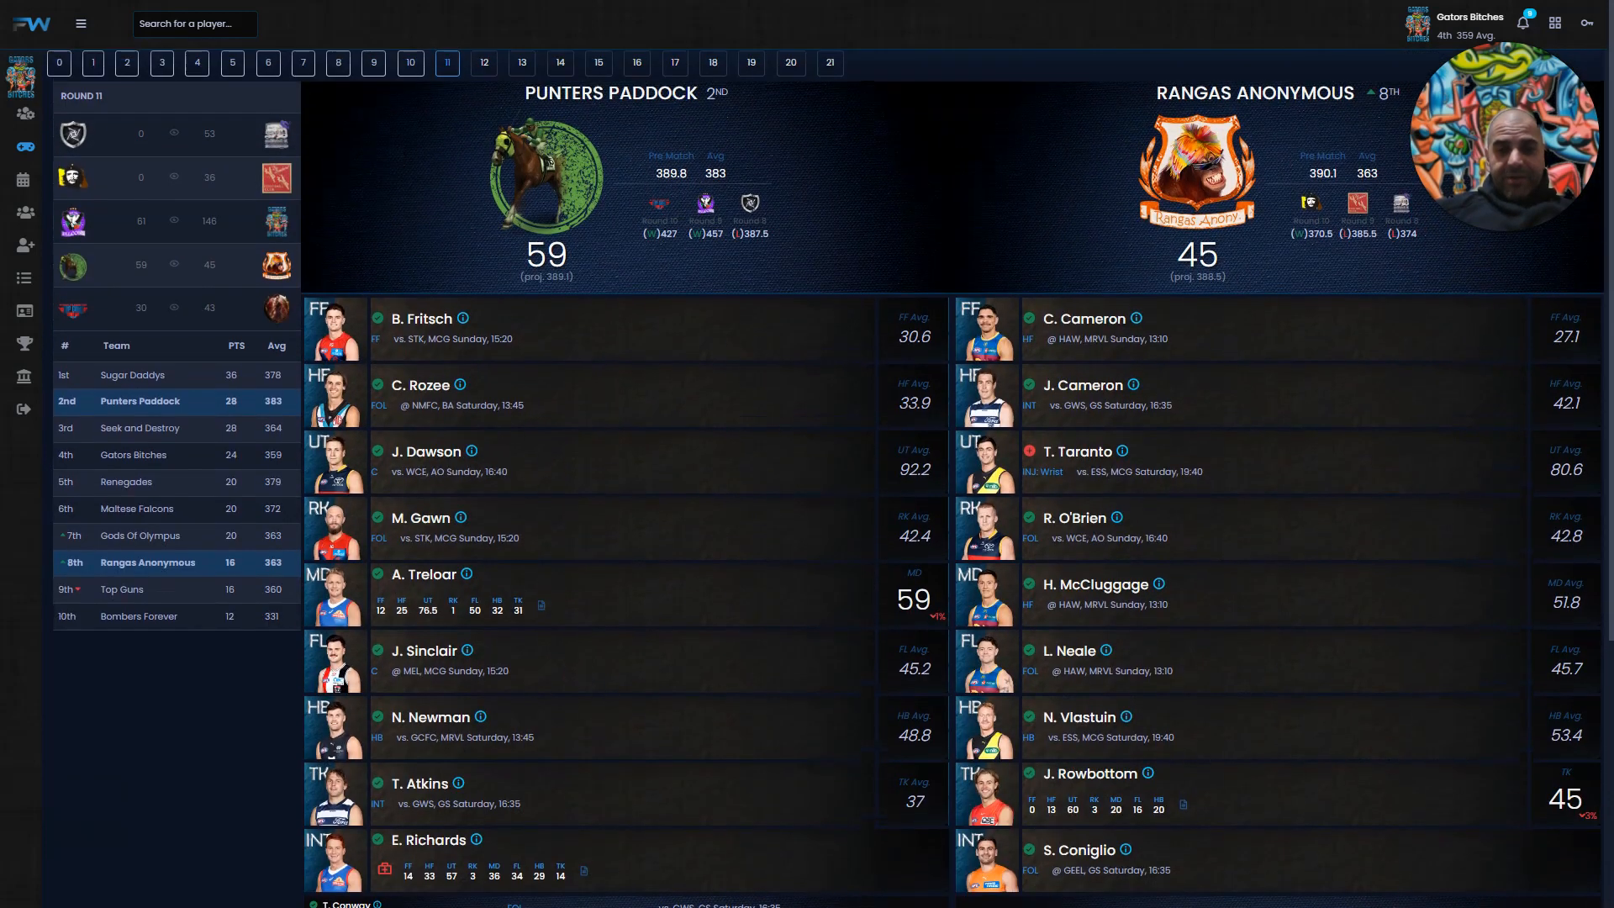
pyautogui.scroll(-3)
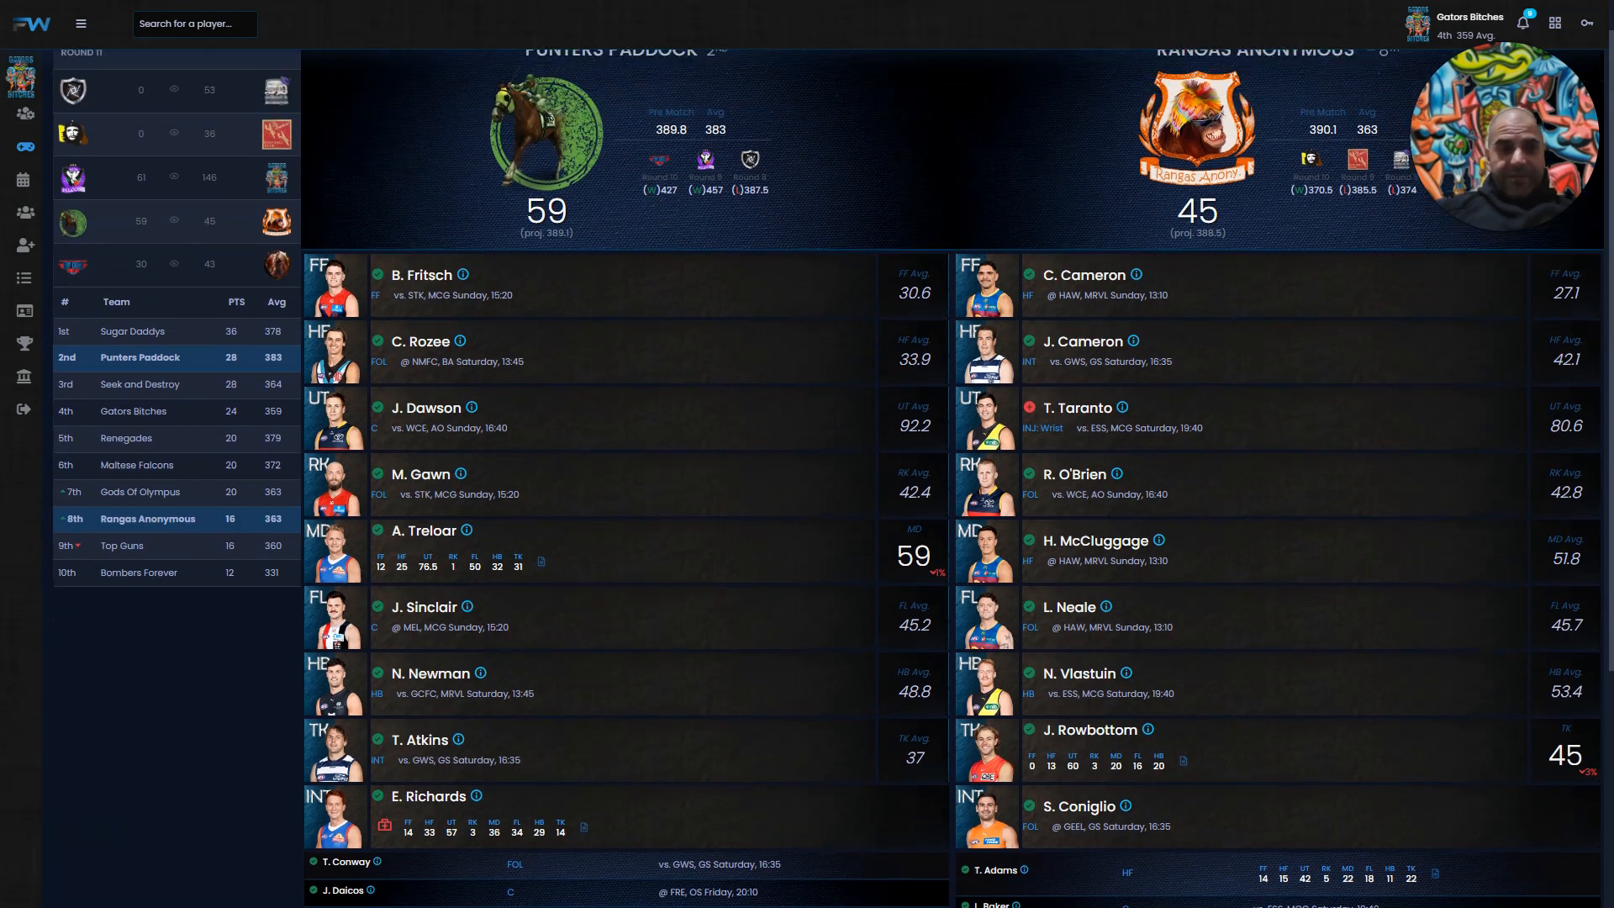
pyautogui.scroll(-3)
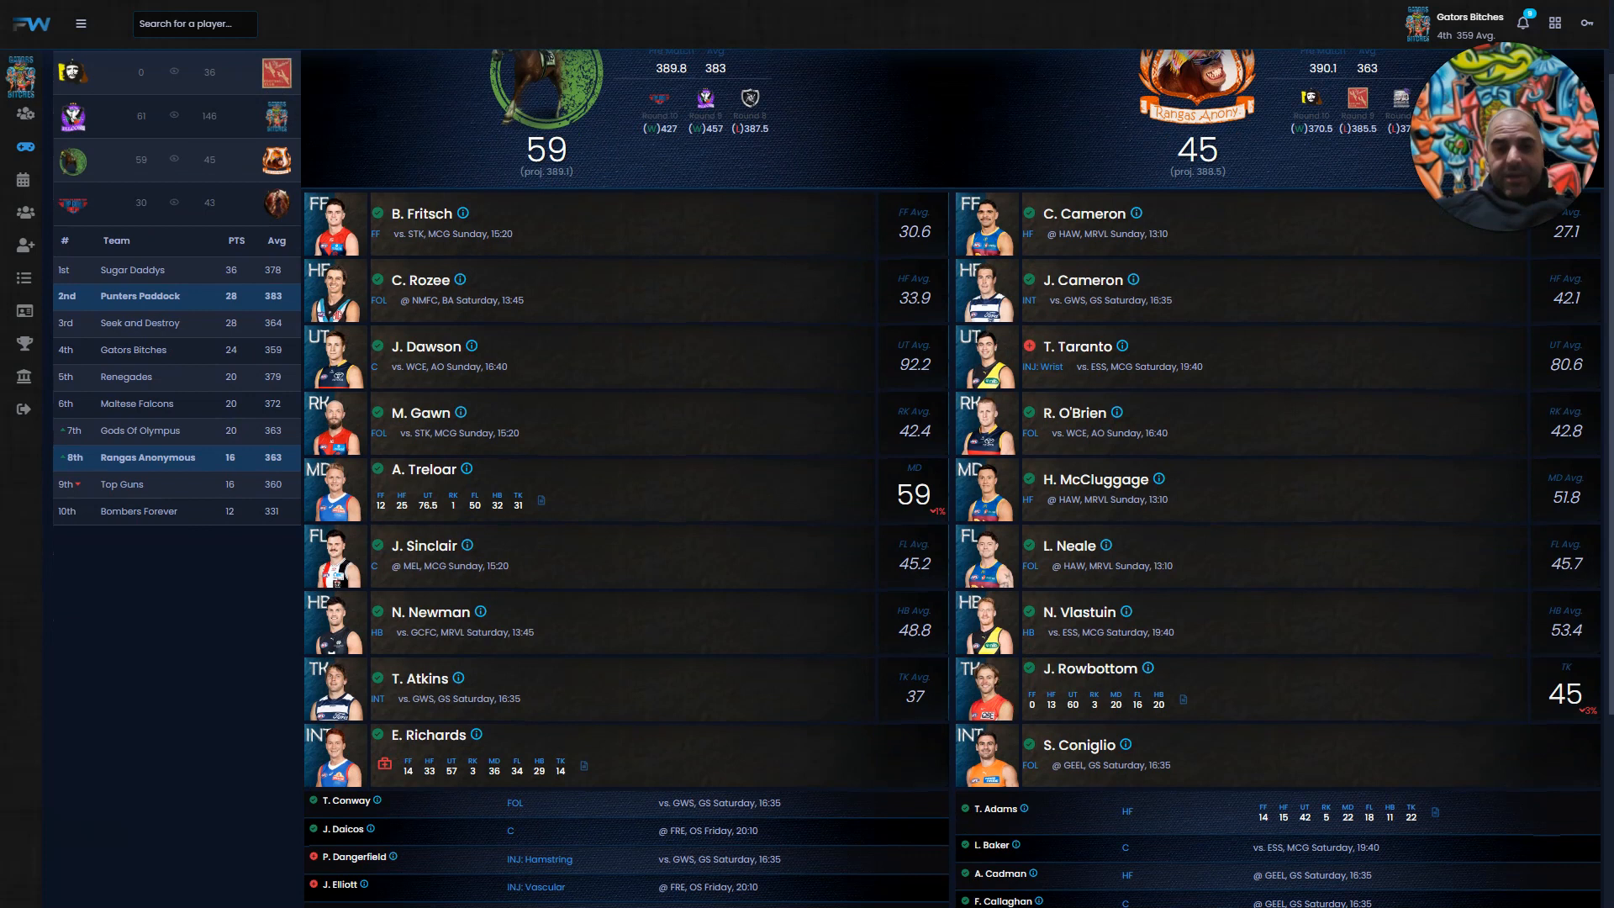
pyautogui.scroll(-3)
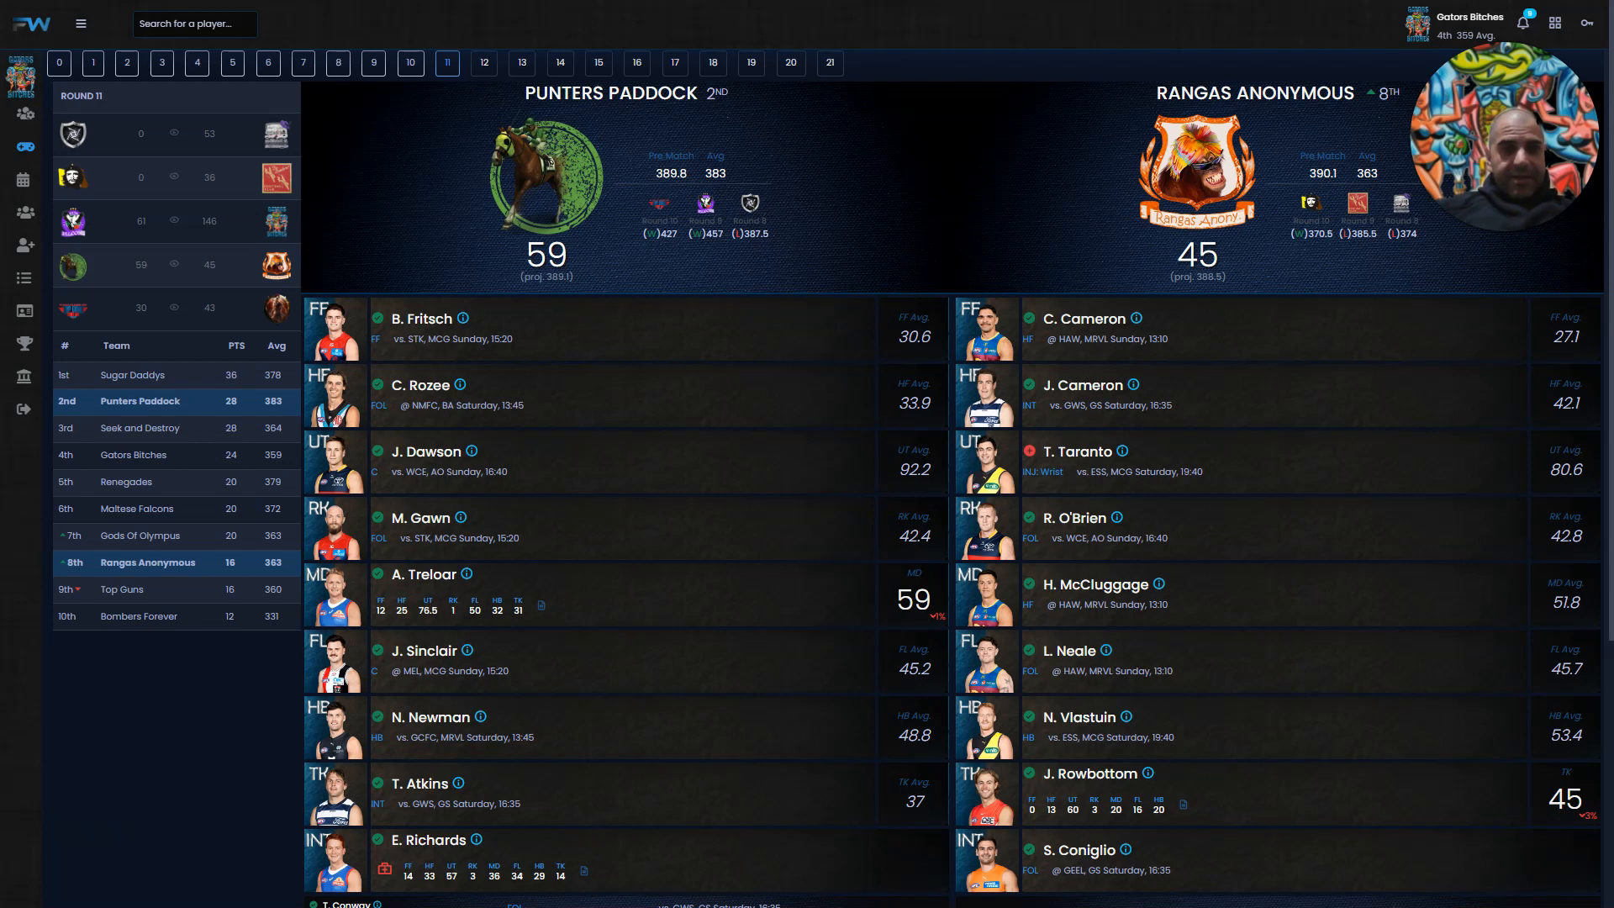
pyautogui.click(120, 588)
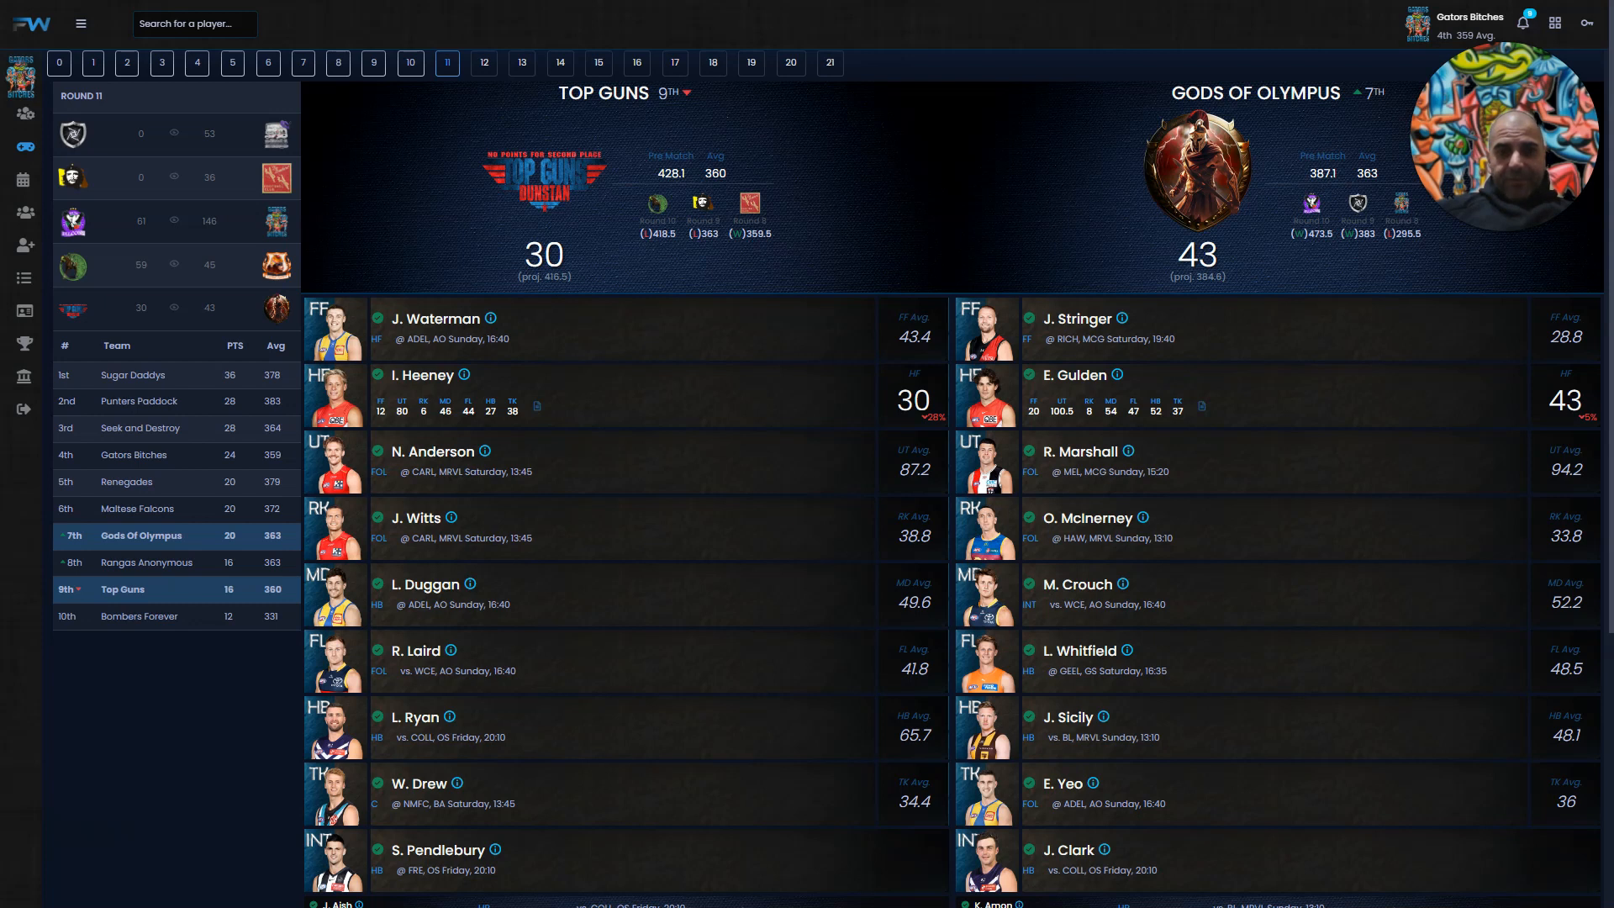
pyautogui.scroll(-3)
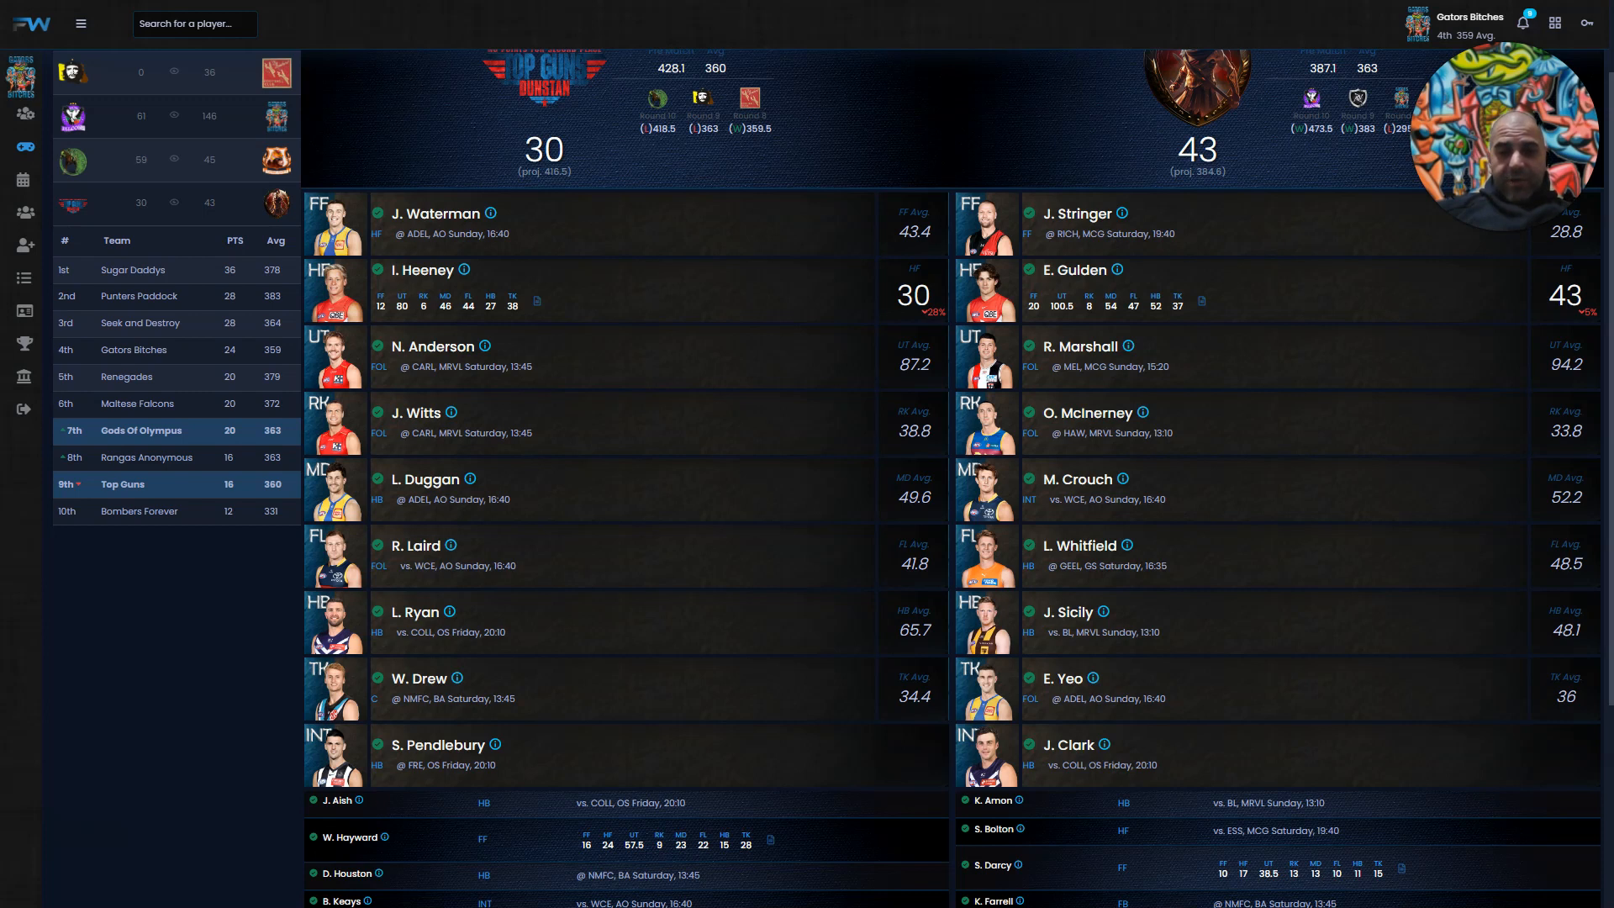
pyautogui.scroll(-3)
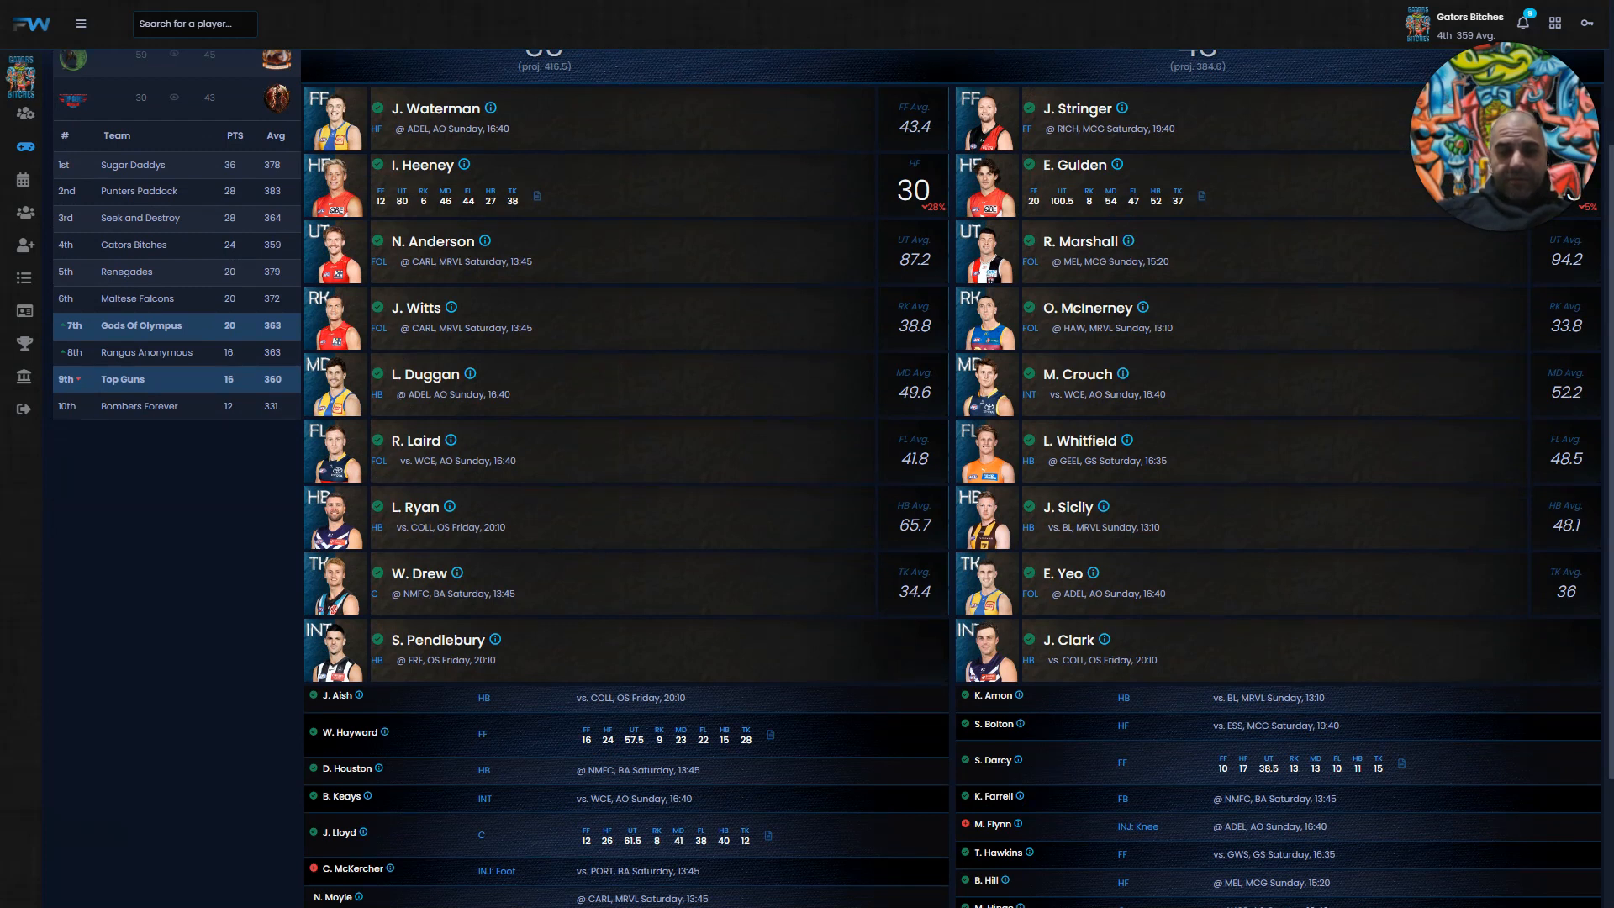
pyautogui.scroll(-3)
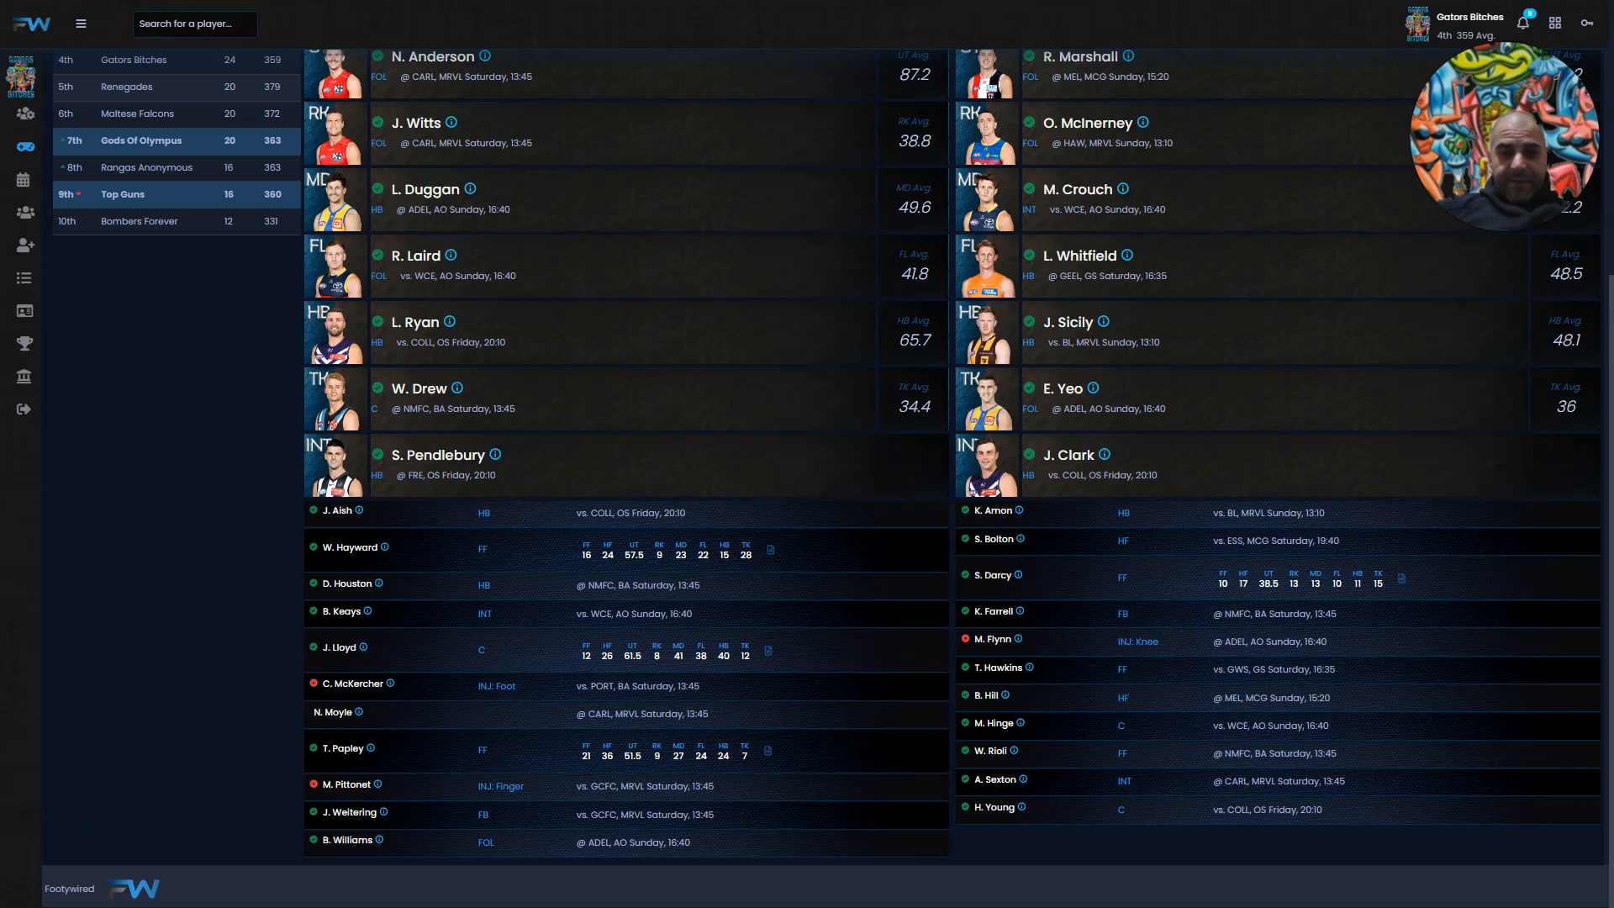
pyautogui.scroll(3)
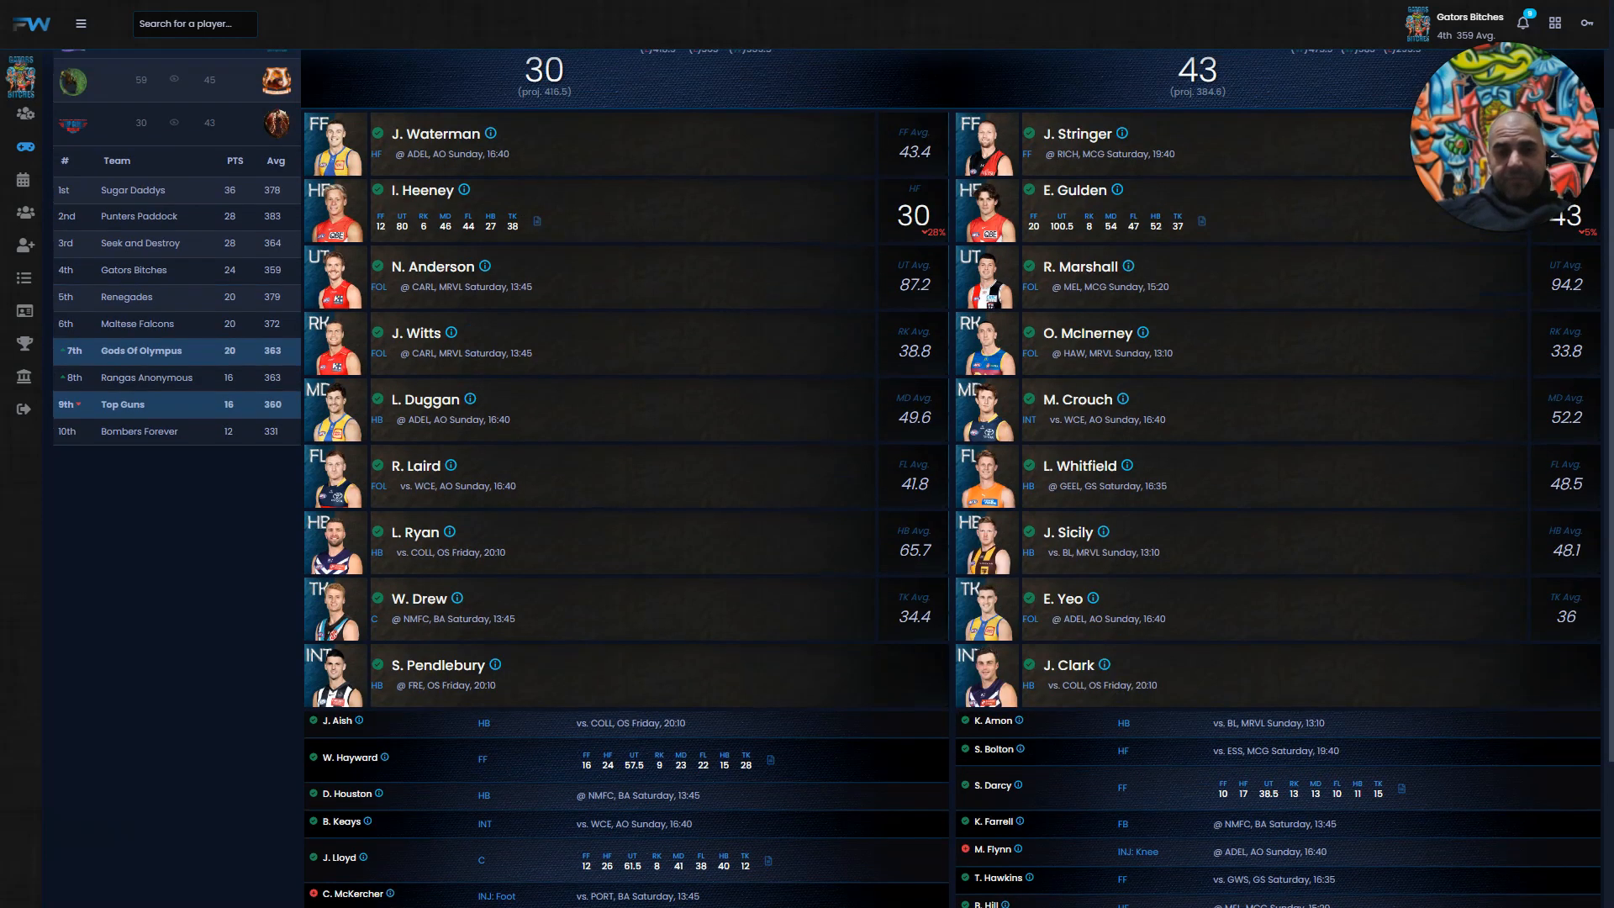